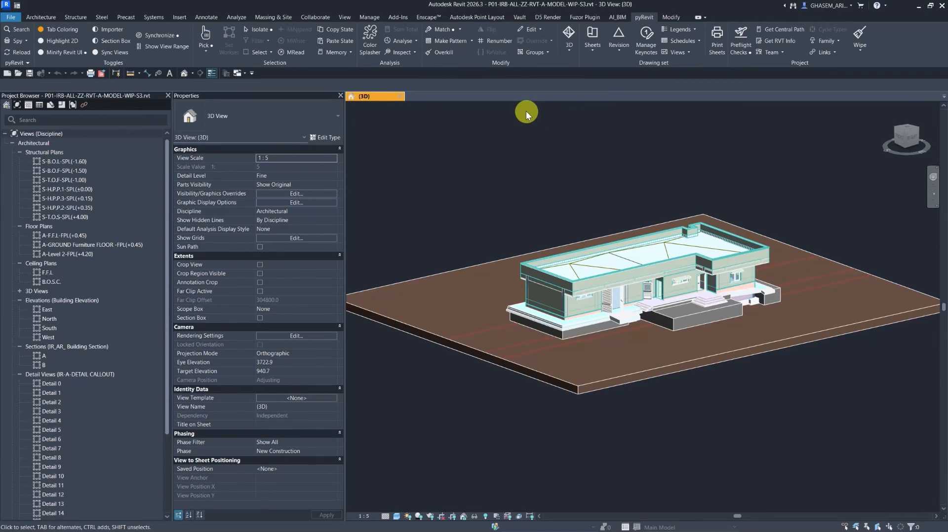
{"action": "mouse_move", "coordinate": [524, 108]}
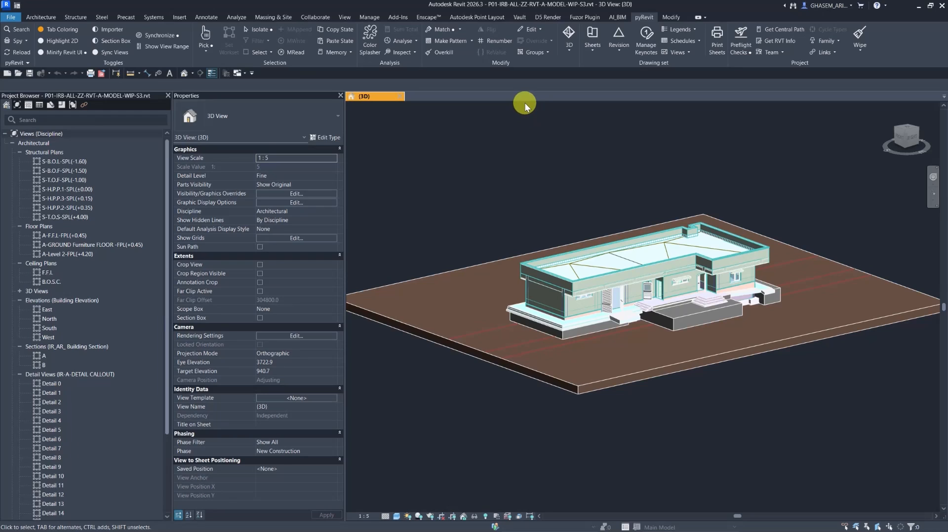
{"action": "mouse_move", "coordinate": [647, 11]}
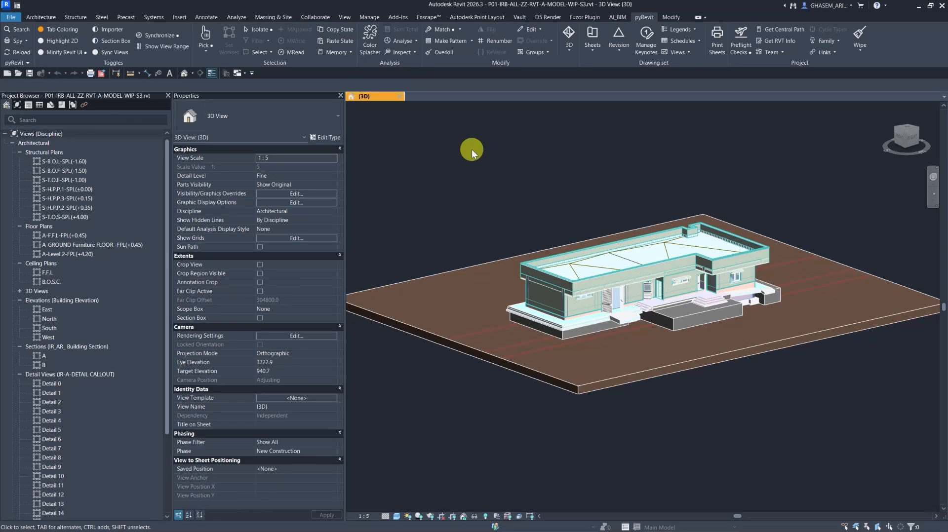
{"action": "mouse_move", "coordinate": [514, 155]}
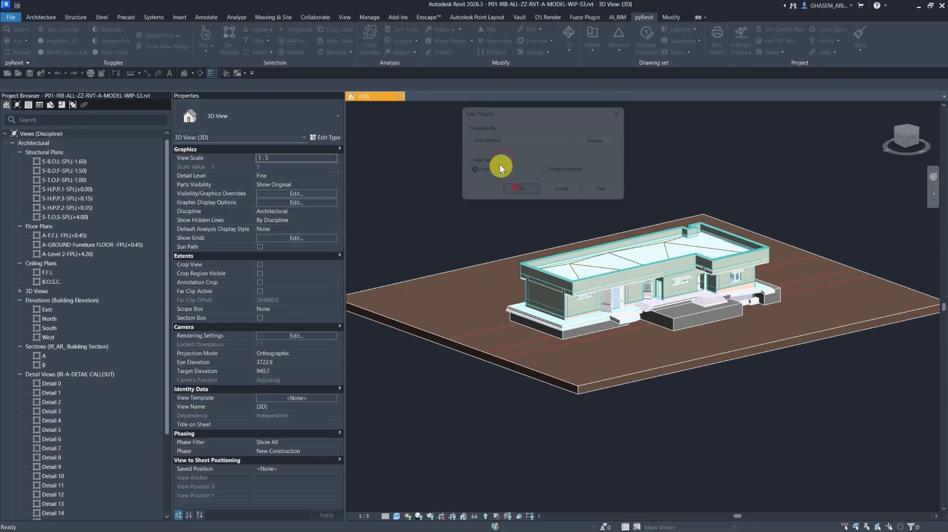
Confirm the New Project, select a door in the house model and return to the pyRevit ribbon
{"action": "left_click", "coordinate": [521, 189]}
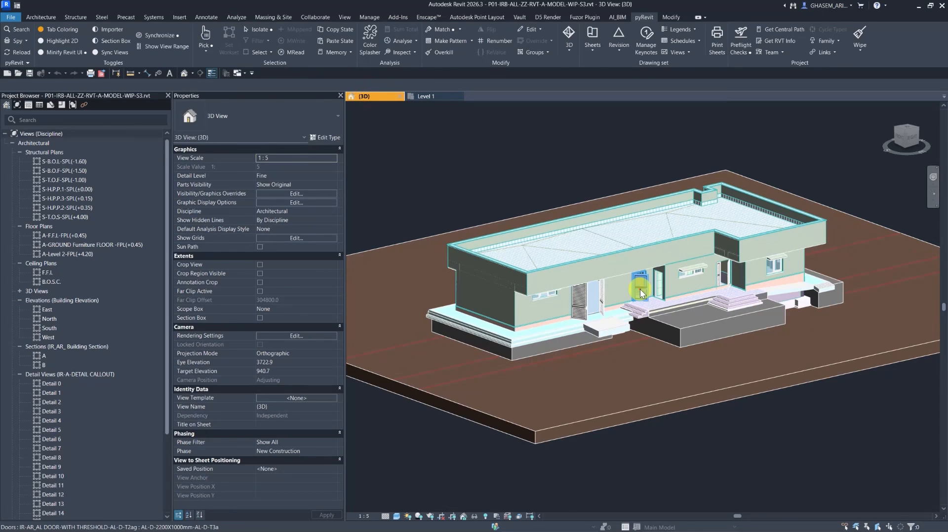
{"action": "left_click", "coordinate": [639, 285]}
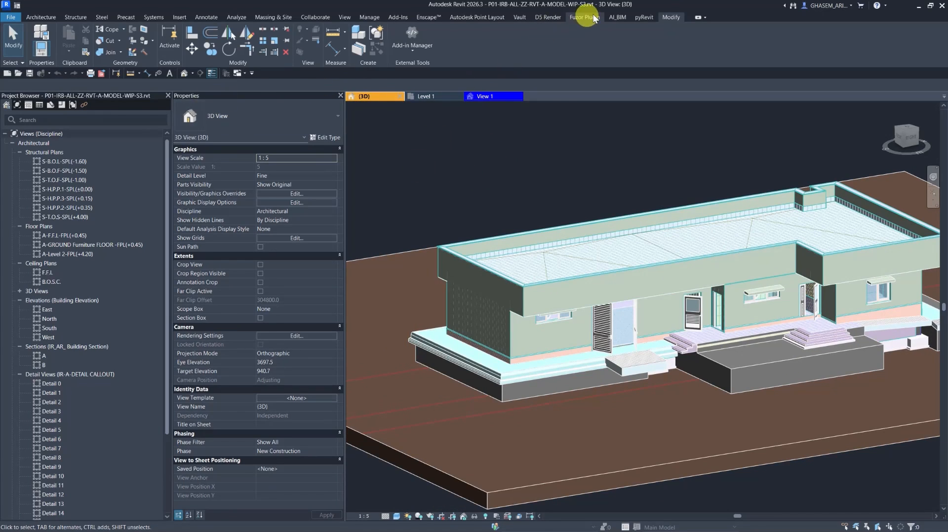
{"action": "left_click", "coordinate": [643, 16]}
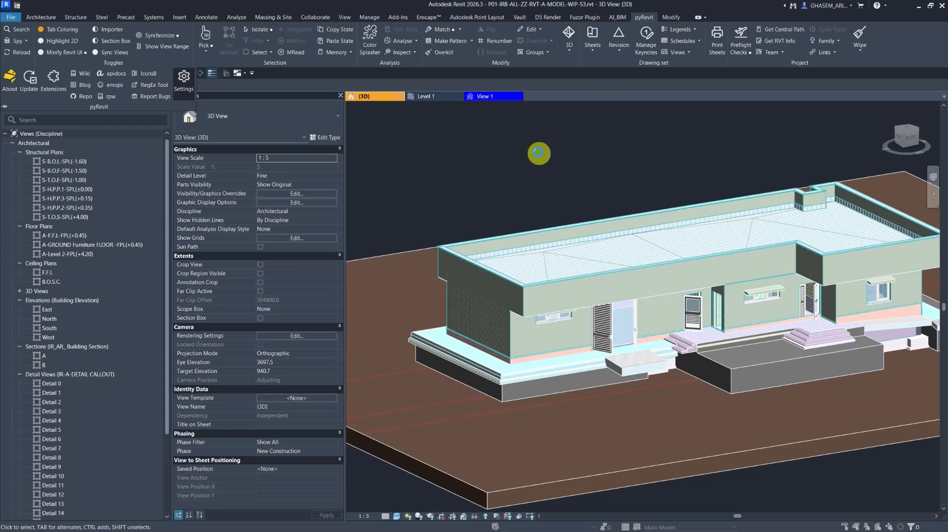
In pyRevit Settings > UI/UX, set Family Tab Style to Background Fill, then Save Settings and Reload
{"action": "left_click", "coordinate": [184, 77]}
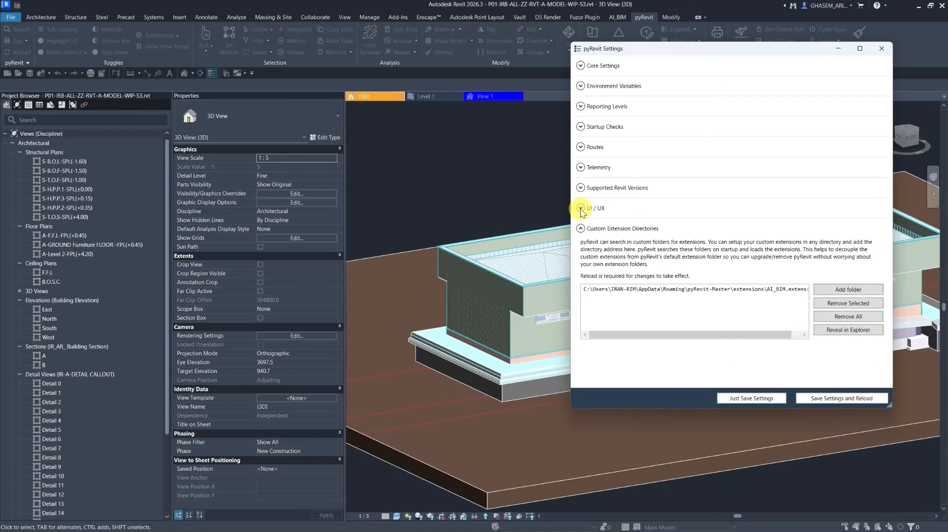
{"action": "left_click", "coordinate": [581, 208]}
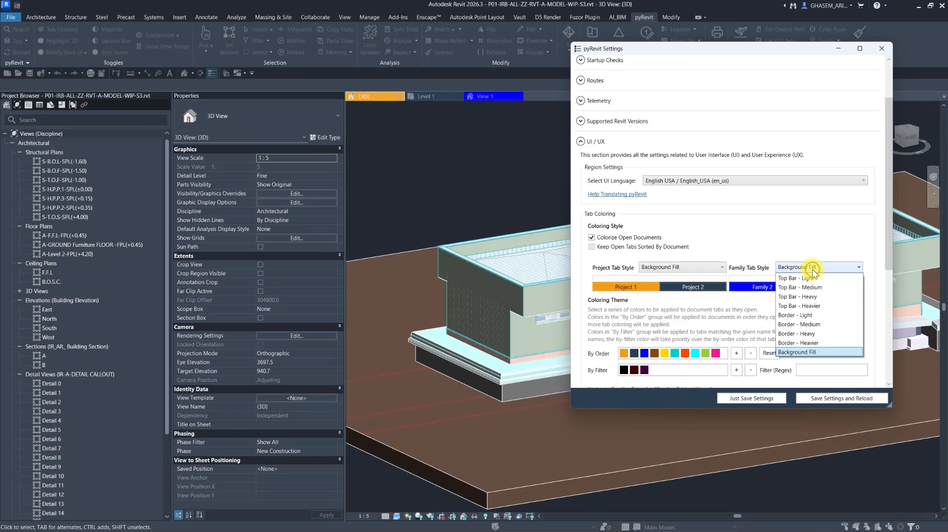
{"action": "left_click", "coordinate": [817, 351]}
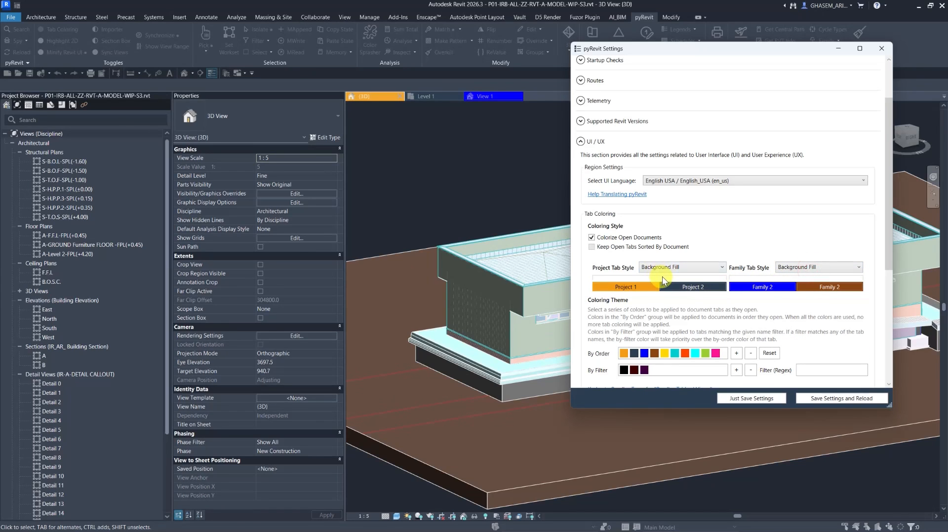
{"action": "scroll", "scroll_direction": "down", "scroll_amount": 3}
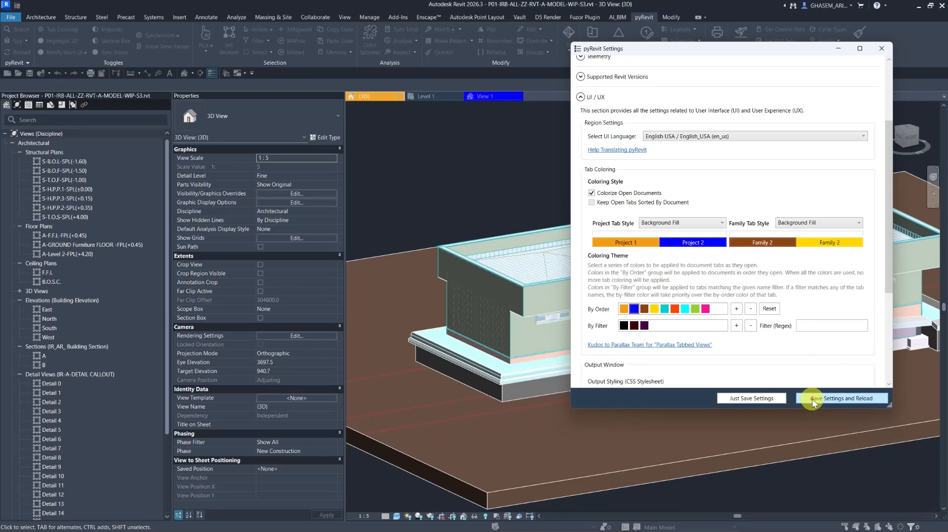
{"action": "left_click", "coordinate": [842, 398]}
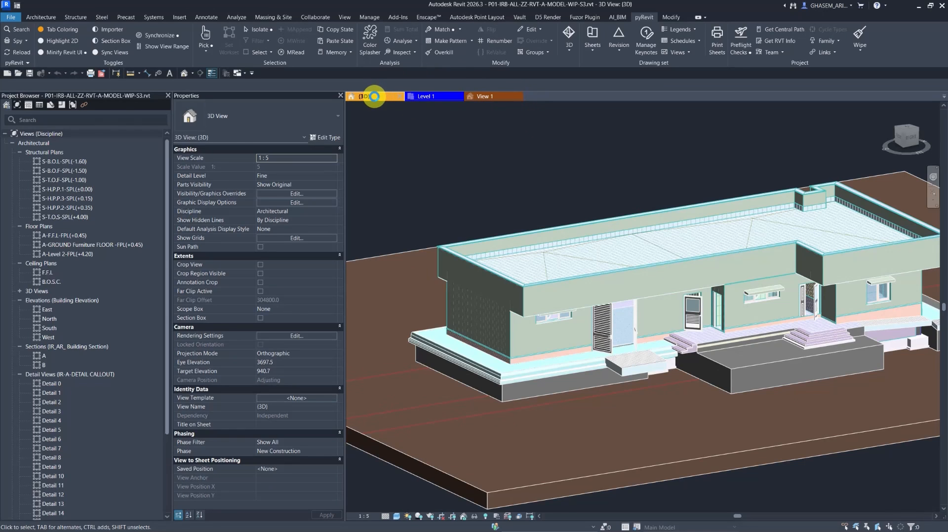
Close the door family's View 1 tab, answering No to the Save File prompt
{"action": "left_click", "coordinate": [429, 96]}
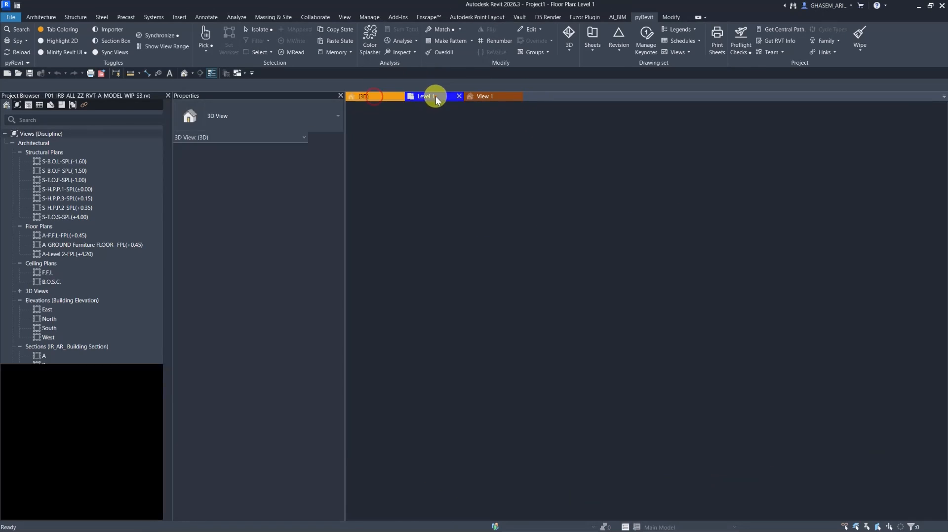
{"action": "left_click", "coordinate": [486, 96]}
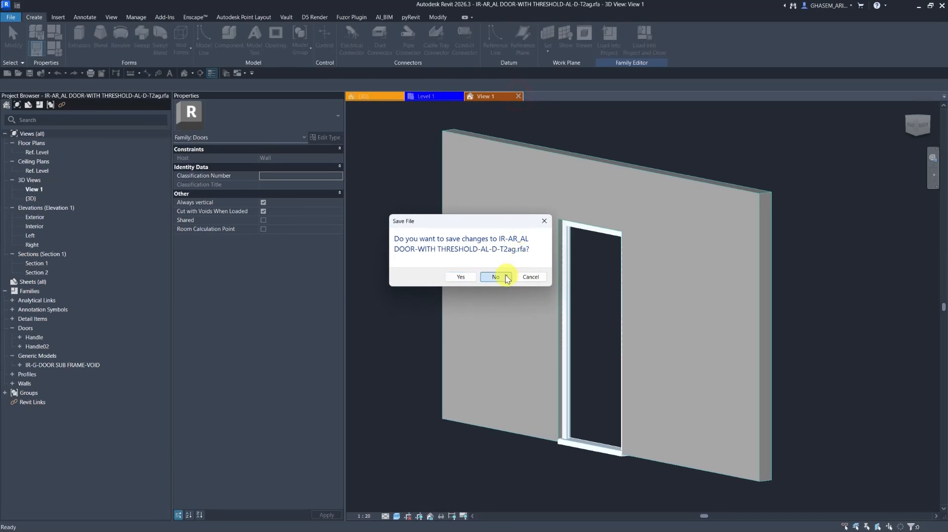
{"action": "left_click", "coordinate": [494, 277]}
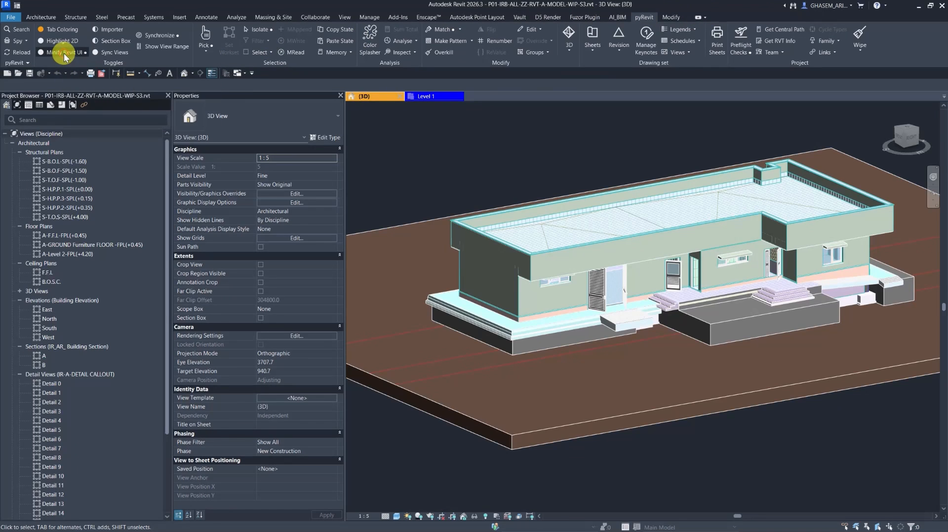
{"action": "left_click", "coordinate": [62, 52]}
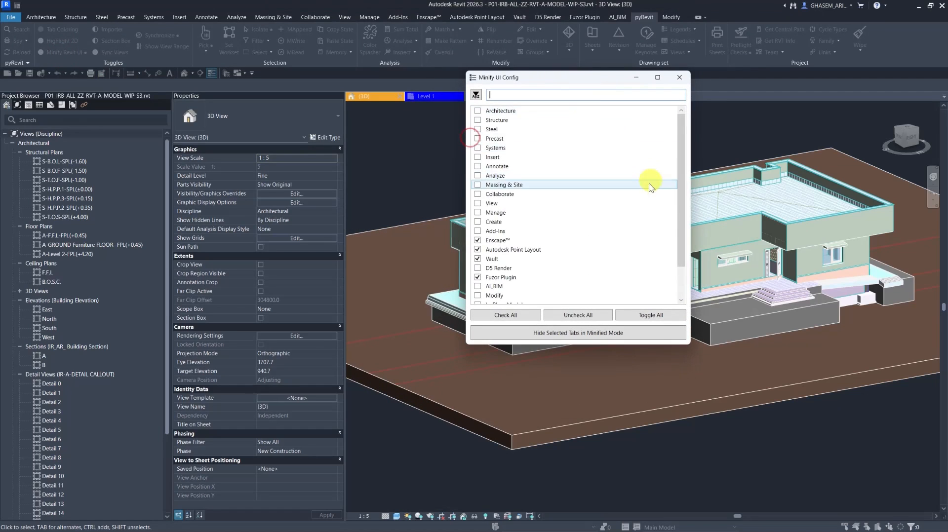
{"action": "scroll", "scroll_direction": "down", "scroll_amount": 3}
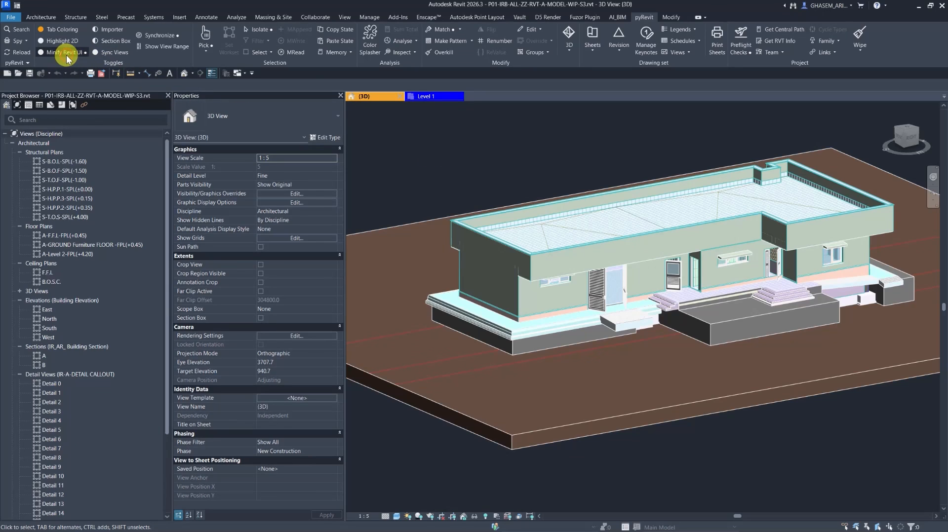
{"action": "mouse_move", "coordinate": [367, 16]}
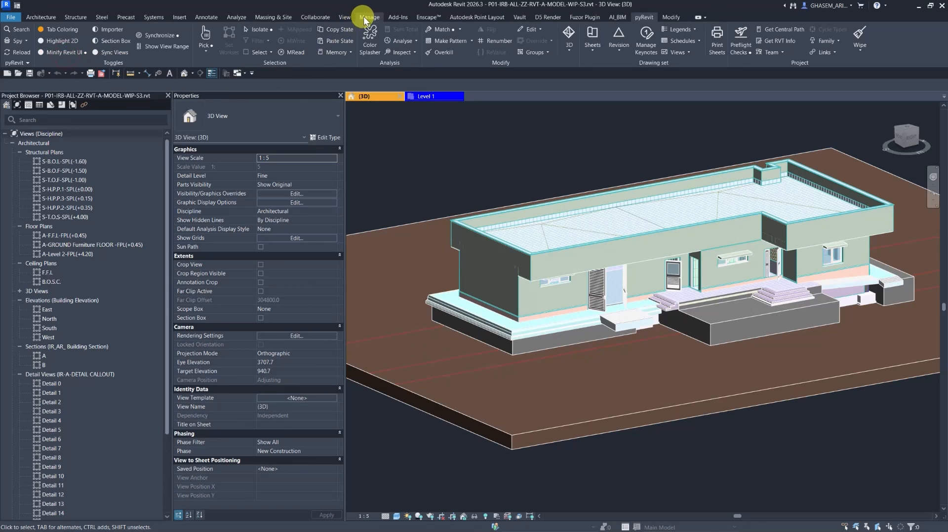
Review the Manage ribbon's add-in tools, then return to the pyRevit ribbon
{"action": "left_click", "coordinate": [368, 16]}
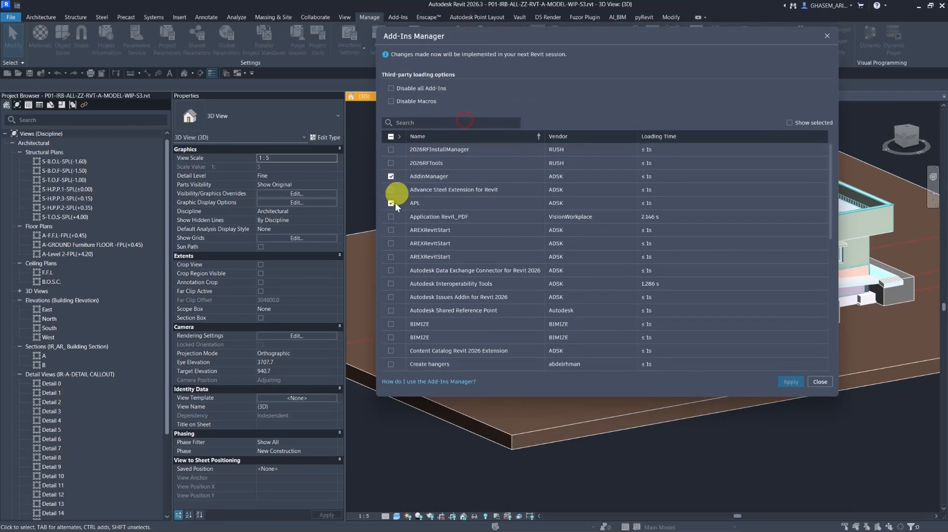
{"action": "scroll", "scroll_direction": "down", "scroll_amount": 3}
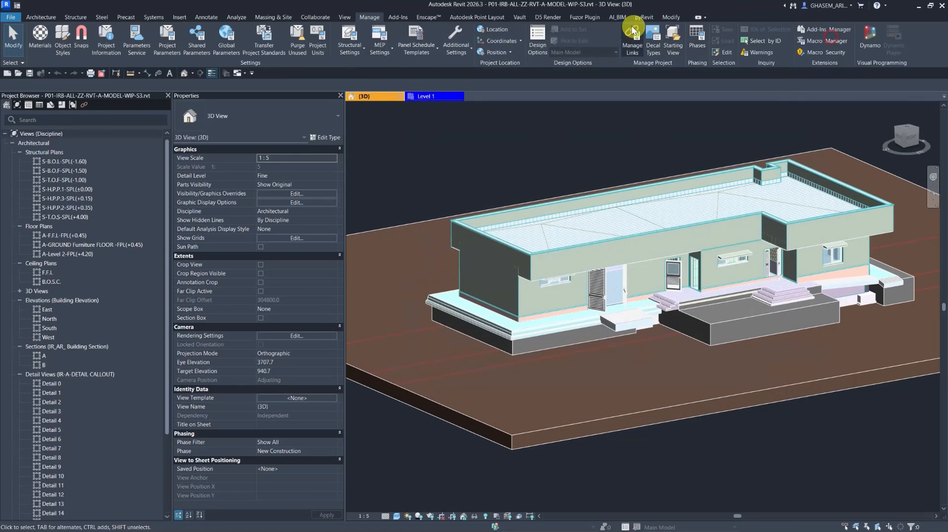
{"action": "left_click", "coordinate": [643, 17]}
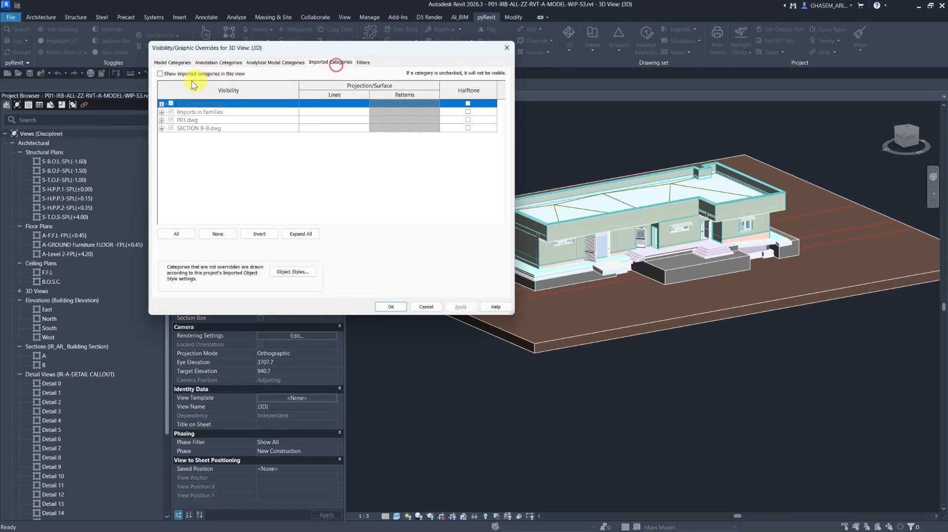
Show the imported CAD categories in the 3D view, then hide them again and orbit the house
{"action": "left_click", "coordinate": [391, 309]}
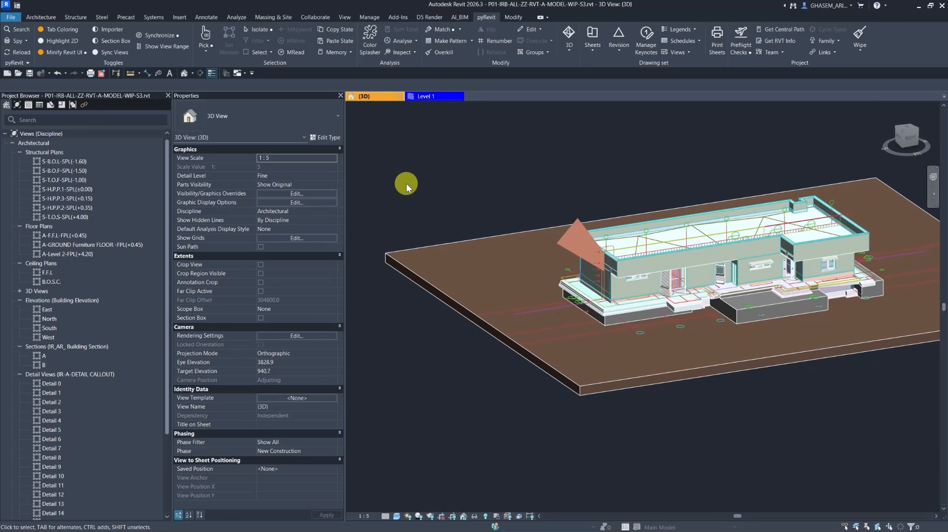
{"action": "left_click", "coordinate": [295, 193]}
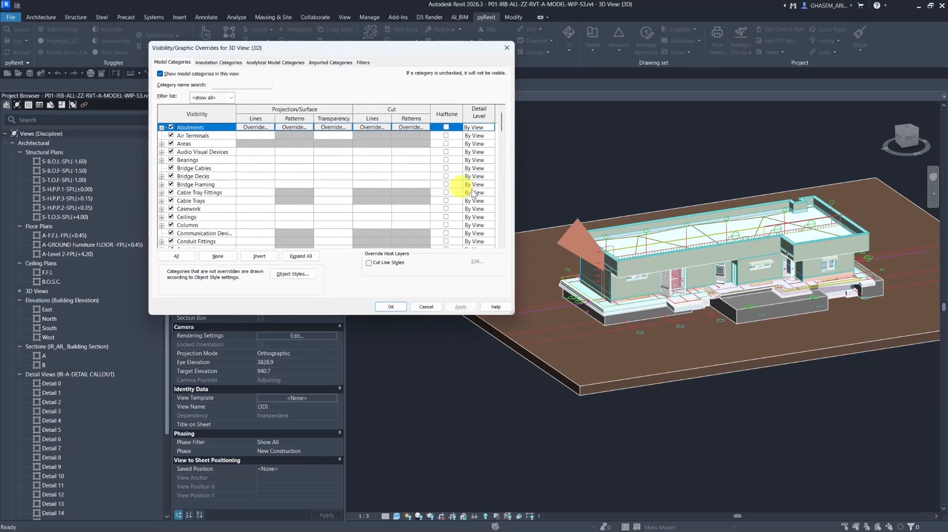
{"action": "left_click", "coordinate": [330, 63]}
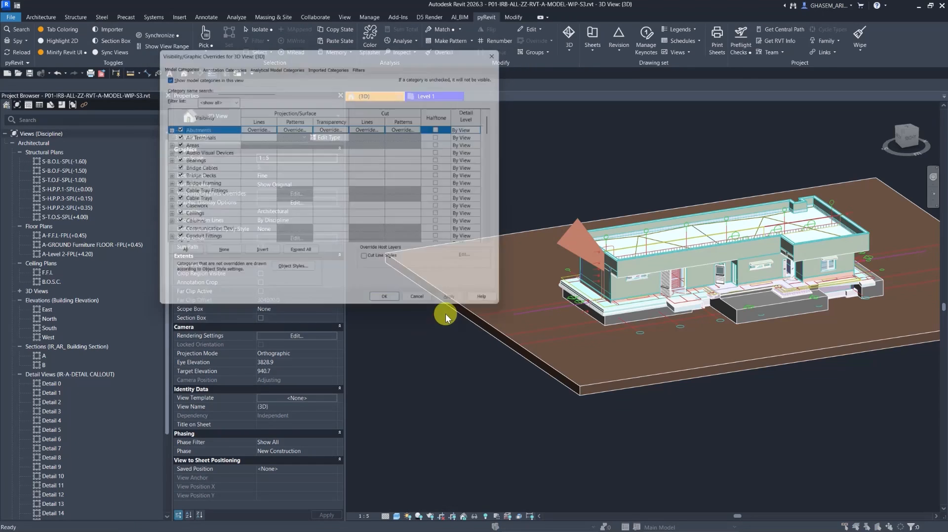
{"action": "left_click", "coordinate": [331, 62]}
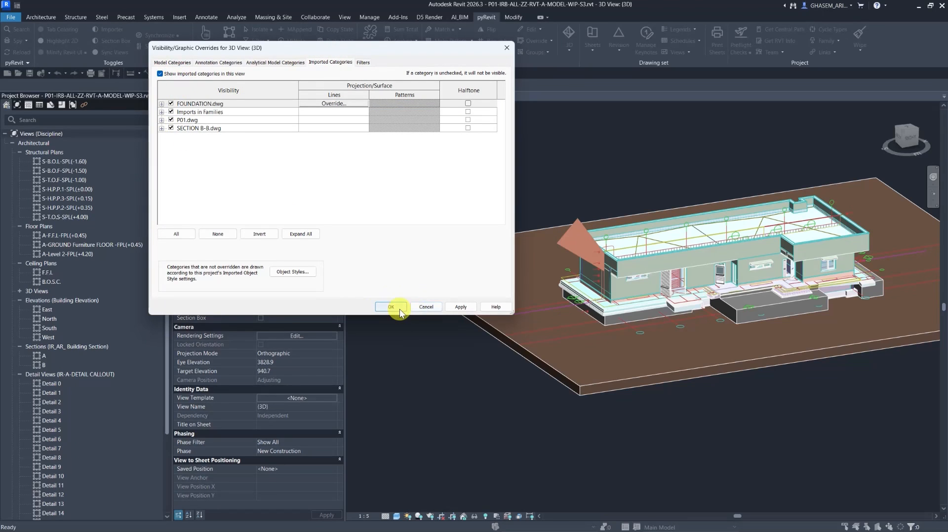
{"action": "left_click", "coordinate": [391, 307]}
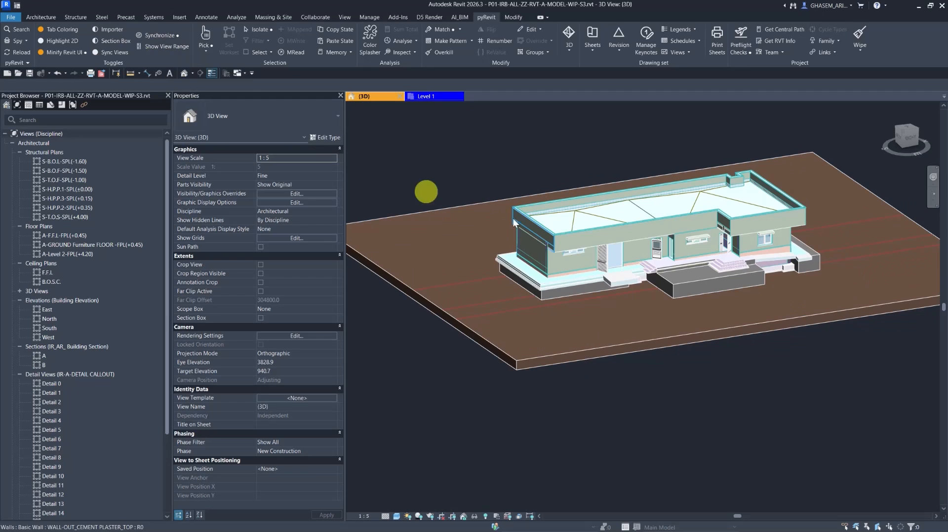
{"action": "left_click_drag", "start_coordinate": [513, 221], "coordinate": [706, 288]}
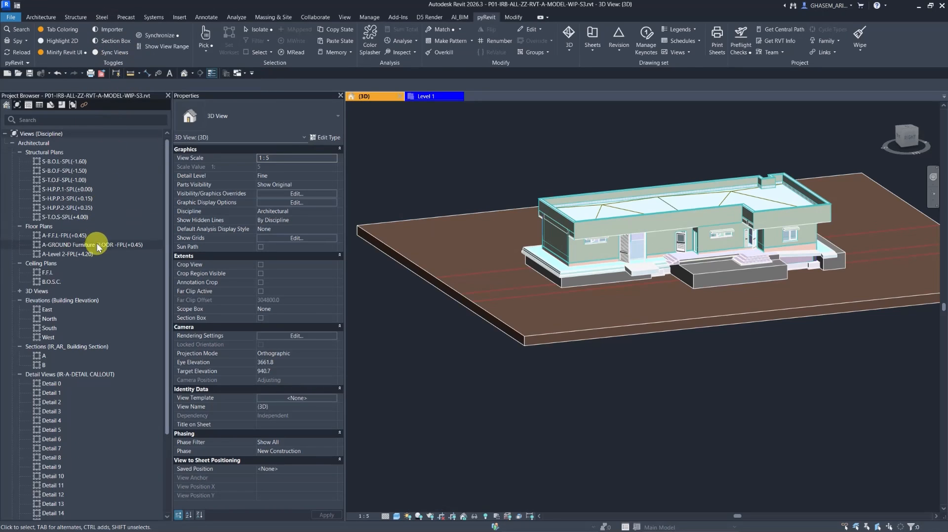
Open the GROUND Furniture floor plan and the F.F.L ceiling plan, bringing the furniture plan forward
{"action": "left_click", "coordinate": [94, 245]}
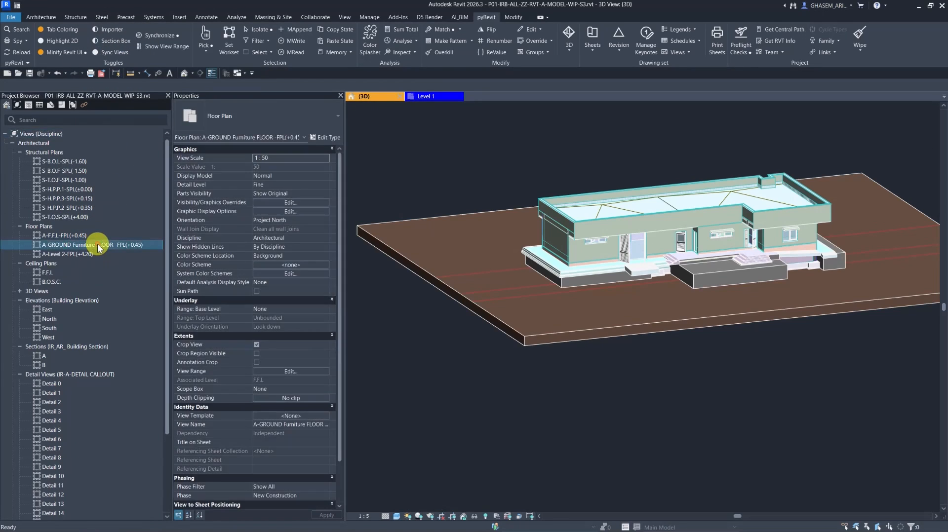
{"action": "double_click", "coordinate": [72, 244]}
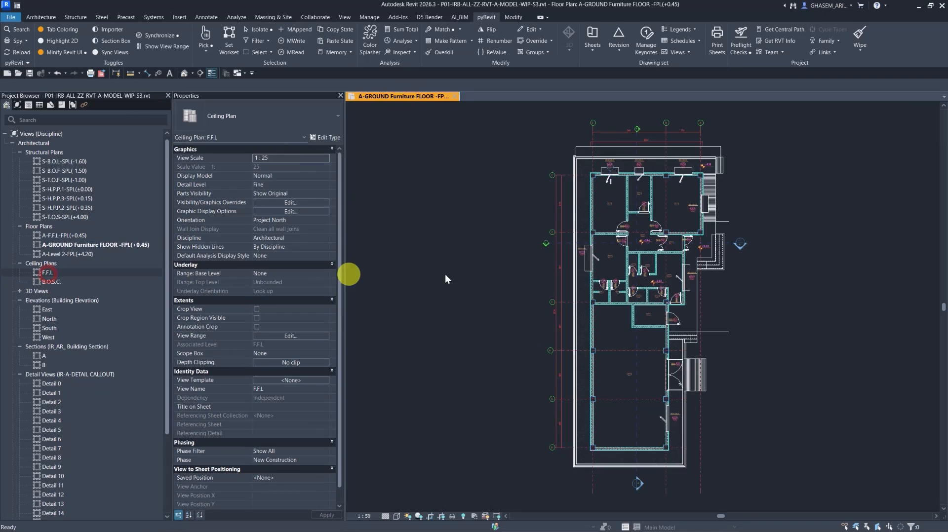
{"action": "left_click", "coordinate": [402, 95]}
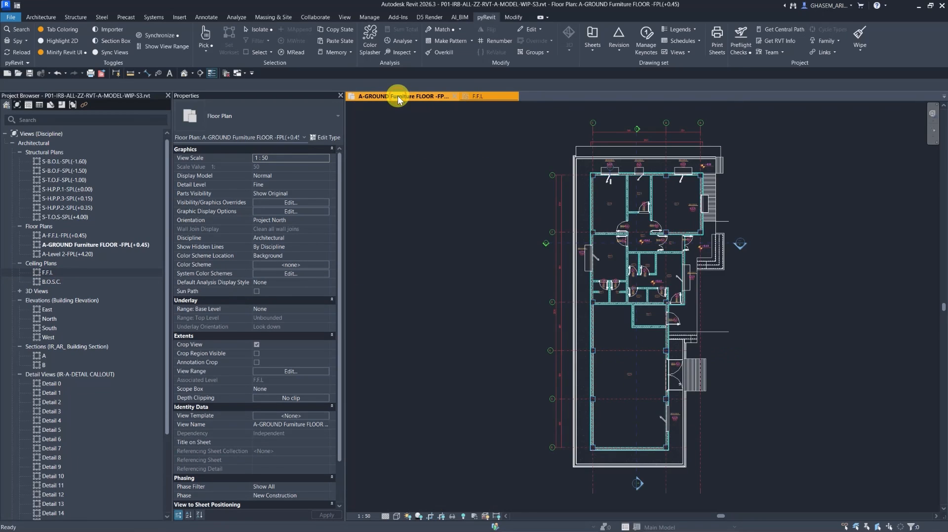
{"action": "left_click", "coordinate": [477, 96]}
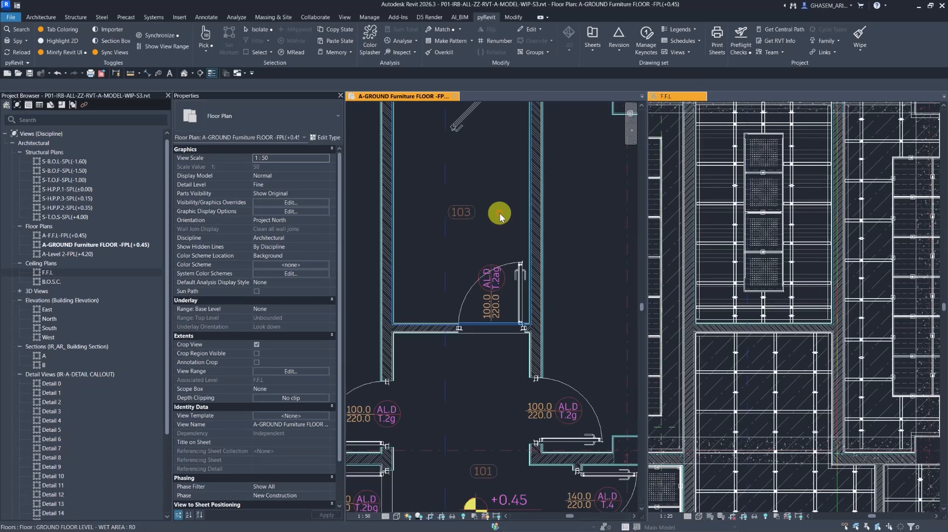
{"action": "mouse_move", "coordinate": [420, 216]}
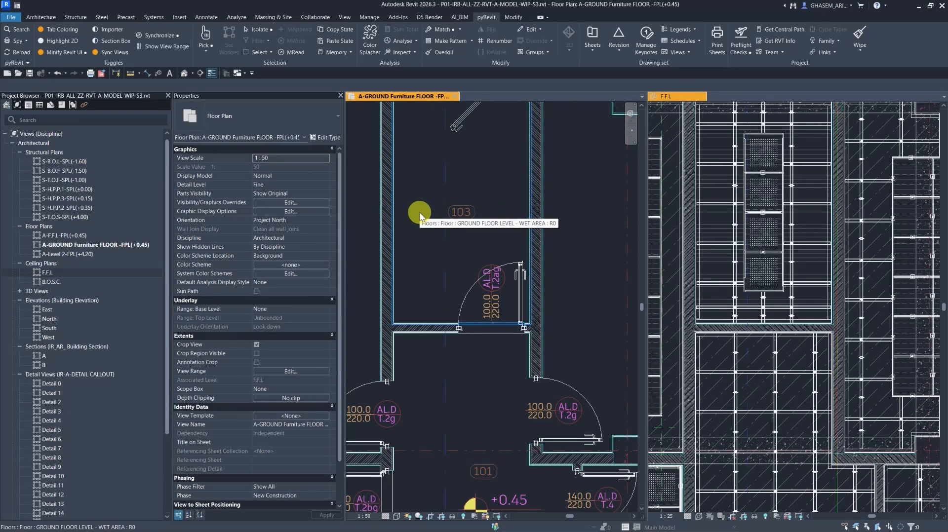
{"action": "mouse_move", "coordinate": [454, 230]}
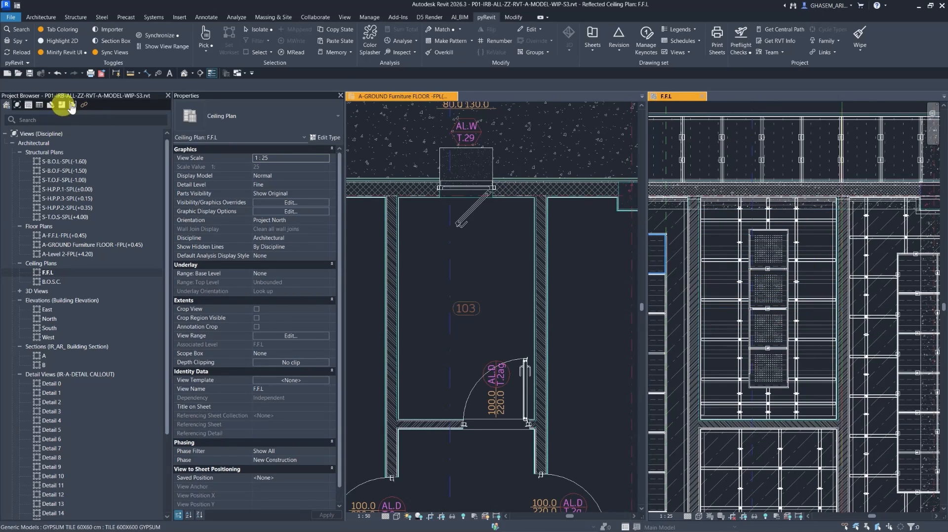
{"action": "mouse_move", "coordinate": [335, 52]}
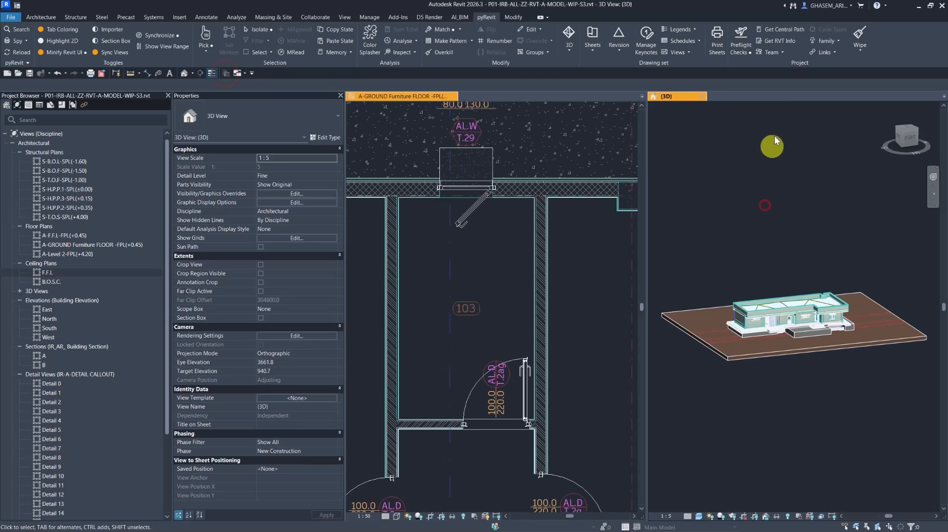
Switch to tabbed views, open the furniture plan's View Range settings and cancel without changes
{"action": "left_click", "coordinate": [345, 17]}
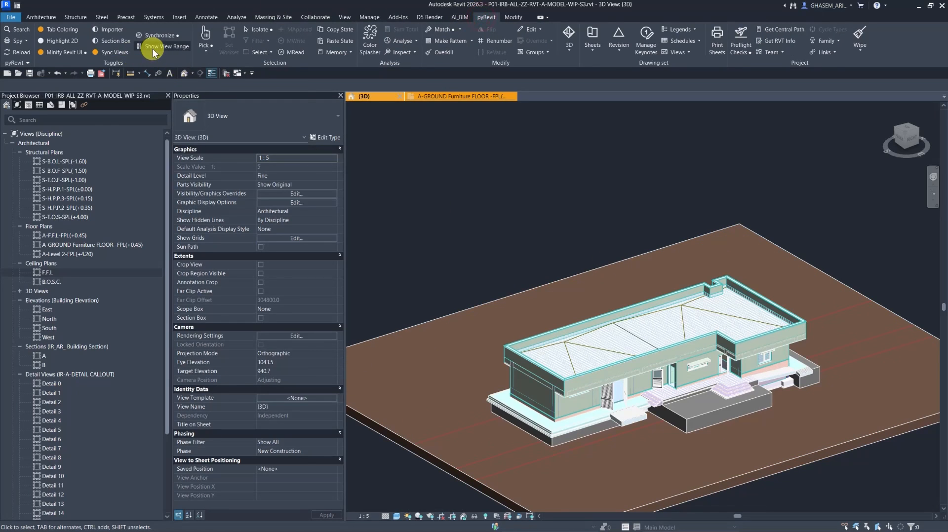
{"action": "mouse_move", "coordinate": [114, 53]}
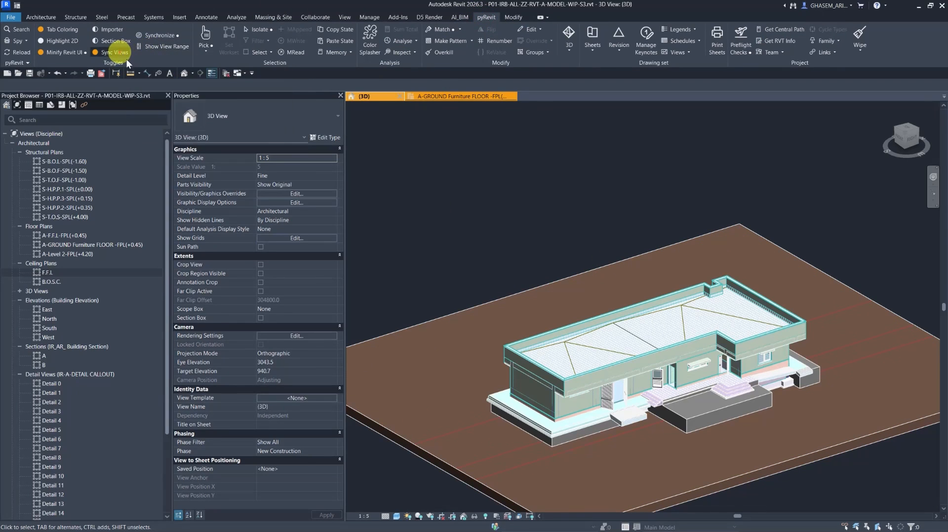
{"action": "mouse_move", "coordinate": [163, 46]}
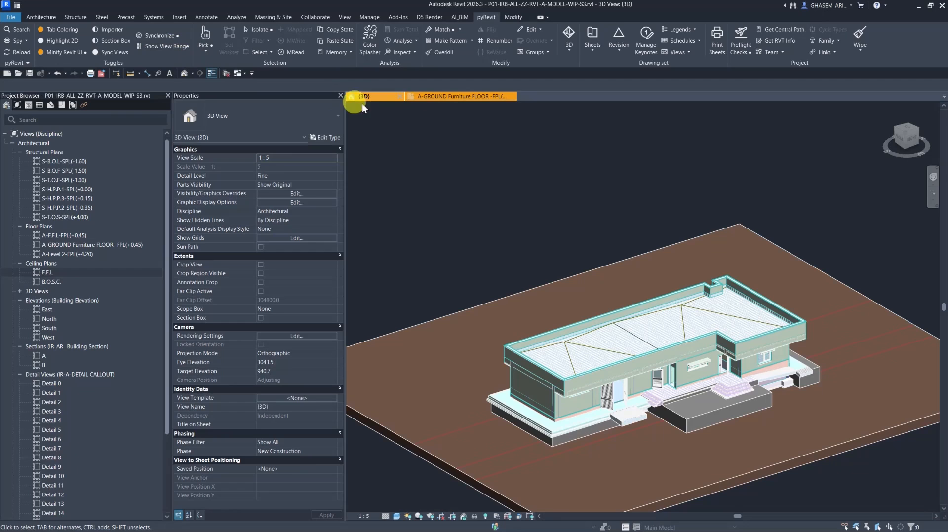
{"action": "mouse_move", "coordinate": [440, 155]}
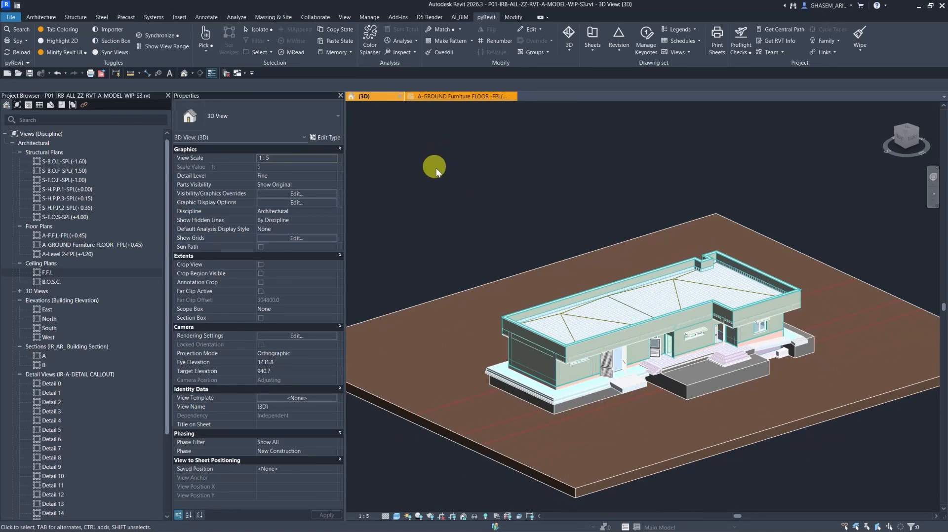
{"action": "left_click", "coordinate": [461, 96]}
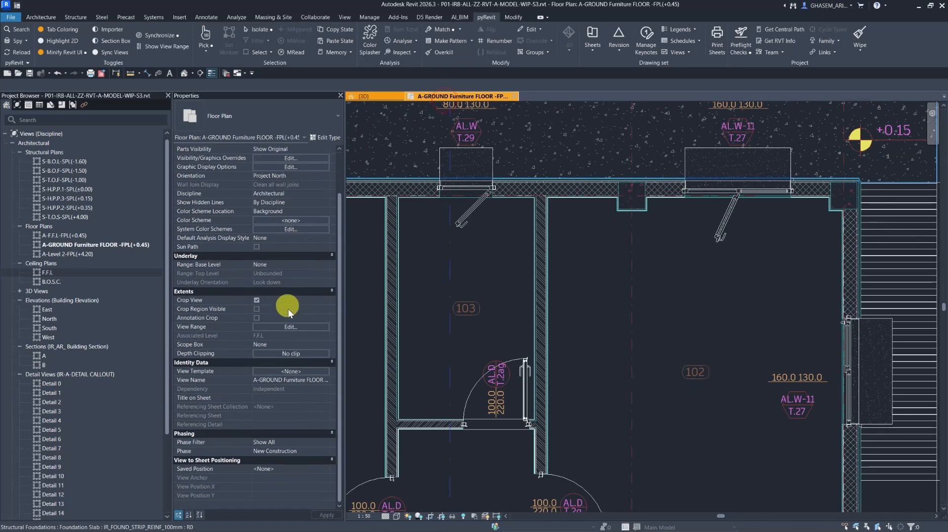
{"action": "left_click", "coordinate": [291, 326]}
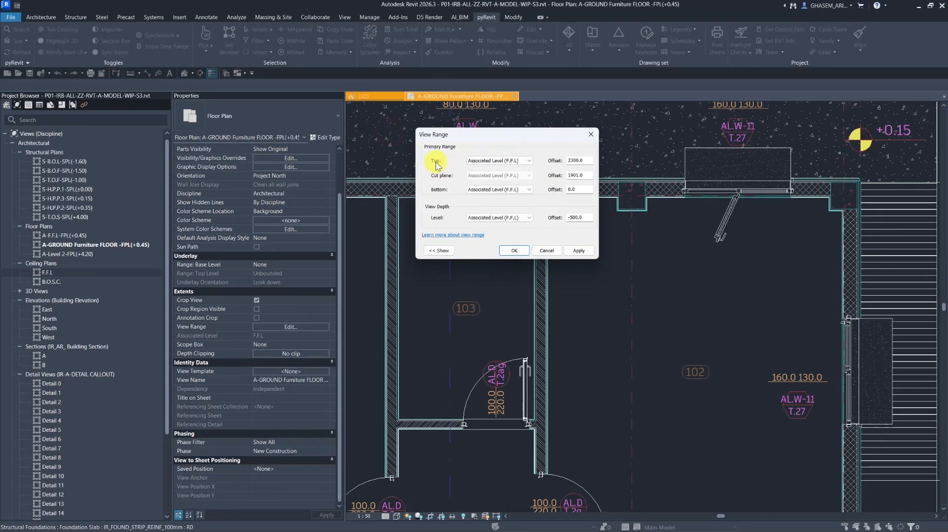
{"action": "mouse_move", "coordinate": [459, 222]}
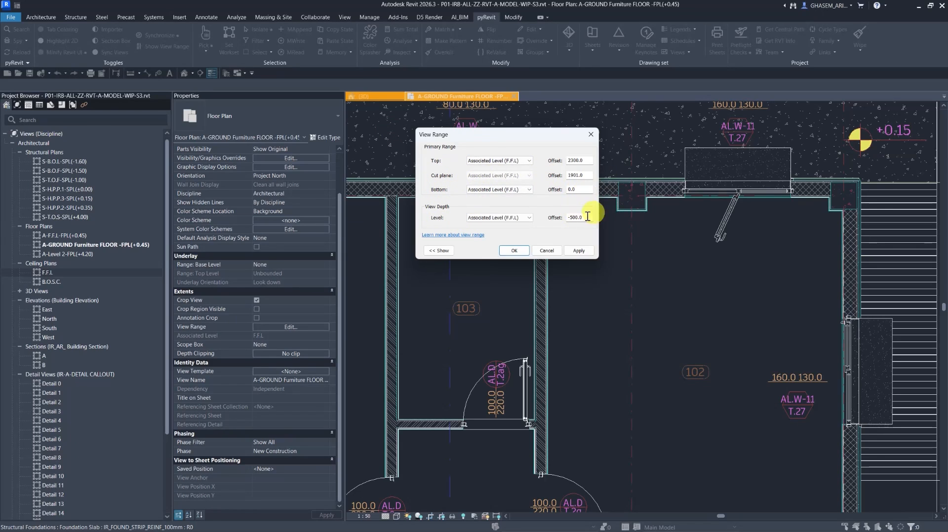
{"action": "mouse_move", "coordinate": [546, 251]}
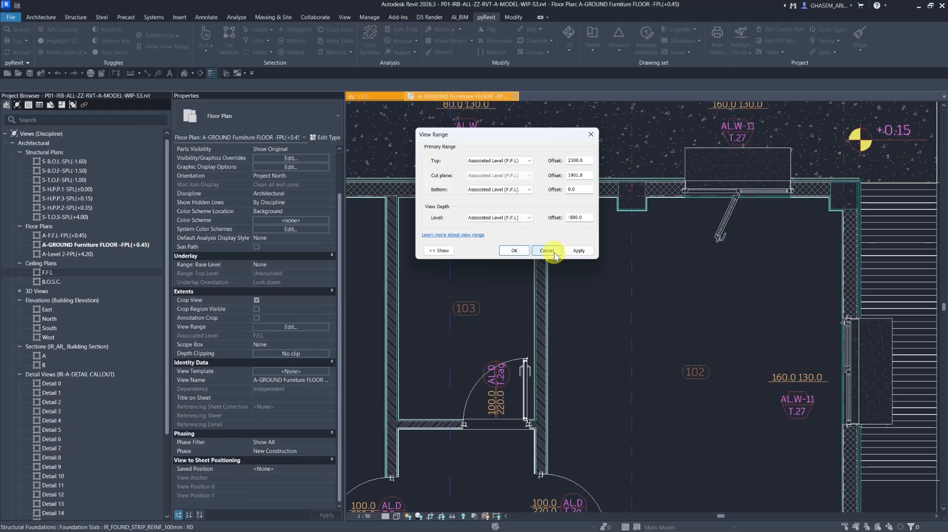
{"action": "left_click", "coordinate": [545, 251]}
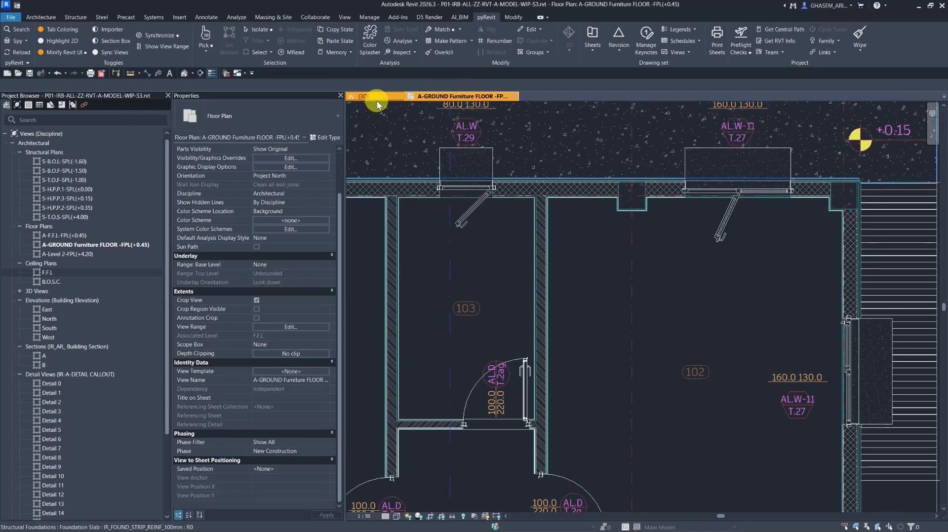
Tile the 3D view beside the furniture plan, fit the plan to view and make it active
{"action": "left_click", "coordinate": [365, 95]}
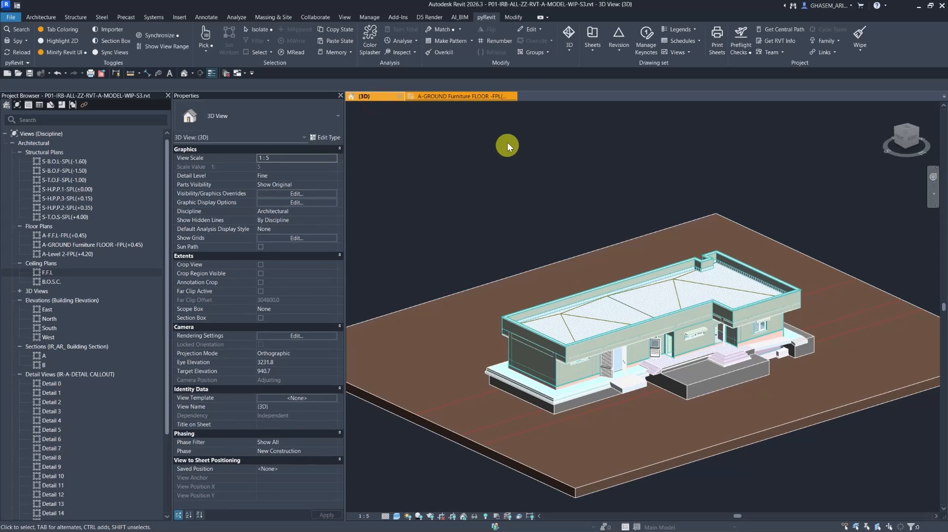
{"action": "mouse_move", "coordinate": [508, 145]}
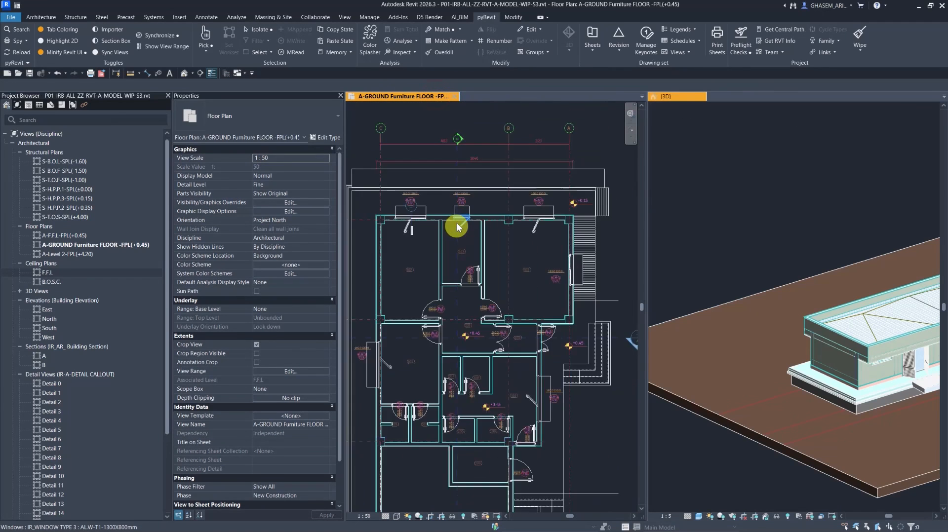
{"action": "left_click", "coordinate": [672, 96]}
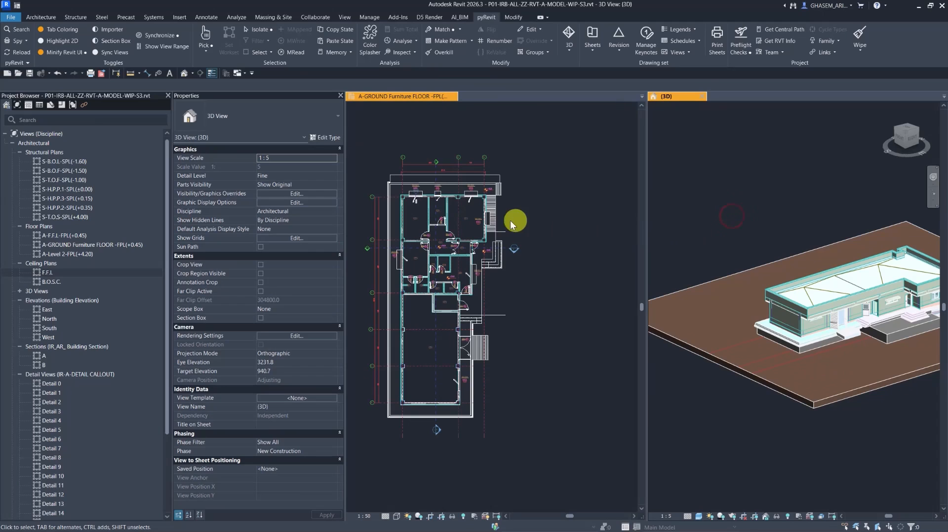
{"action": "mouse_move", "coordinate": [561, 229]}
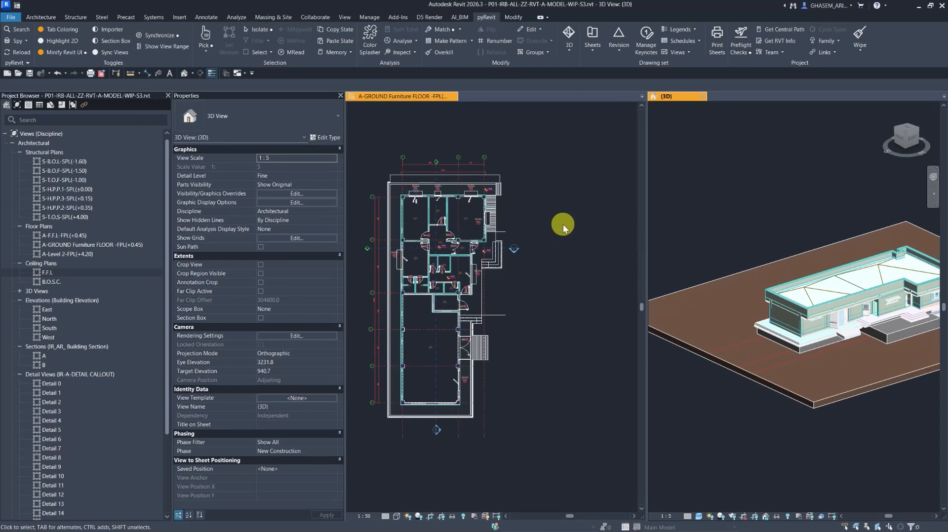
{"action": "left_click", "coordinate": [402, 96]}
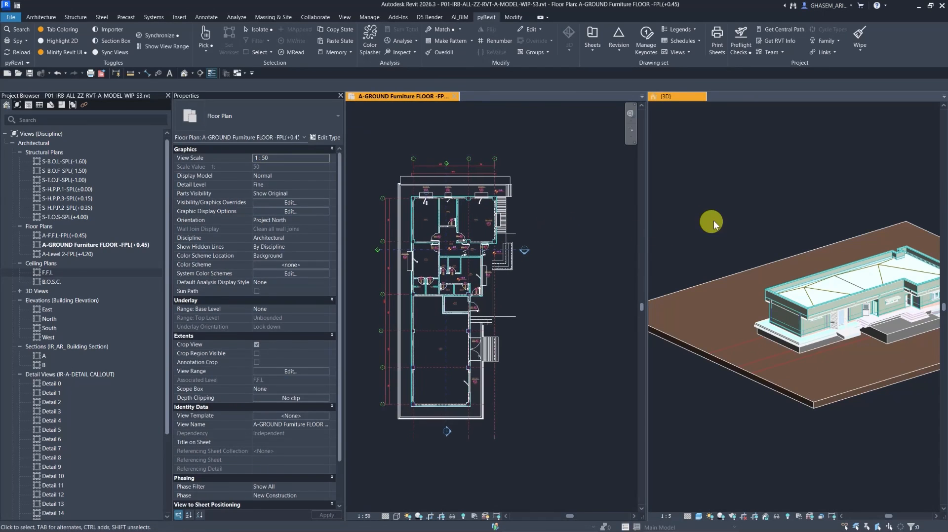
Enable the 3D view's Section Box and drag its side grips inward around the building
{"action": "left_click", "coordinate": [665, 96]}
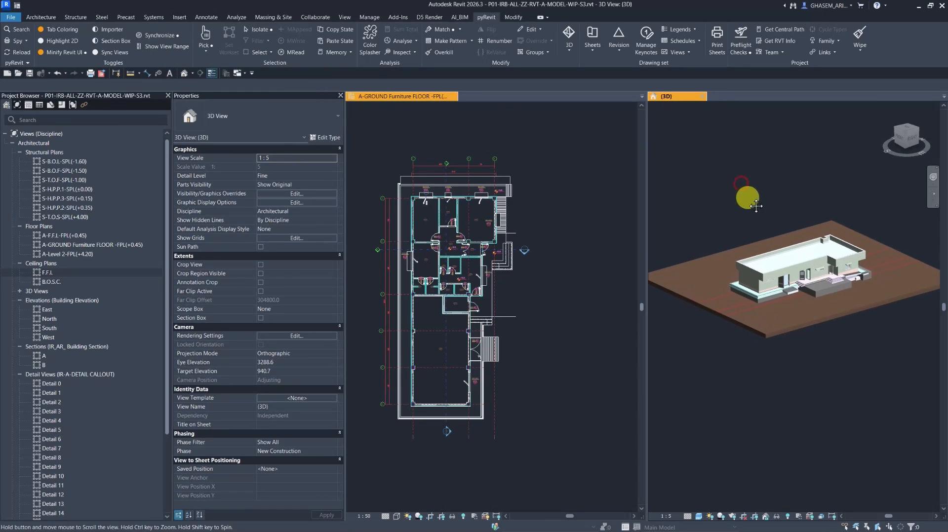
{"action": "left_click", "coordinate": [260, 319]}
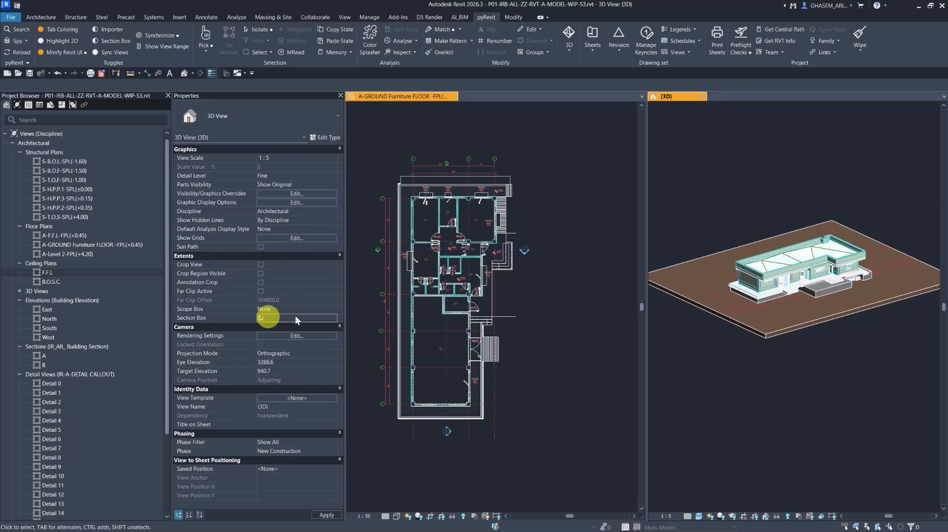
{"action": "left_click", "coordinate": [260, 318]}
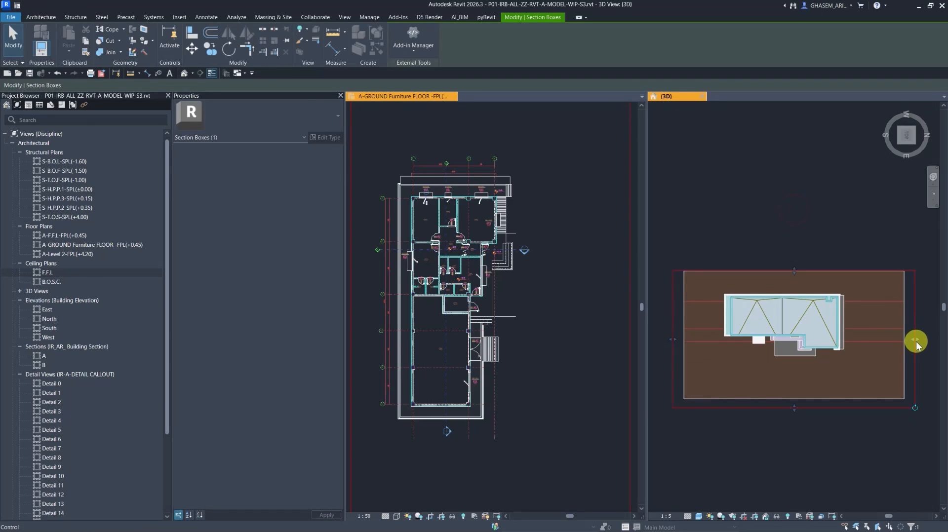
{"action": "left_click_drag", "start_coordinate": [916, 340], "coordinate": [689, 339]}
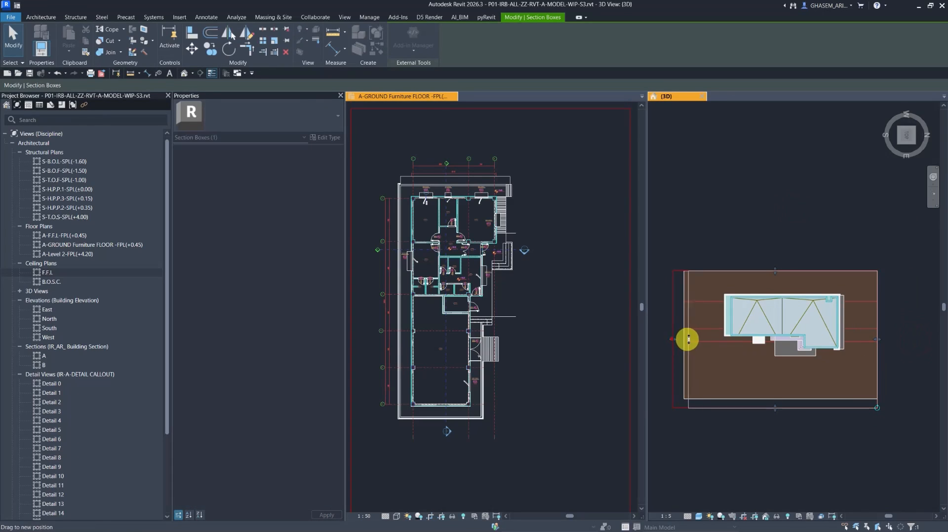
{"action": "left_click_drag", "start_coordinate": [688, 338], "coordinate": [795, 374]}
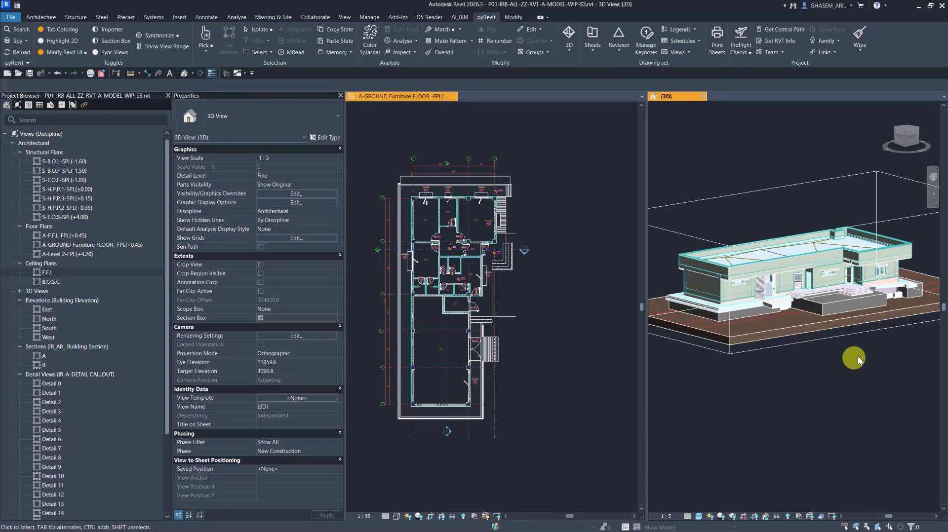
{"action": "left_click", "coordinate": [861, 313]}
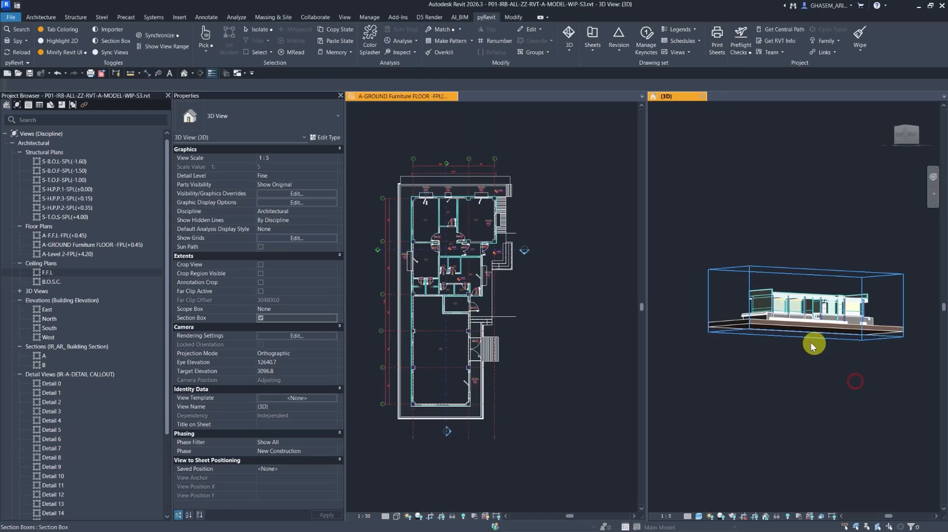
{"action": "scroll", "scroll_direction": "down", "scroll_amount": 3}
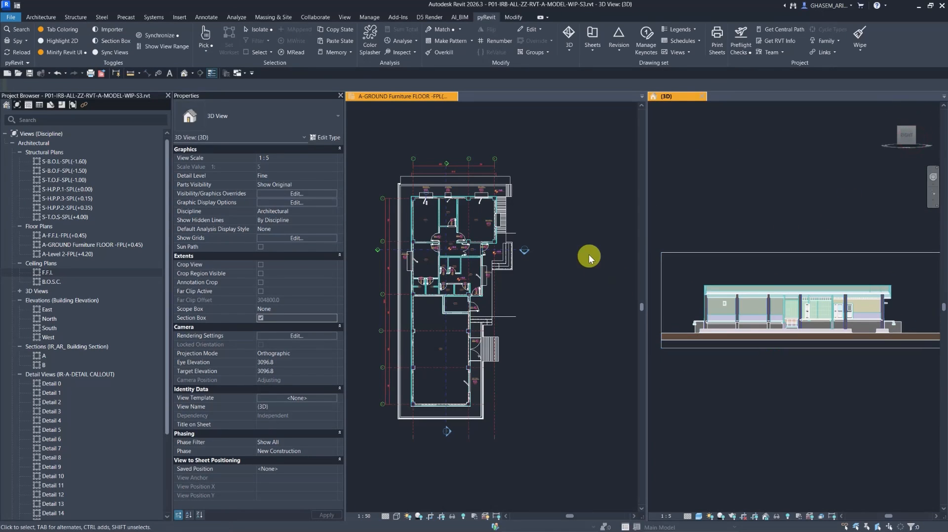
Activate the GROUND Furniture floor plan and bring up the Manage ribbon tools
{"action": "double_click", "coordinate": [93, 245]}
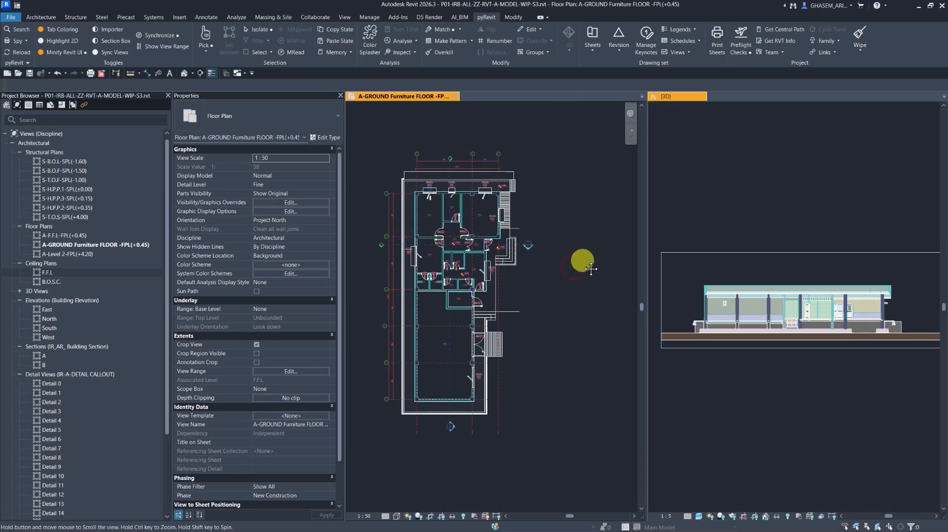
{"action": "left_click", "coordinate": [291, 371]}
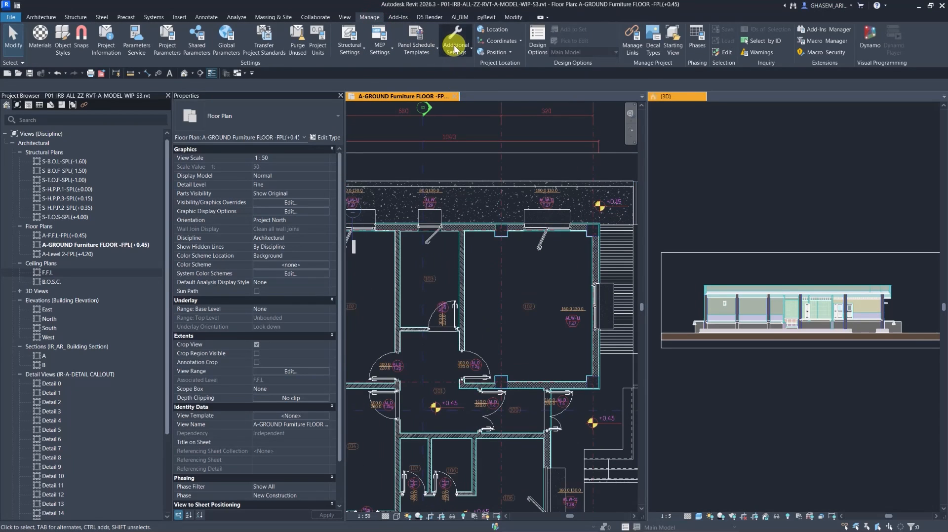
Set the <Beyond> line style under Lines to orange RGB 255-128-000 with a Dash pattern and apply
{"action": "left_click", "coordinate": [454, 40]}
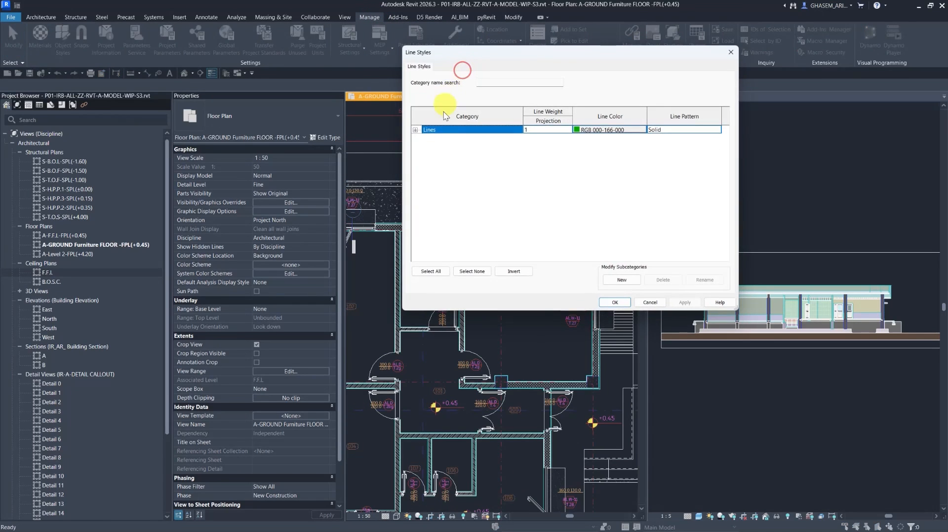
{"action": "left_click", "coordinate": [415, 130]}
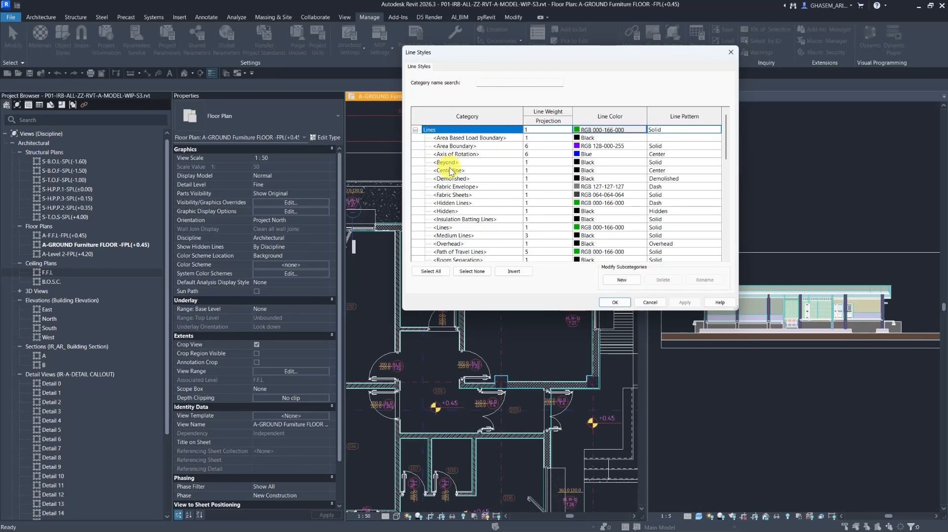
{"action": "left_click", "coordinate": [448, 162]}
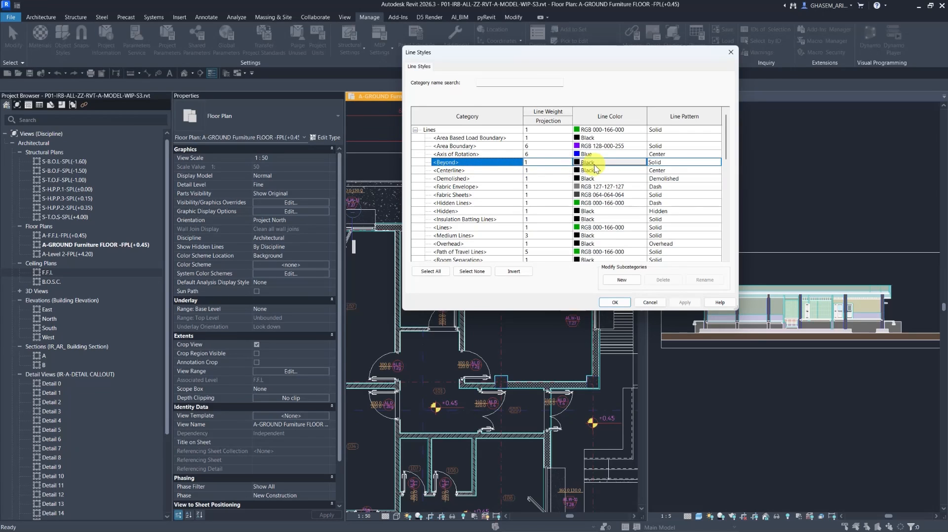
{"action": "left_click", "coordinate": [609, 162]}
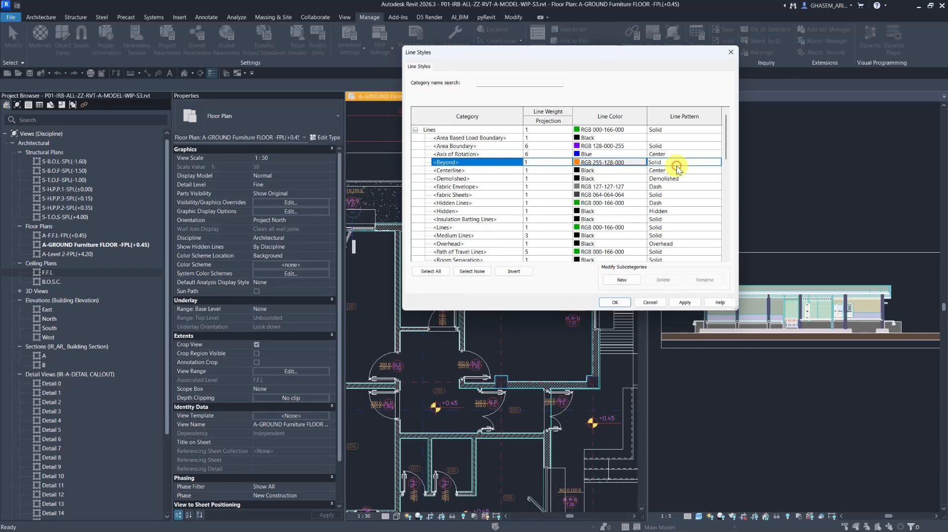
{"action": "left_click", "coordinate": [678, 162]}
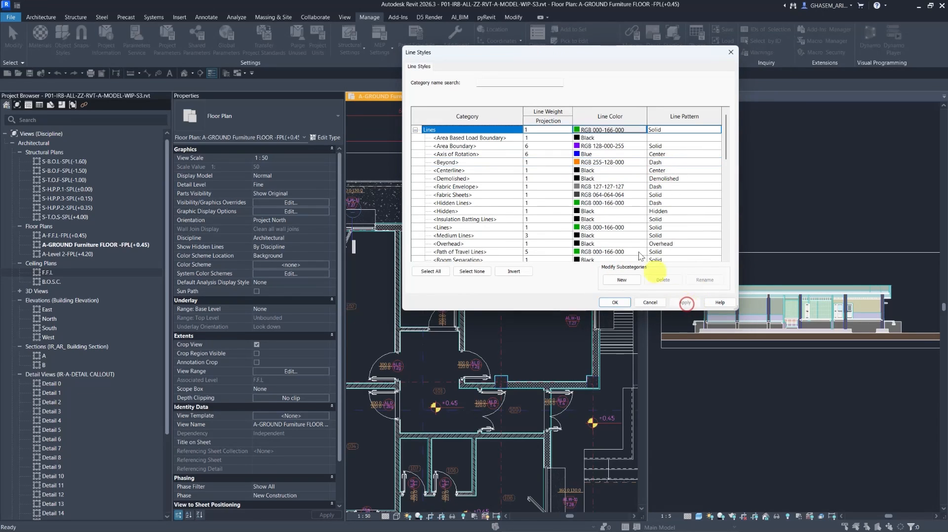
{"action": "left_click", "coordinate": [614, 302]}
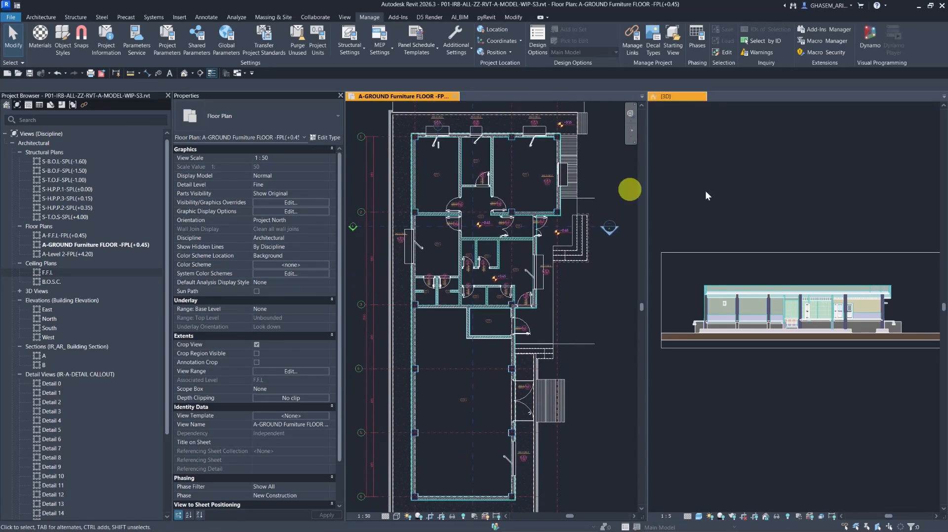
With the 3D view active, run pyRevit Show View Range on the A-GROUND Furniture FLOOR plan
{"action": "left_click", "coordinate": [672, 96]}
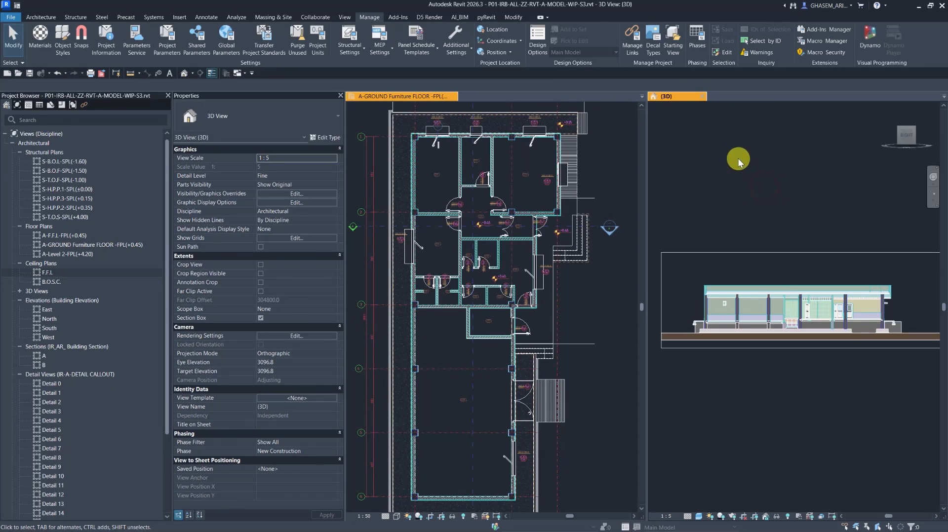
{"action": "left_click", "coordinate": [486, 16]}
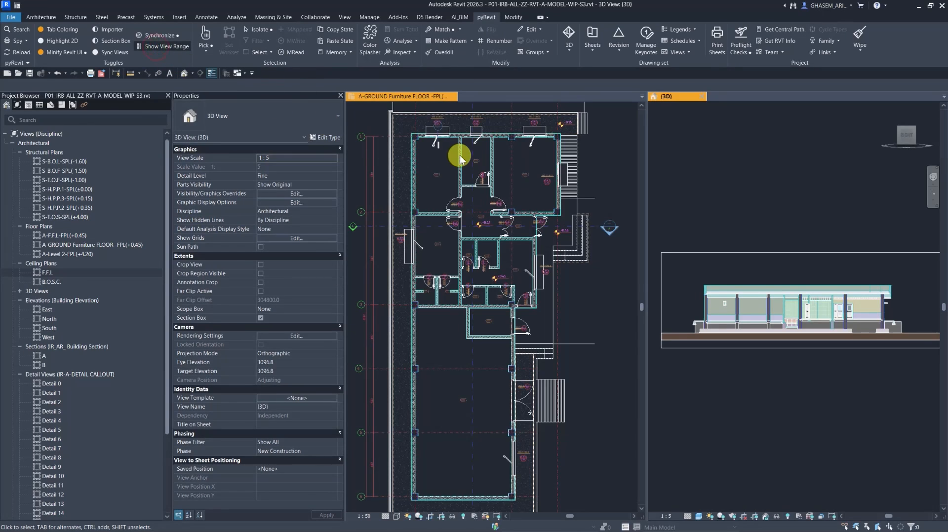
{"action": "left_click", "coordinate": [161, 46]}
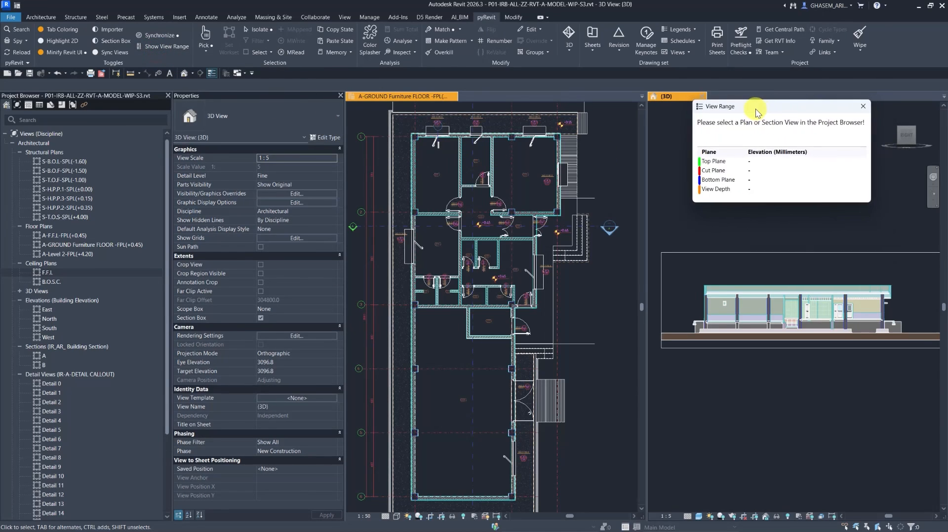
{"action": "mouse_move", "coordinate": [716, 262]}
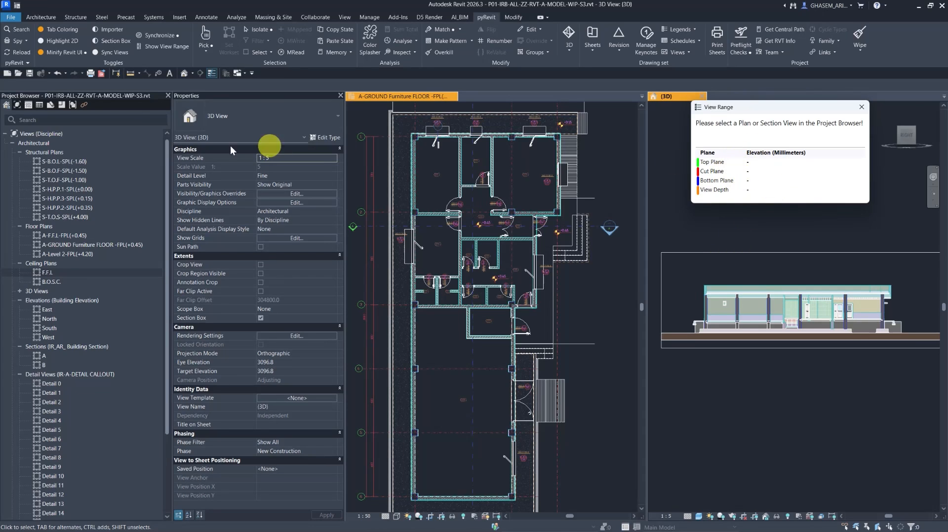
{"action": "left_click", "coordinate": [91, 244]}
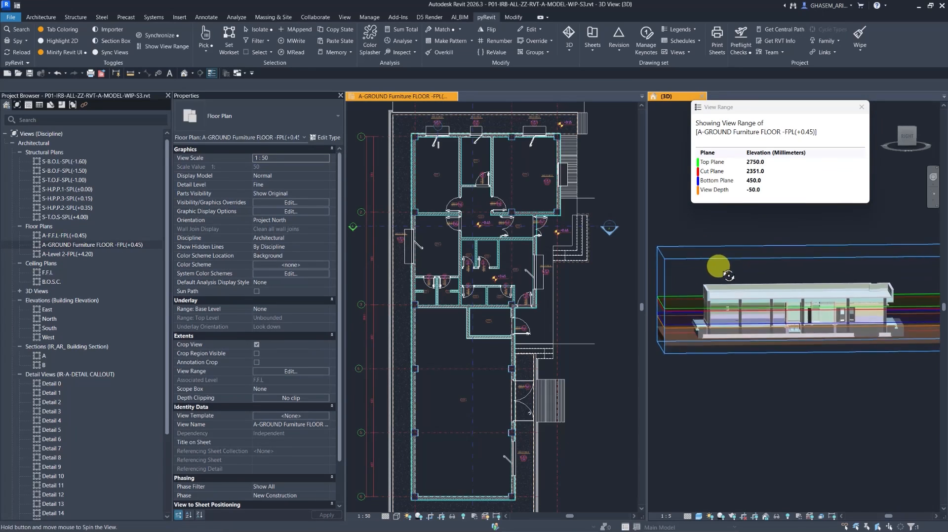
Orbit the 3D model to inspect the ground furniture plan's view range planes
{"action": "left_click_drag", "start_coordinate": [719, 267], "coordinate": [740, 322]}
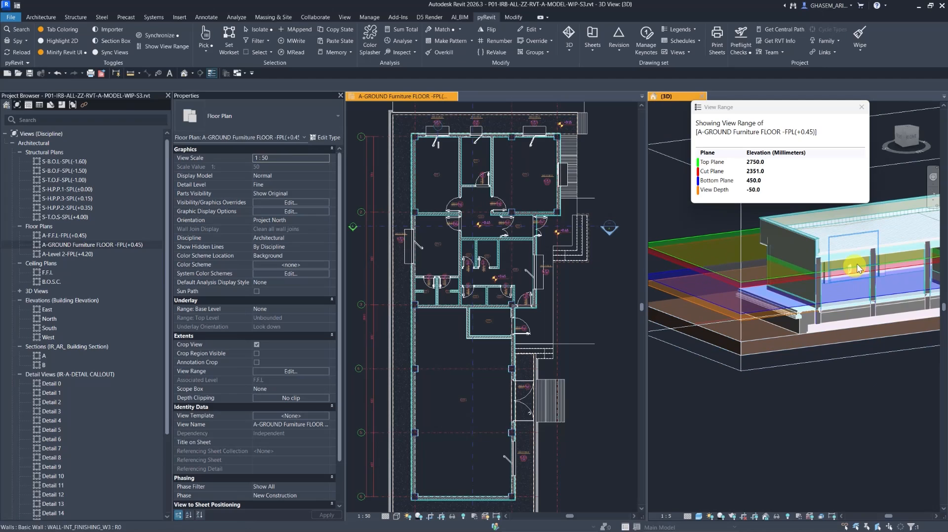
{"action": "left_click_drag", "start_coordinate": [858, 268], "coordinate": [804, 349]}
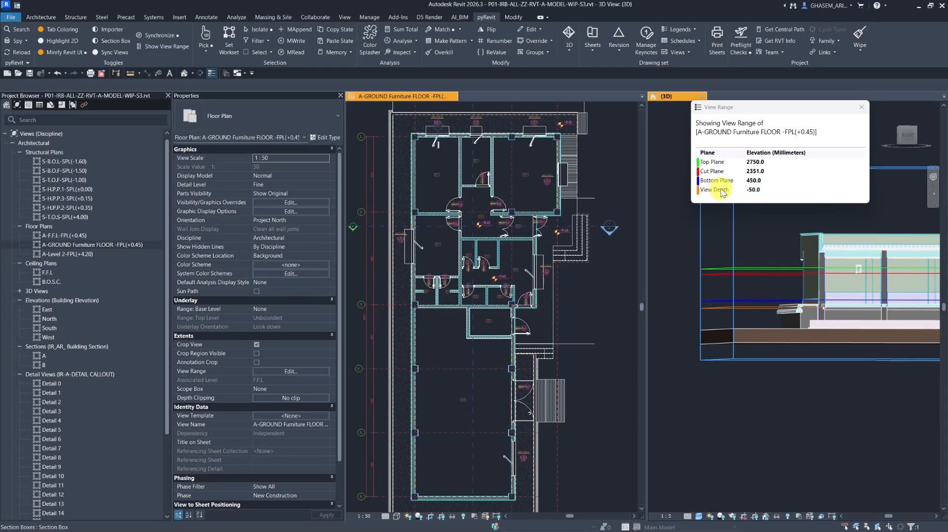
{"action": "left_click", "coordinate": [91, 244]}
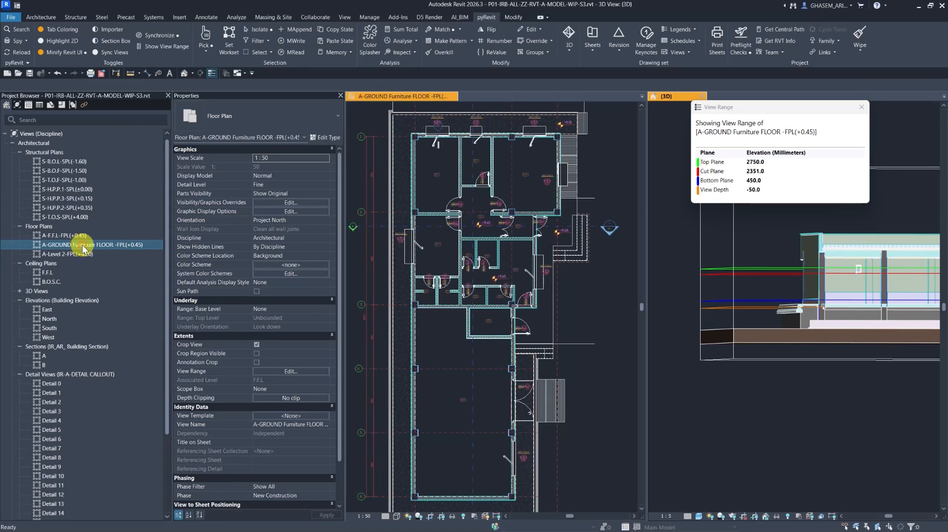
Show the view ranges of A-F.F.L and A-Level 2, then return to A-GROUND Furniture FLOOR and orbit the planes
{"action": "left_click", "coordinate": [63, 235]}
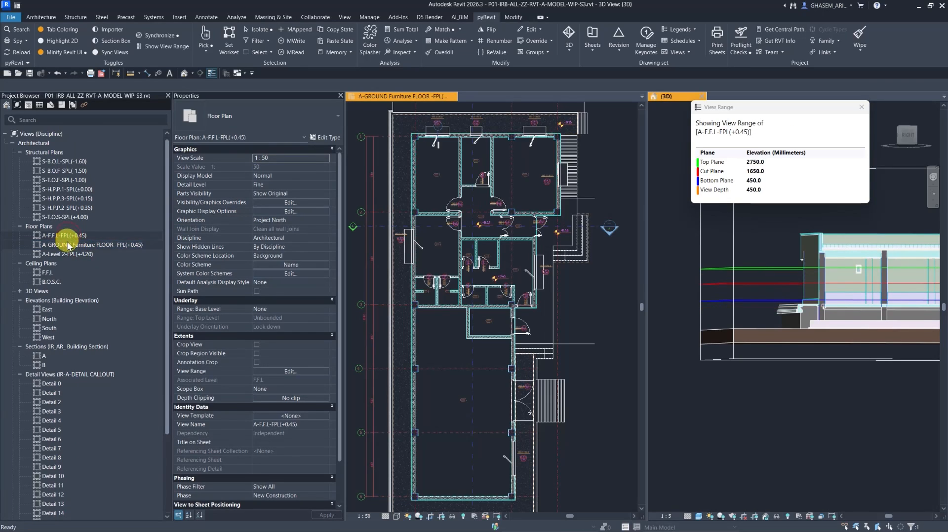
{"action": "double_click", "coordinate": [75, 254]}
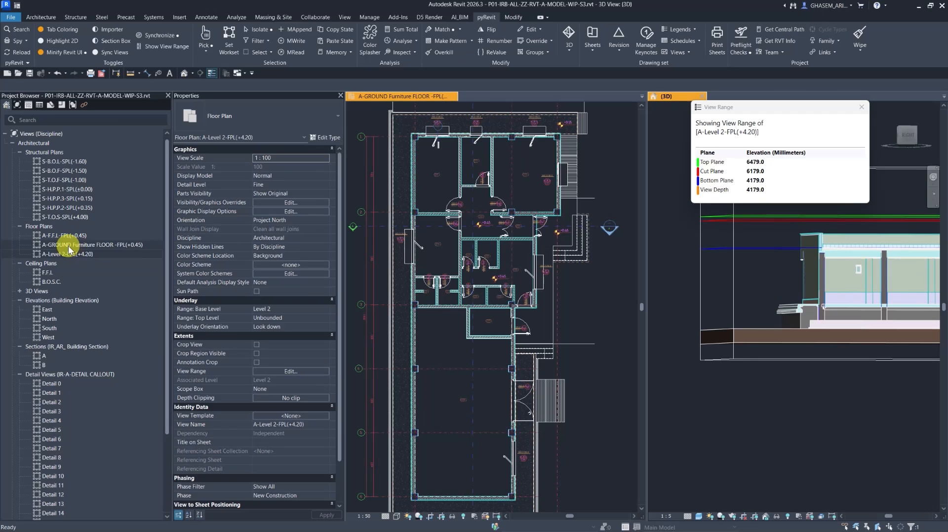
{"action": "double_click", "coordinate": [79, 244]}
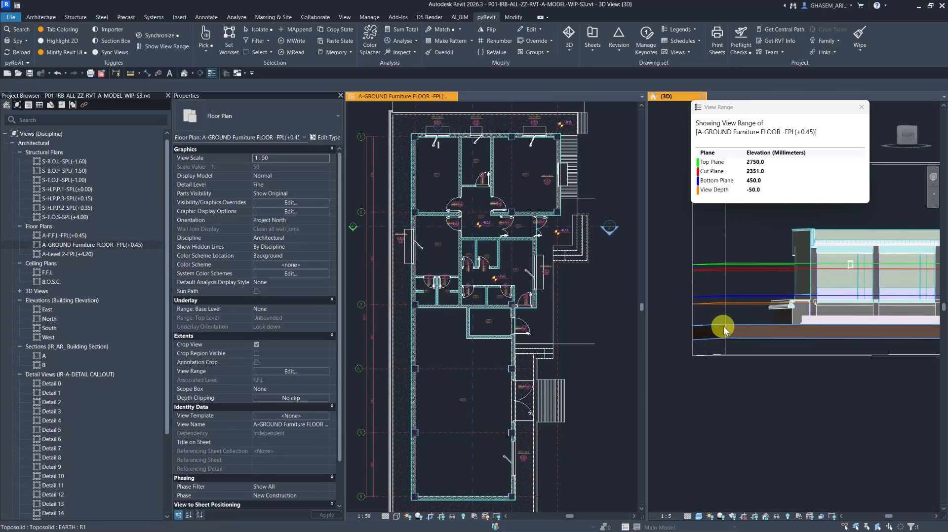
{"action": "left_click_drag", "start_coordinate": [723, 330], "coordinate": [837, 302]}
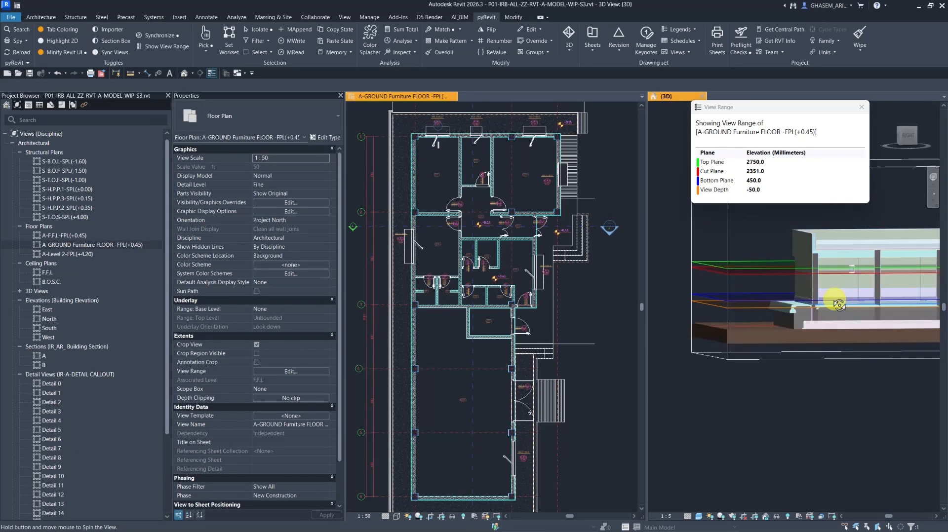
{"action": "left_click_drag", "start_coordinate": [838, 302], "coordinate": [808, 320]}
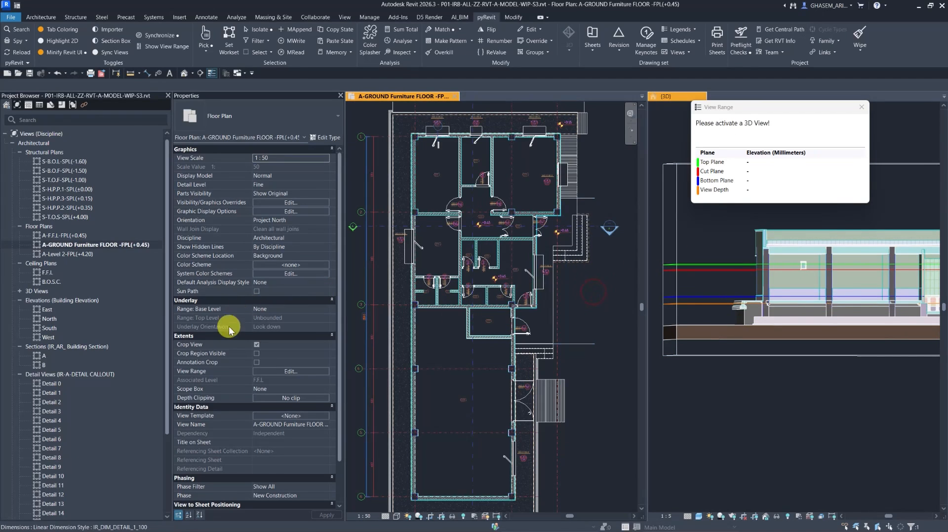
Close the pyRevit View Range window so only the 3D view remains
{"action": "left_click", "coordinate": [291, 370]}
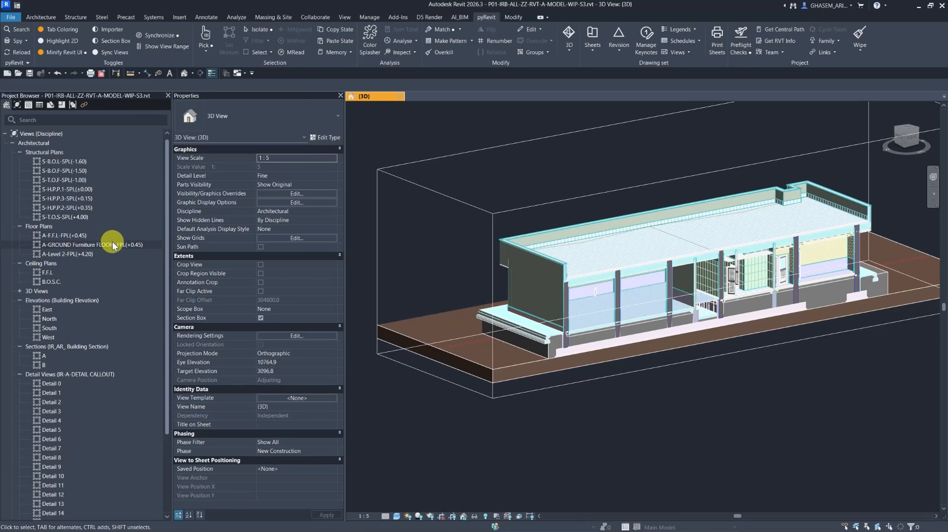
Reopen the A-GROUND Furniture FLOOR -FPL(+0.45) plan from the Project Browser
{"action": "double_click", "coordinate": [92, 245]}
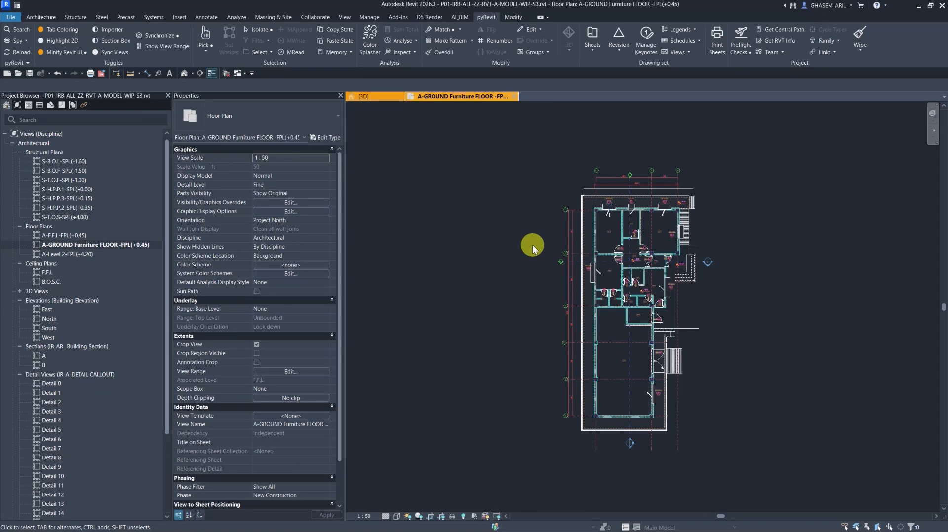
{"action": "mouse_move", "coordinate": [353, 121]}
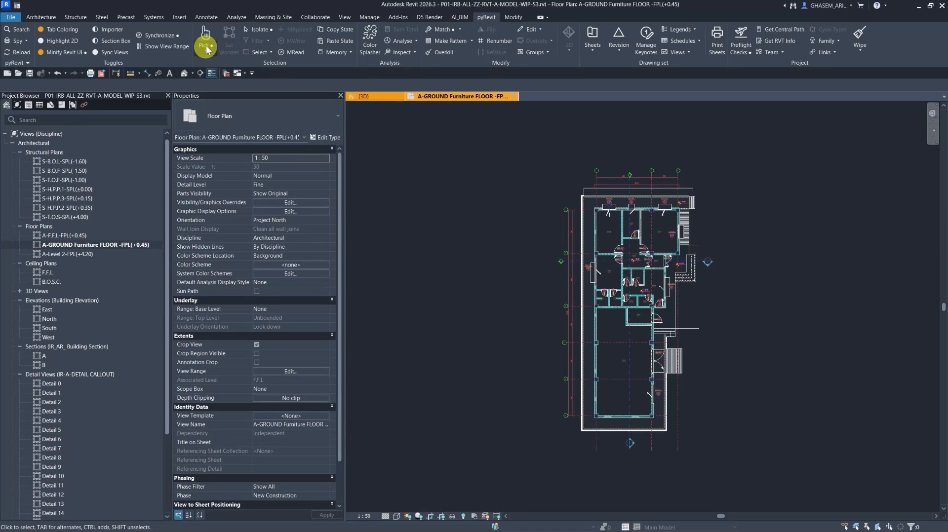
{"action": "left_click", "coordinate": [207, 46]}
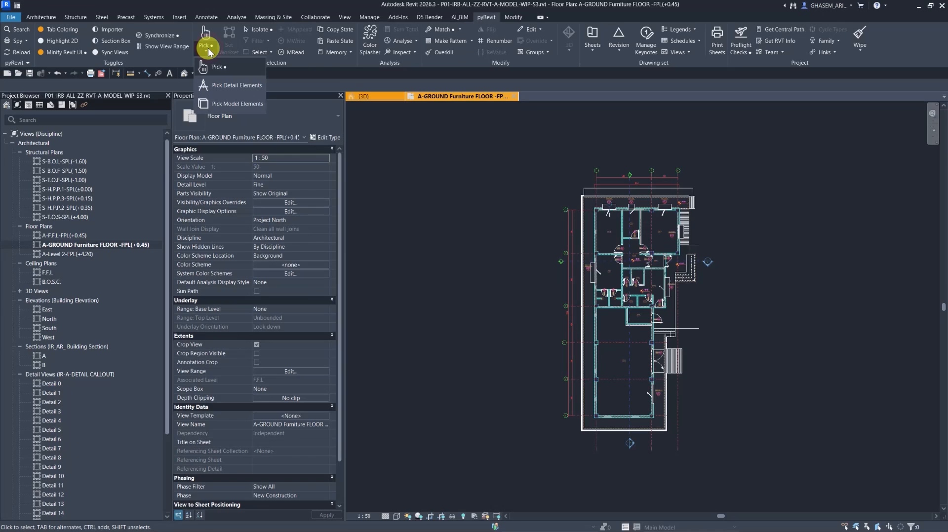
{"action": "left_click", "coordinate": [205, 46]}
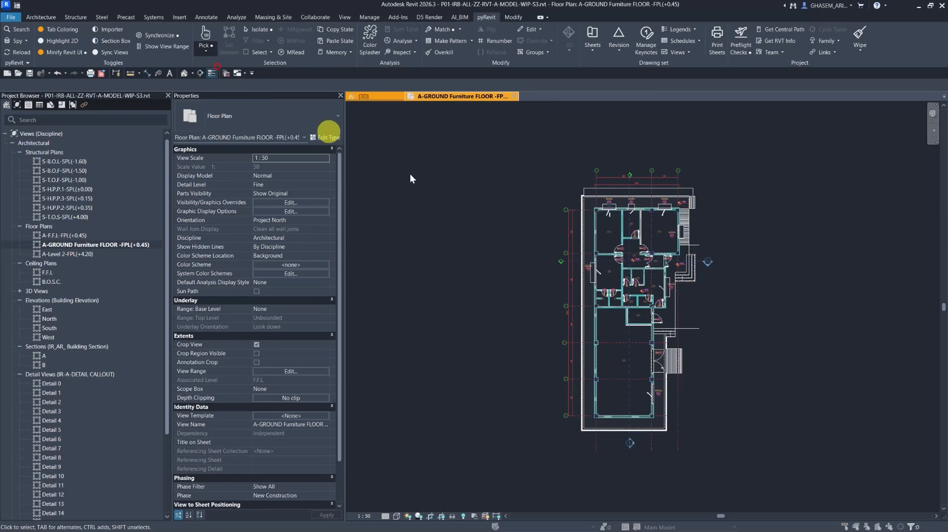
{"action": "left_click", "coordinate": [205, 46]}
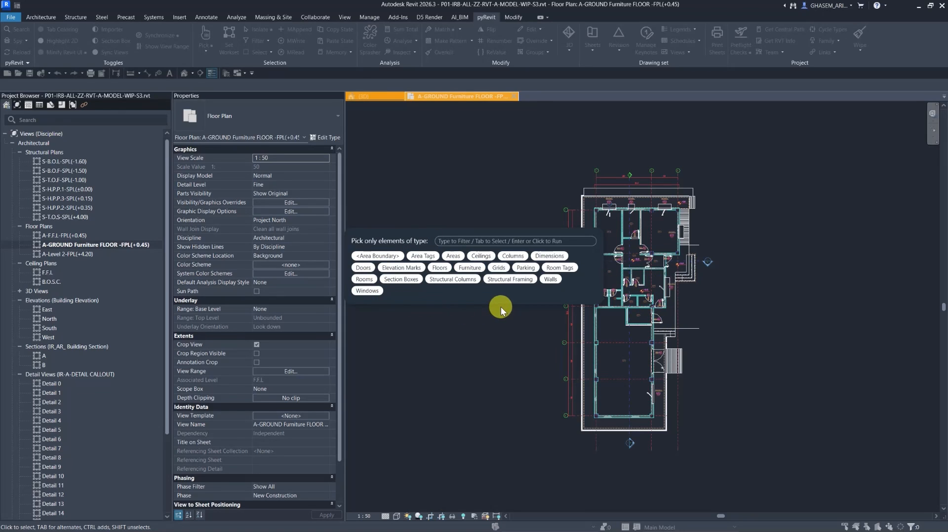
{"action": "mouse_move", "coordinate": [401, 278]}
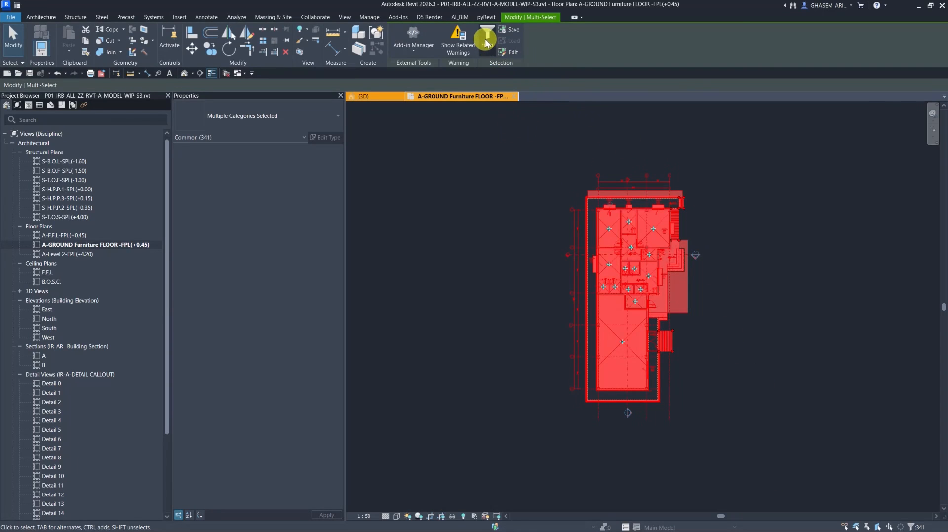
{"action": "left_click", "coordinate": [486, 39]}
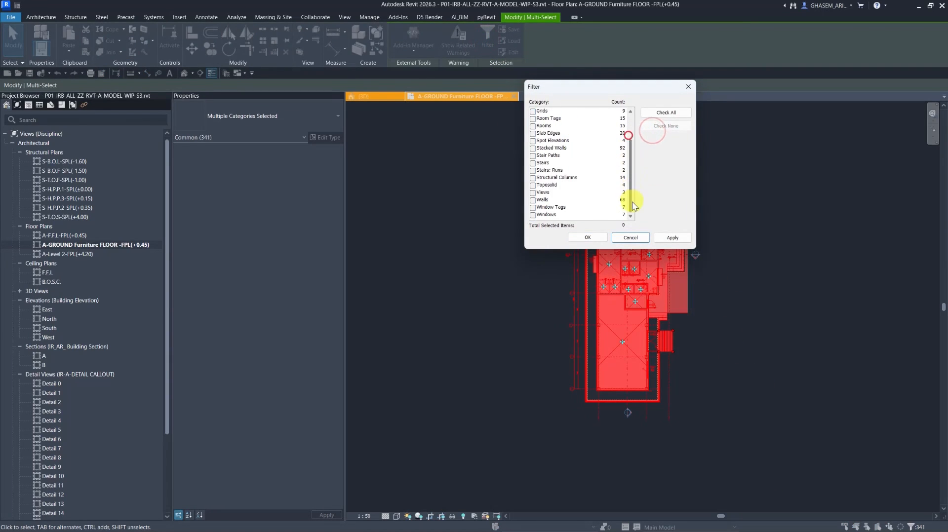
{"action": "left_click", "coordinate": [532, 177]}
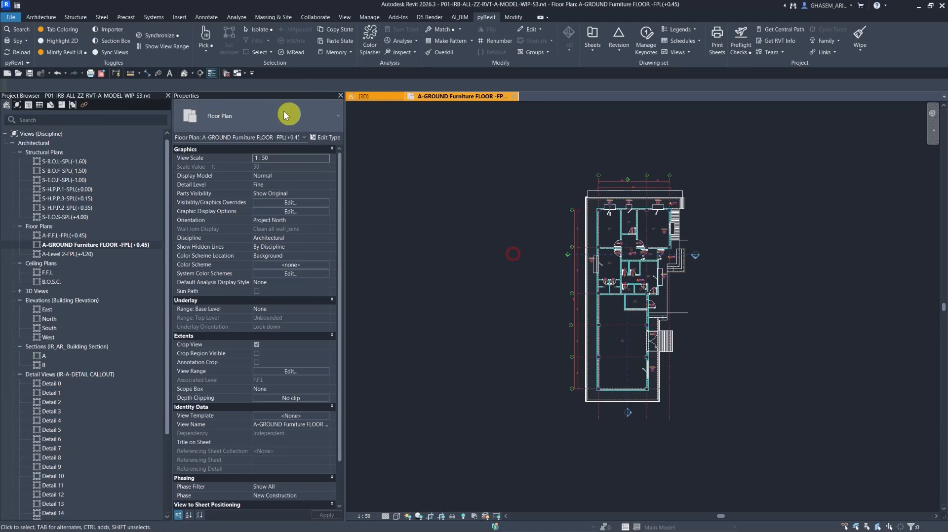
Use pyRevit Pick to select all seven Windows in the ground furniture plan
{"action": "left_click", "coordinate": [205, 49]}
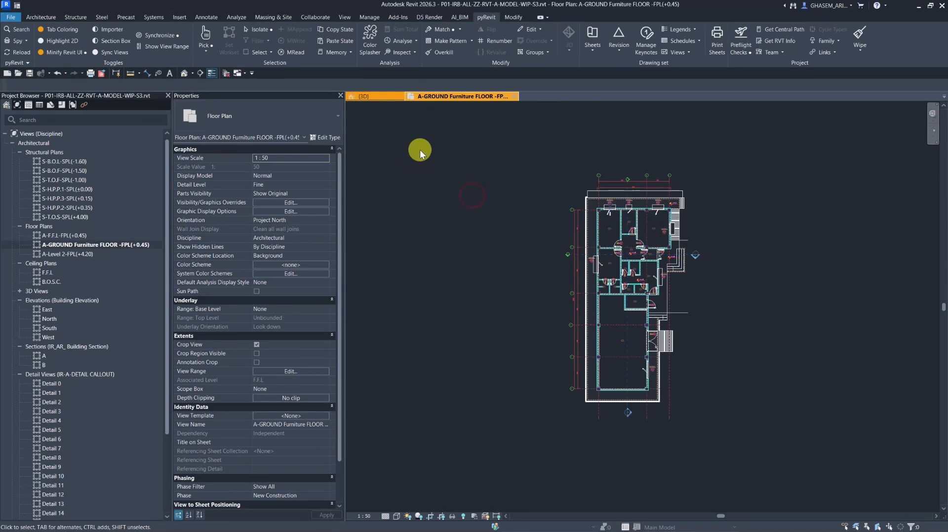
{"action": "left_click", "coordinate": [205, 36]}
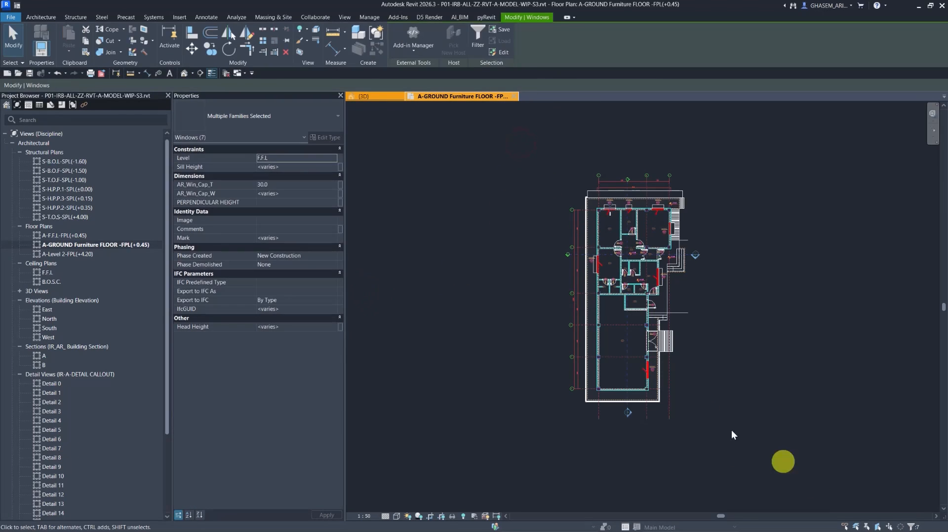
{"action": "mouse_move", "coordinate": [421, 240]}
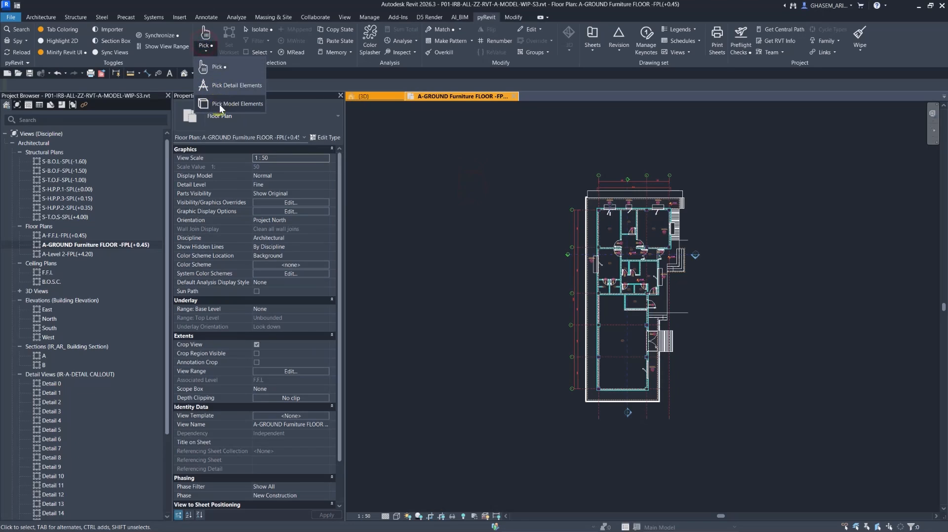
{"action": "mouse_move", "coordinate": [237, 103]}
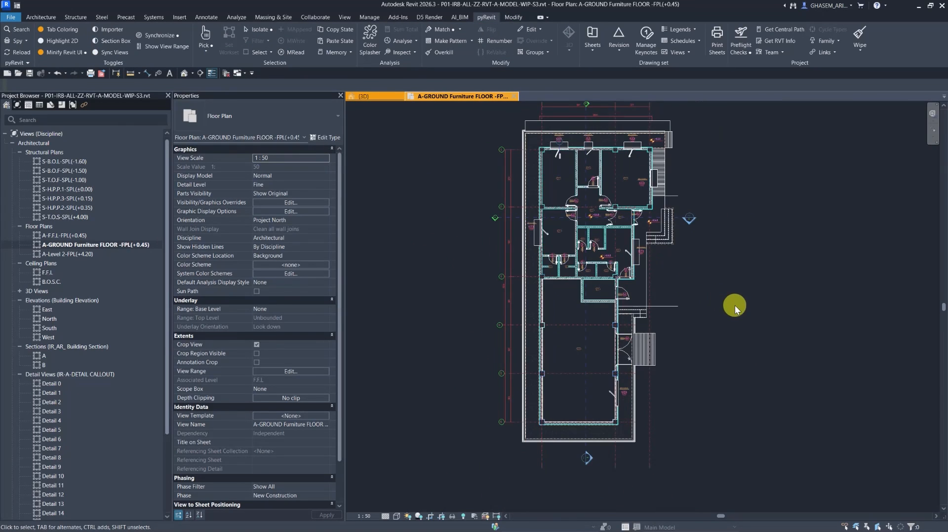
Dismiss the Pick dropdown and make the (3D) view active
{"action": "left_click", "coordinate": [206, 46]}
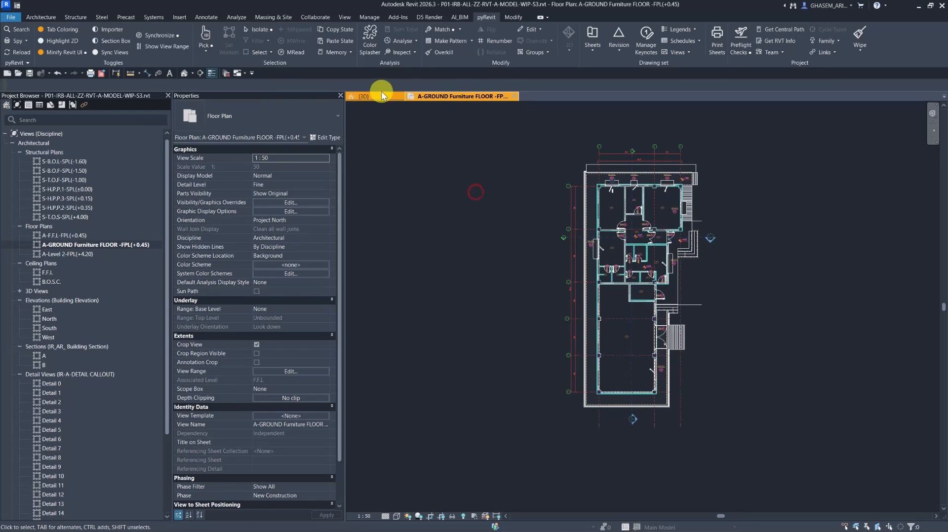
{"action": "left_click", "coordinate": [362, 96]}
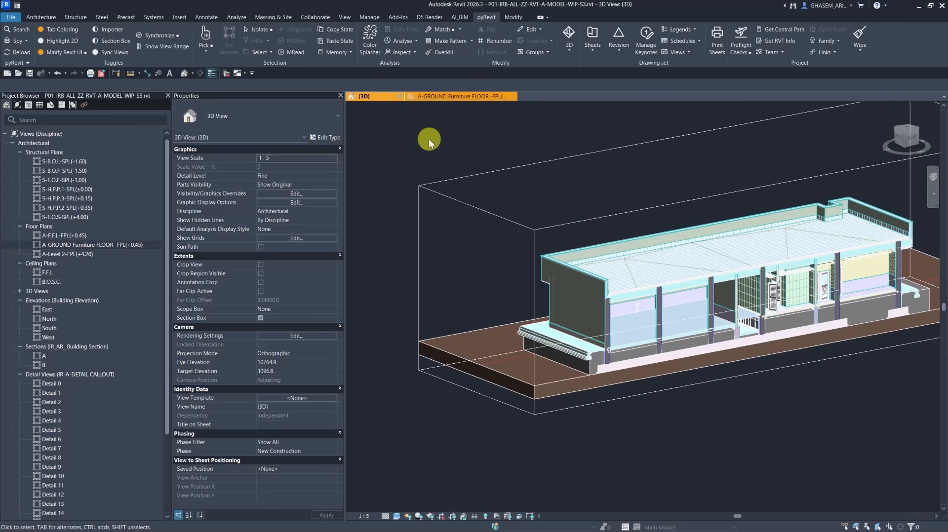
Reset Temporary Hide/Isolate in the 3D view, then bring up the East elevation
{"action": "left_click", "coordinate": [259, 30]}
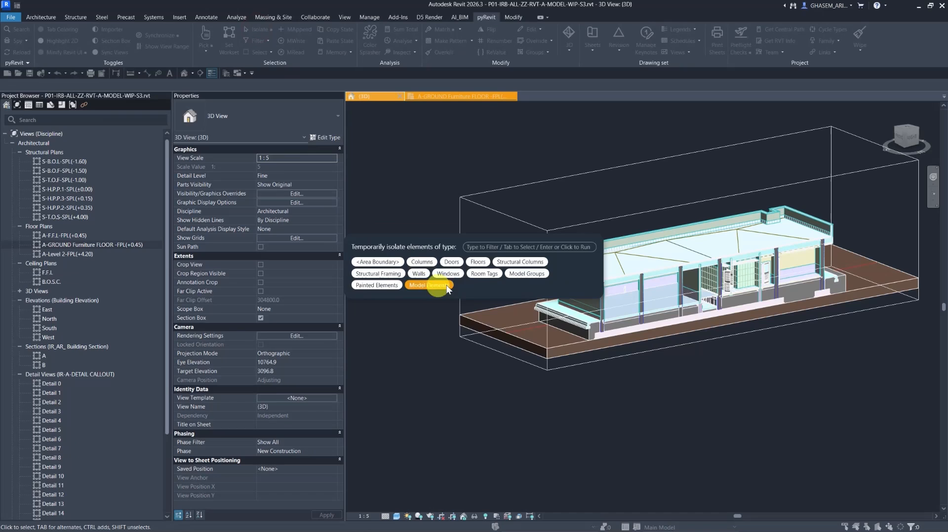
{"action": "mouse_move", "coordinate": [432, 296]}
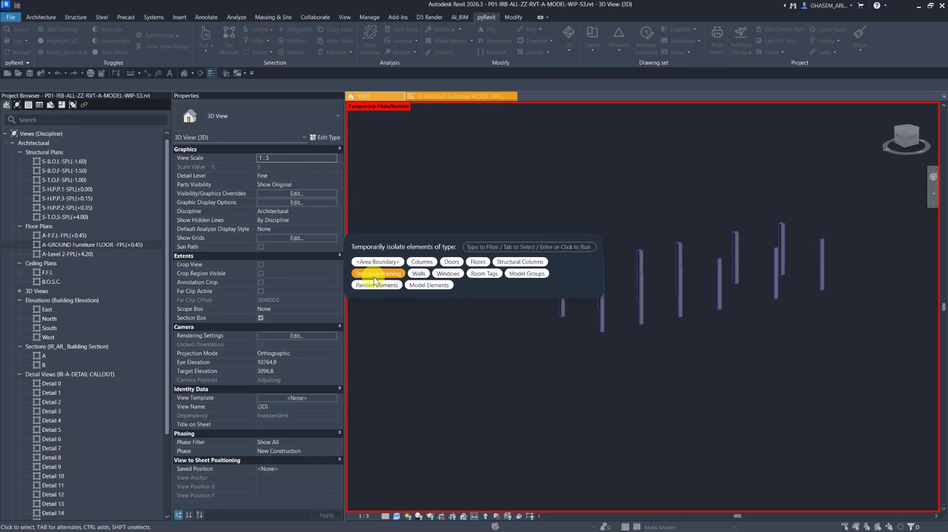
{"action": "left_click", "coordinate": [376, 274]}
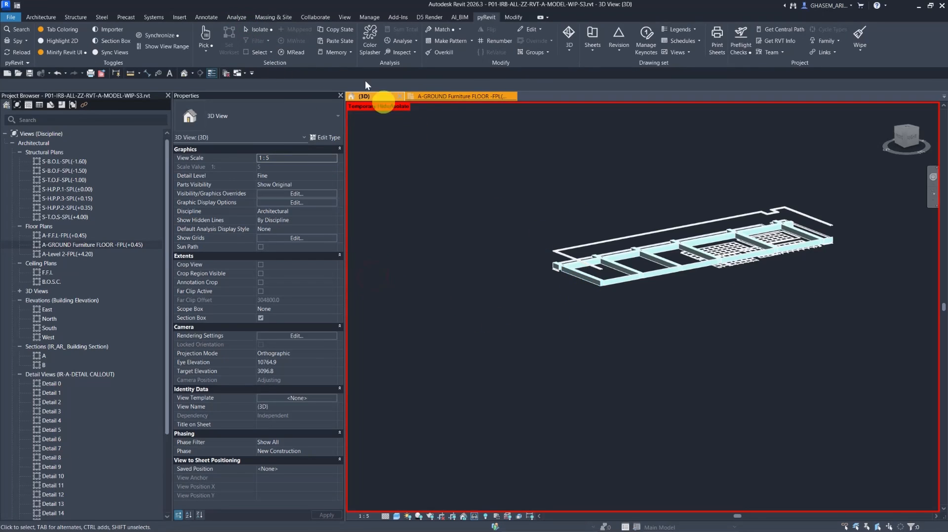
{"action": "left_click", "coordinate": [257, 29]}
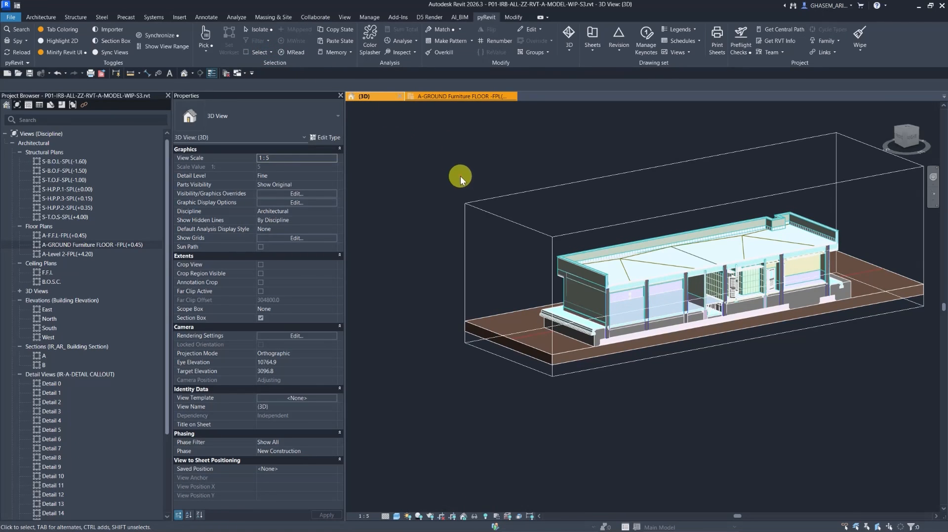
{"action": "mouse_move", "coordinate": [340, 31]}
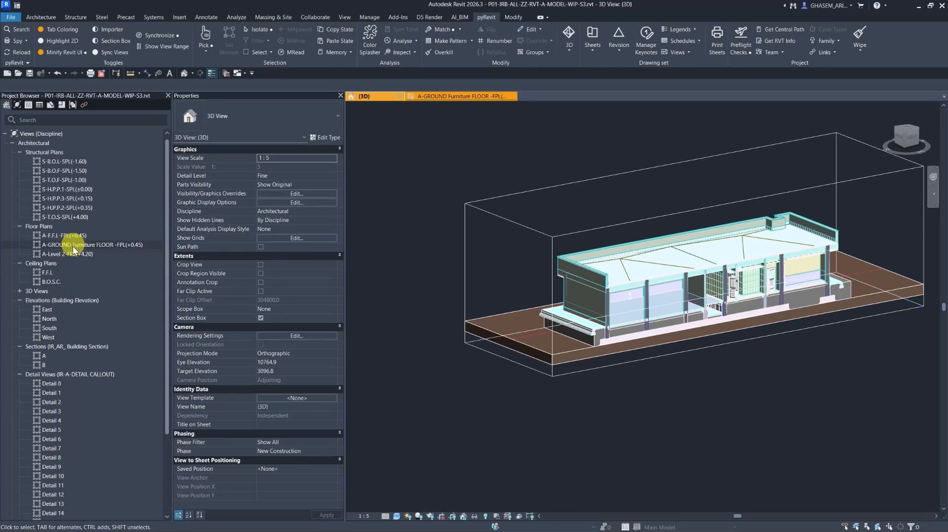
{"action": "double_click", "coordinate": [48, 311]}
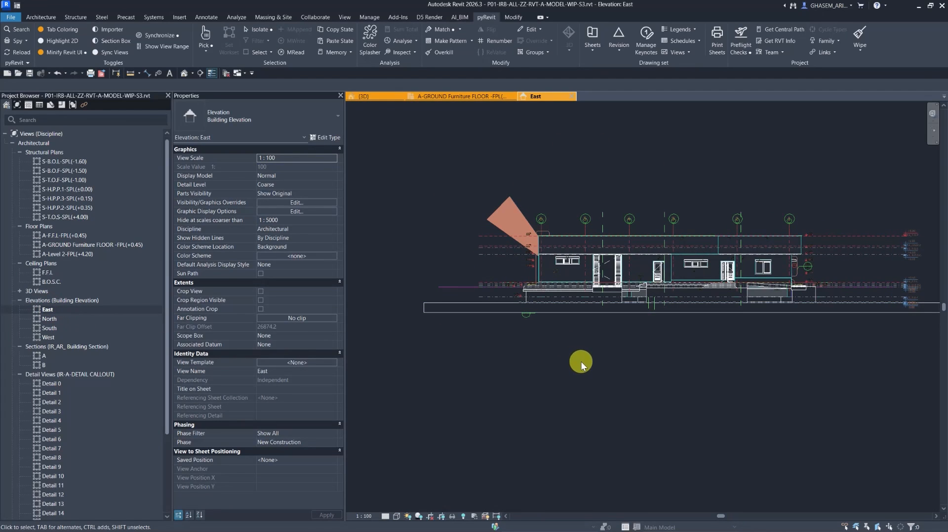
{"action": "mouse_move", "coordinate": [454, 511]}
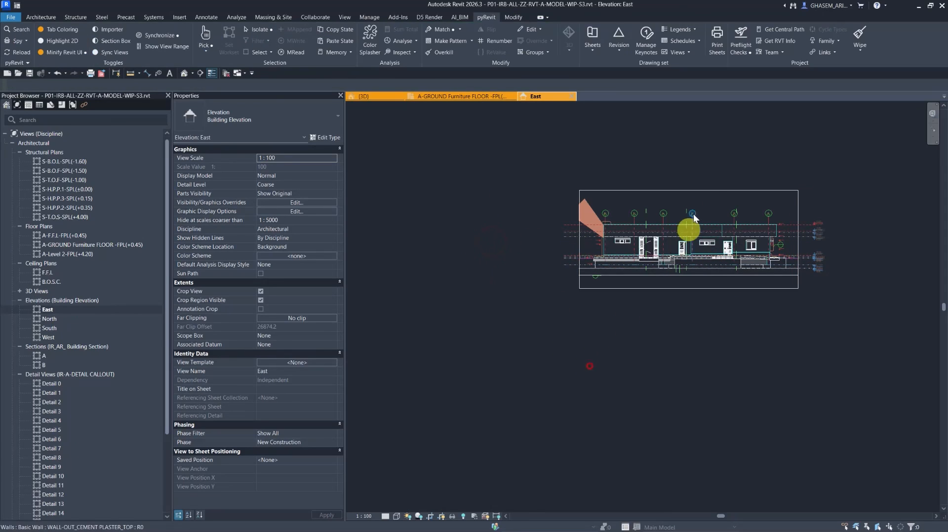
Give the East elevation a visible crop region, Fine detail and 1:50 scale, and close inactive views
{"action": "left_click", "coordinate": [686, 233]}
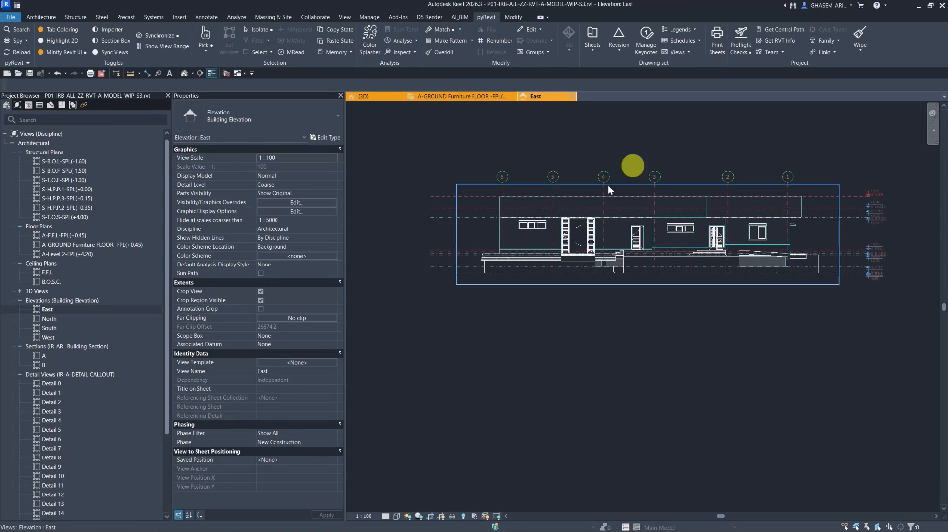
{"action": "left_click", "coordinate": [384, 516]}
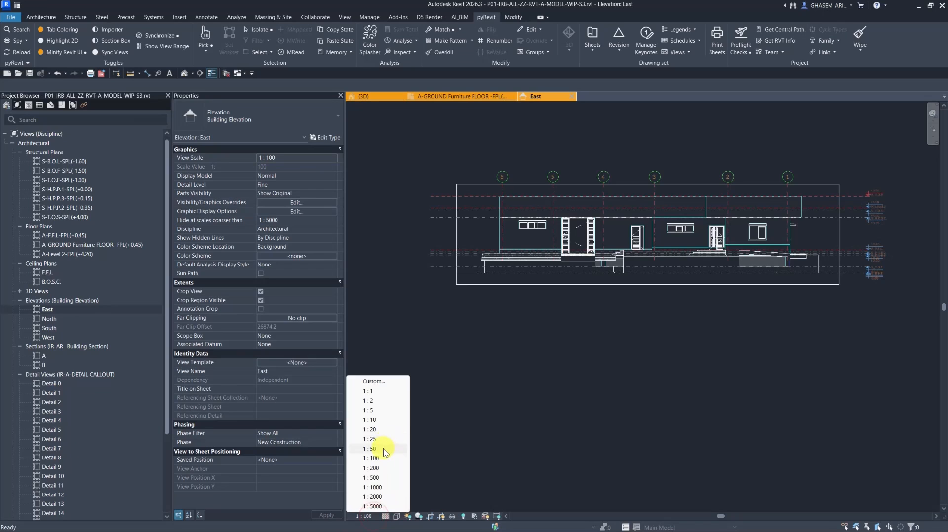
{"action": "left_click", "coordinate": [369, 449]}
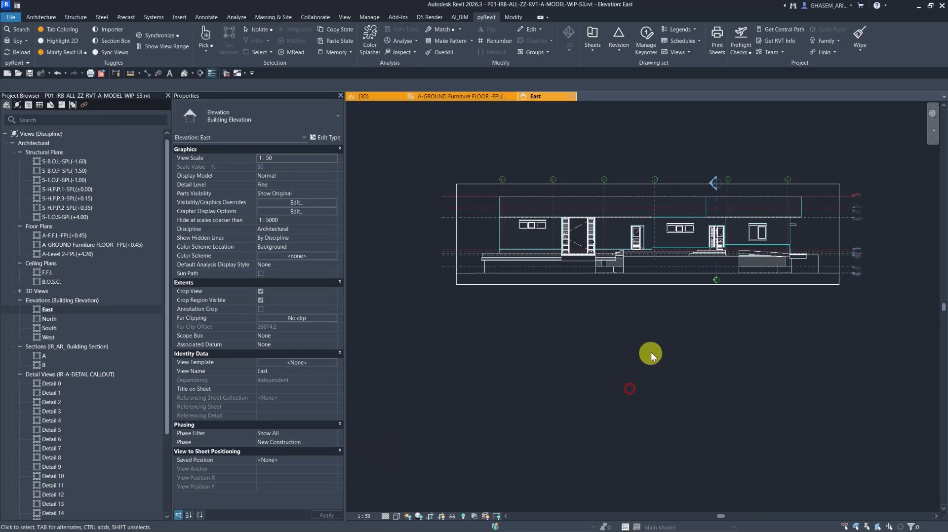
{"action": "left_click", "coordinate": [713, 184]}
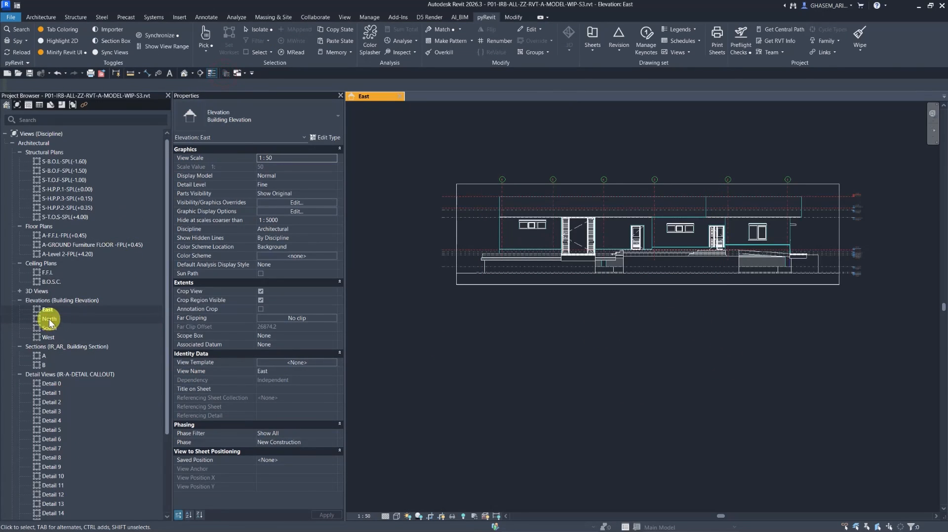
Open the North and South elevations and tile them with East in side-by-side panes
{"action": "double_click", "coordinate": [49, 319]}
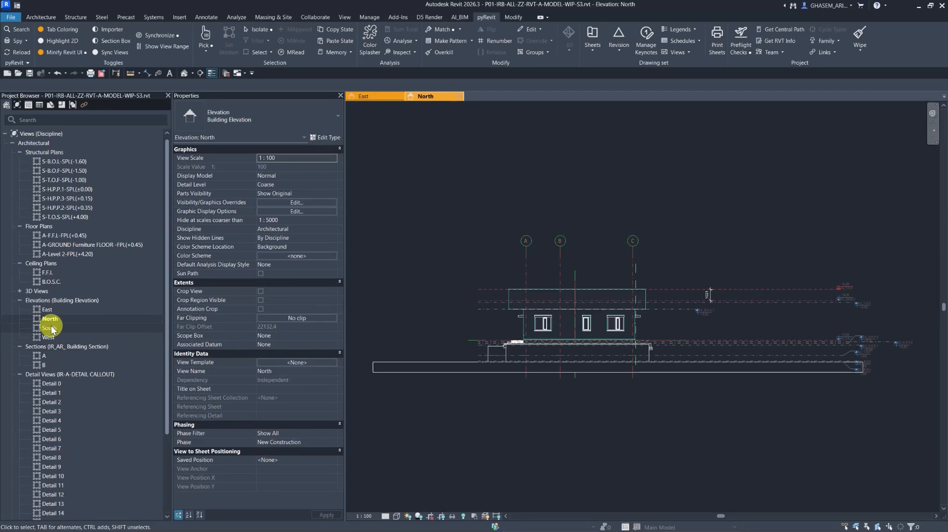
{"action": "double_click", "coordinate": [49, 337]}
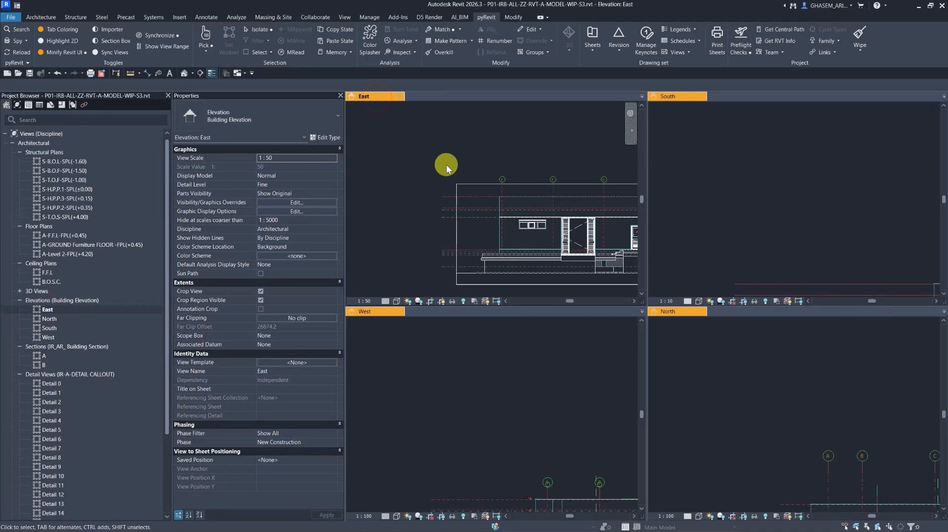
{"action": "left_click", "coordinate": [666, 95]}
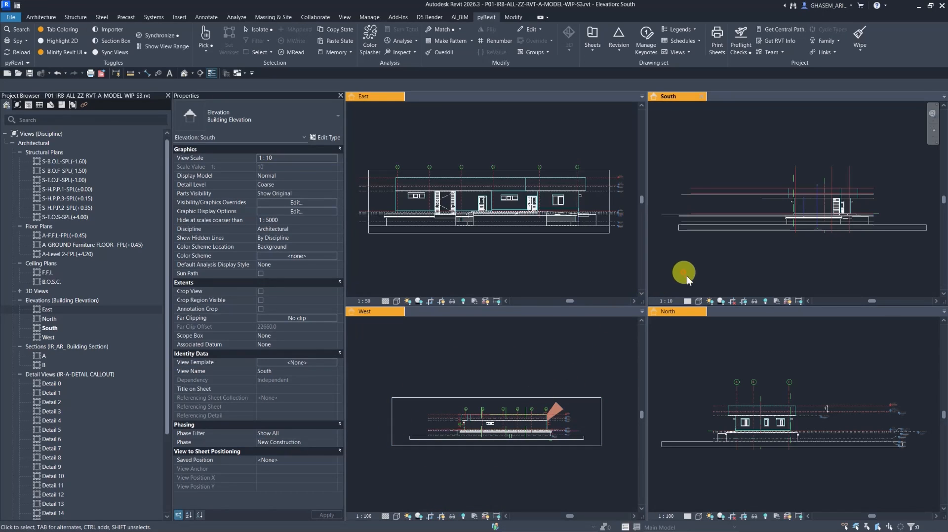
{"action": "mouse_move", "coordinate": [763, 301]}
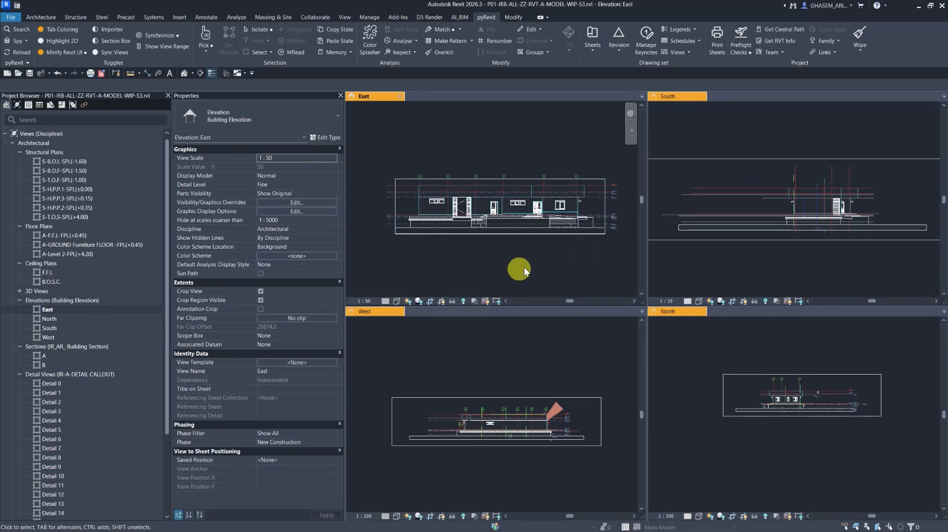
{"action": "mouse_move", "coordinate": [340, 34]}
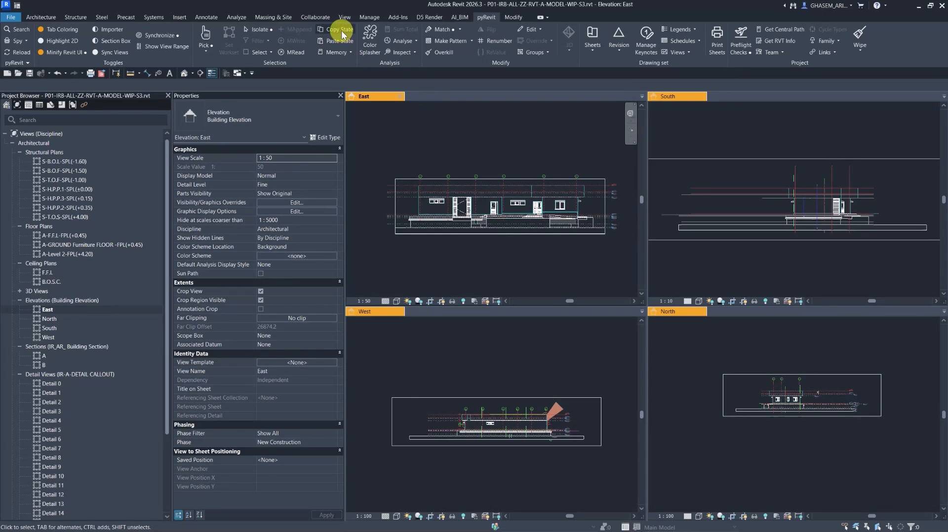
Reframe the South, North and West elevations in their tiled panes, returning to East as the active view
{"action": "left_click", "coordinate": [340, 28]}
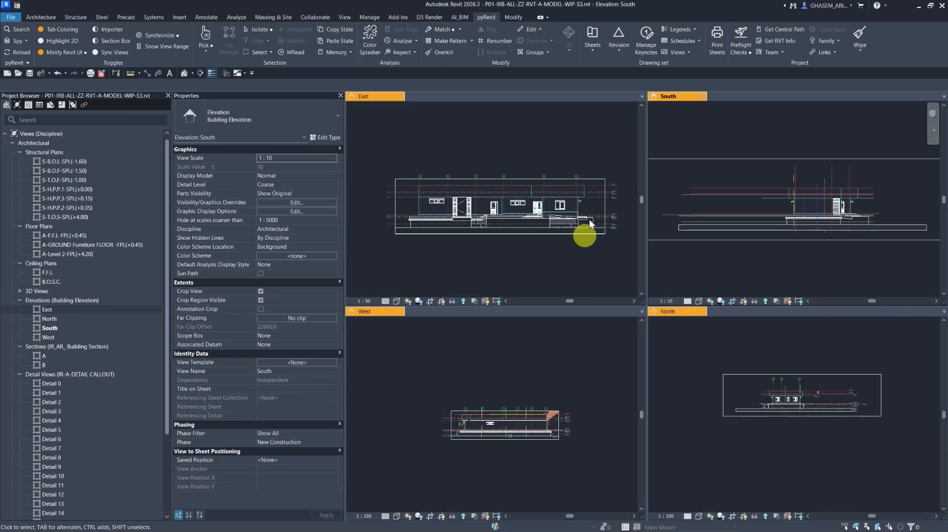
{"action": "left_click", "coordinate": [753, 194]}
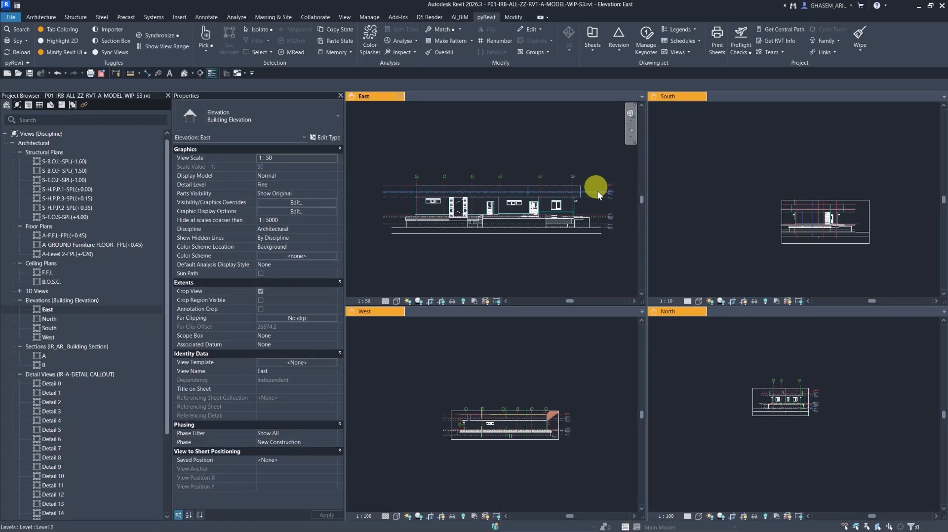
{"action": "mouse_move", "coordinate": [567, 248]}
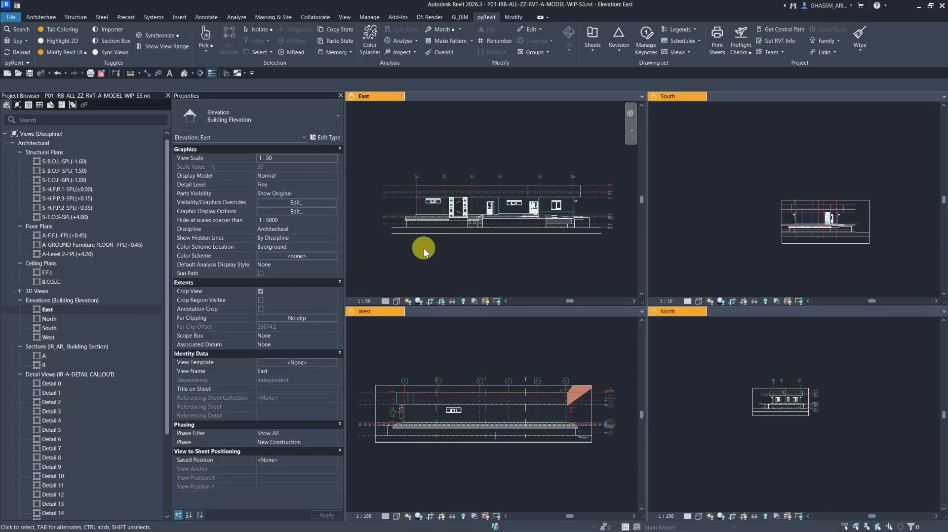
{"action": "mouse_move", "coordinate": [423, 249]}
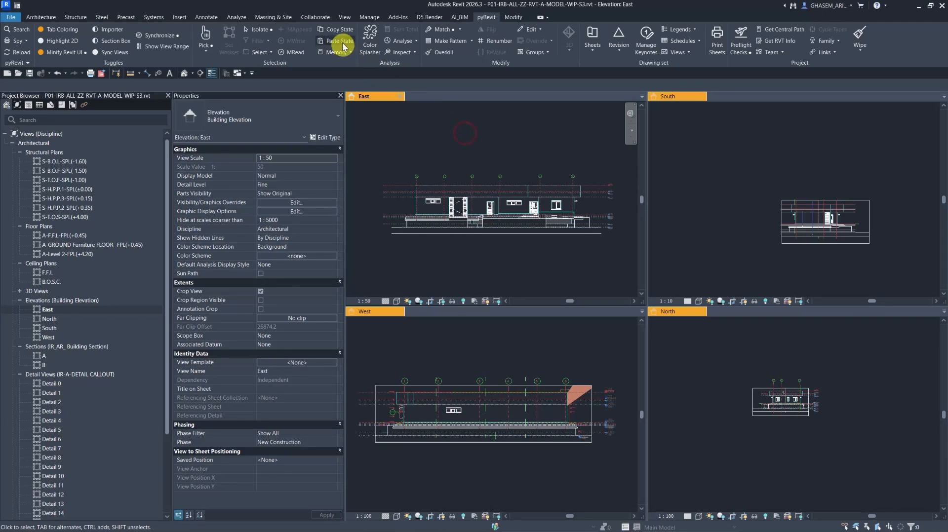
Copy East's Visibility Graphics state and paste it into West, North and South so all show at 1:50
{"action": "left_click", "coordinate": [336, 42]}
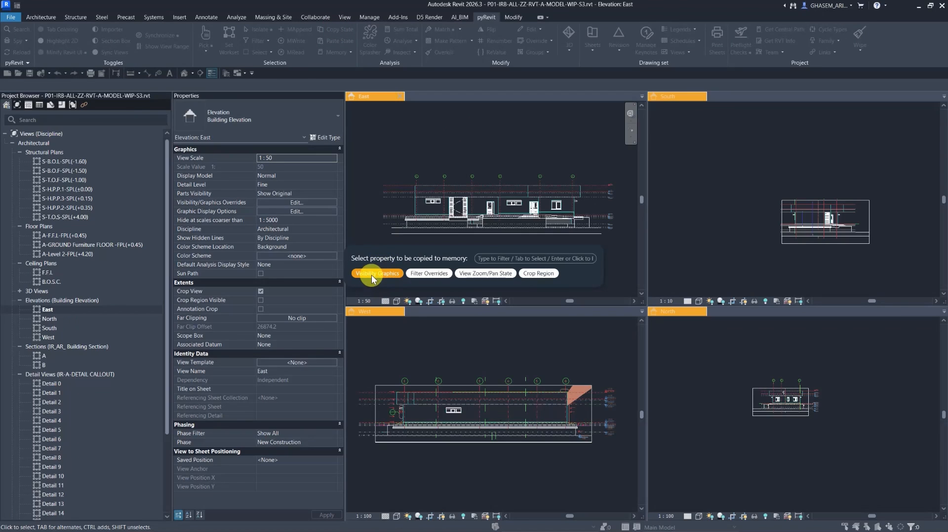
{"action": "left_click", "coordinate": [376, 274]}
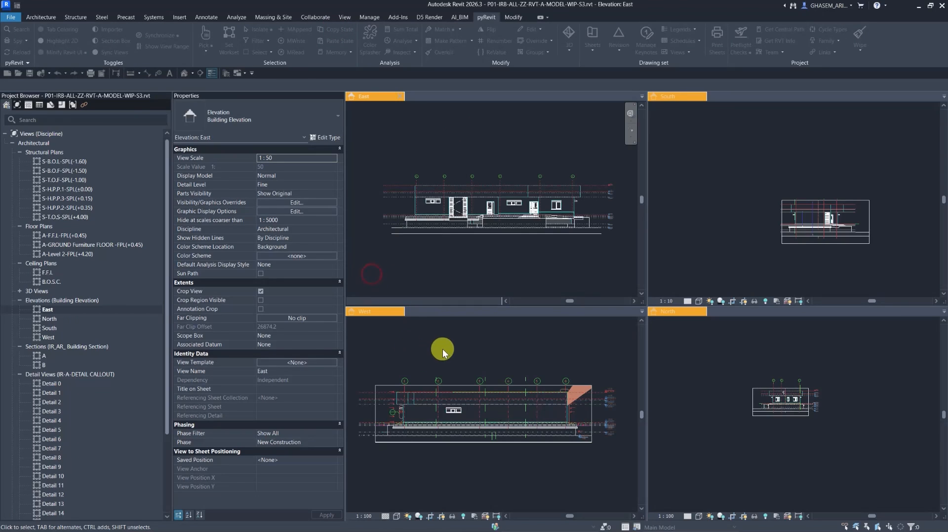
{"action": "left_click", "coordinate": [337, 40]}
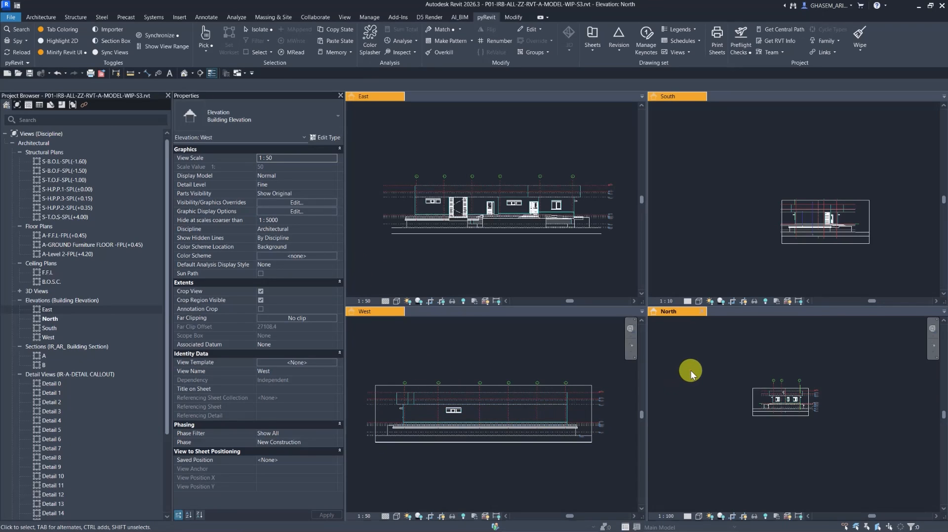
{"action": "left_click", "coordinate": [332, 40]}
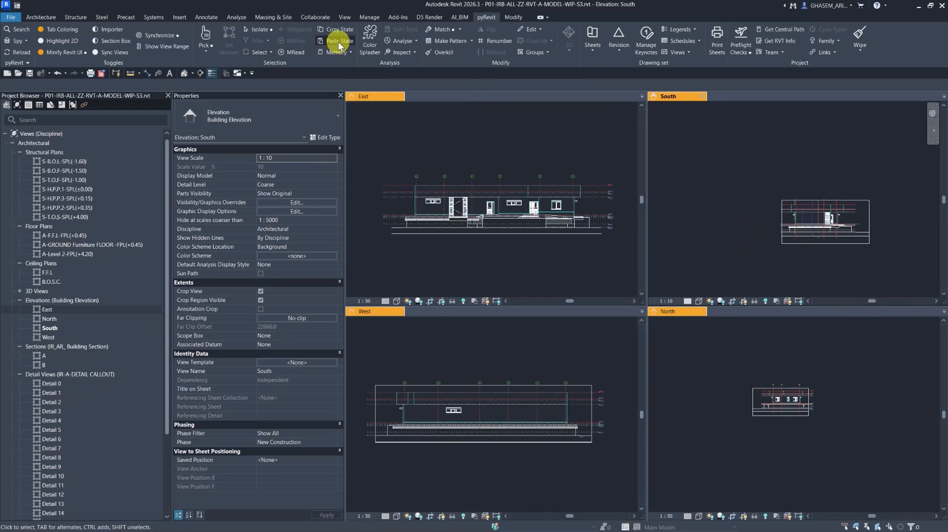
{"action": "left_click", "coordinate": [339, 41]}
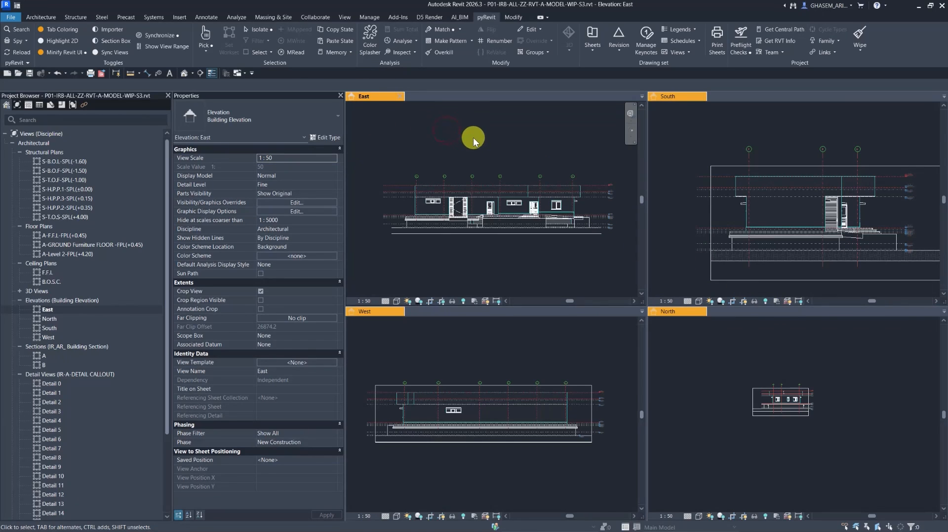
{"action": "mouse_move", "coordinate": [181, 74]}
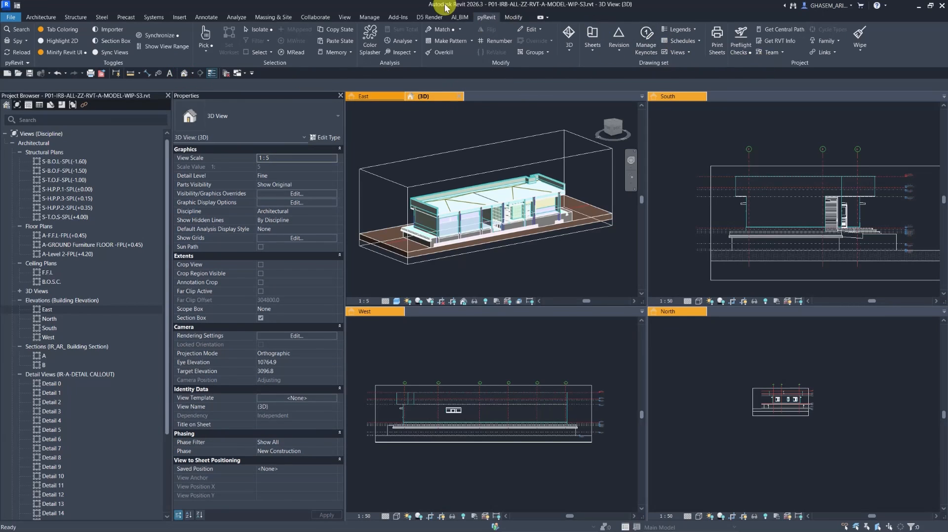
{"action": "left_click", "coordinate": [344, 17]}
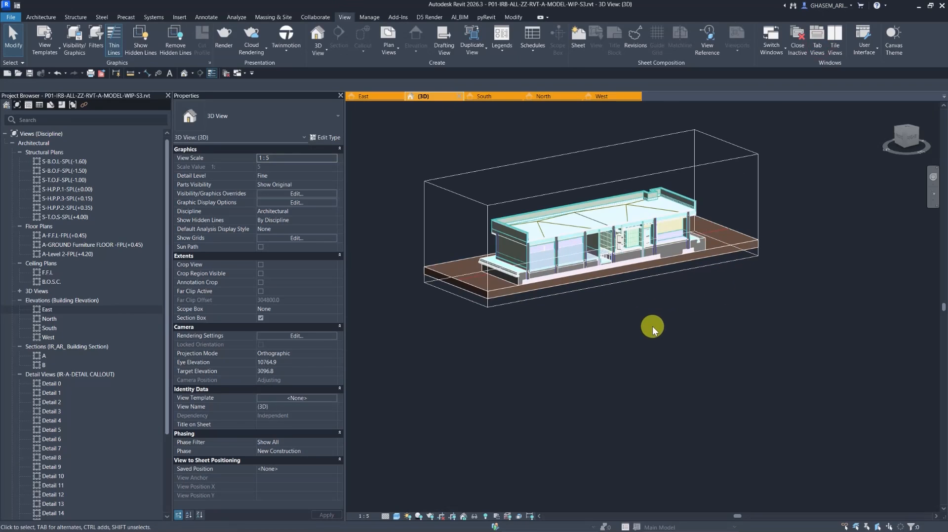
Orbit the uncropped 3D model to a new angle and bring up the pyRevit ribbon tools
{"action": "left_click_drag", "start_coordinate": [651, 327], "coordinate": [706, 372]}
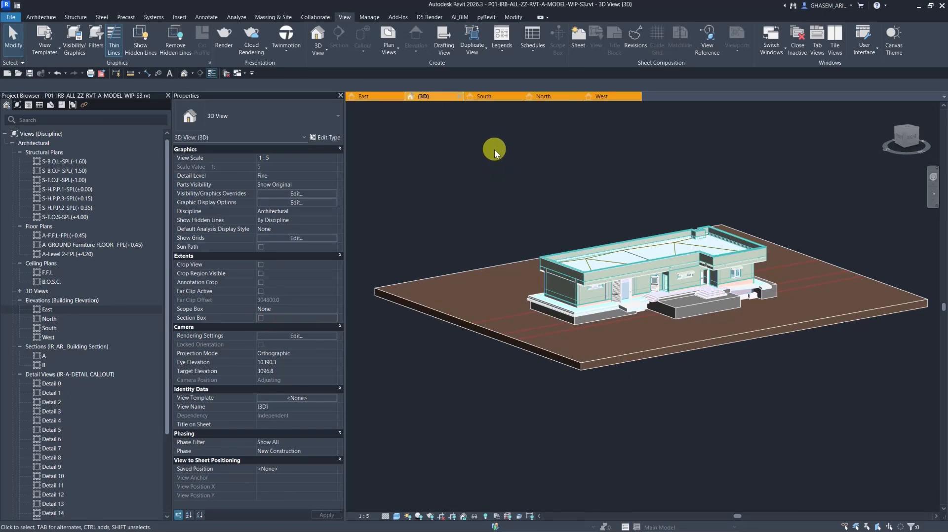
{"action": "left_click", "coordinate": [487, 17]}
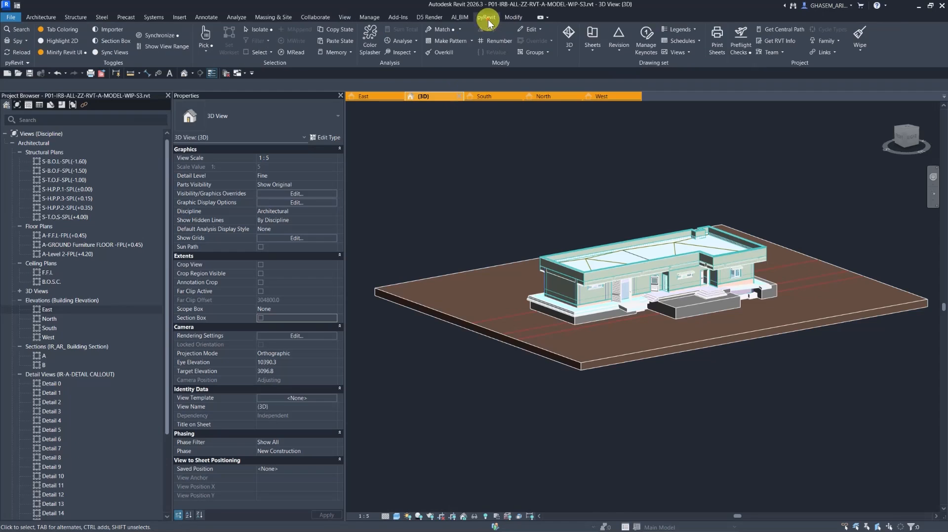
{"action": "mouse_move", "coordinate": [721, 154]}
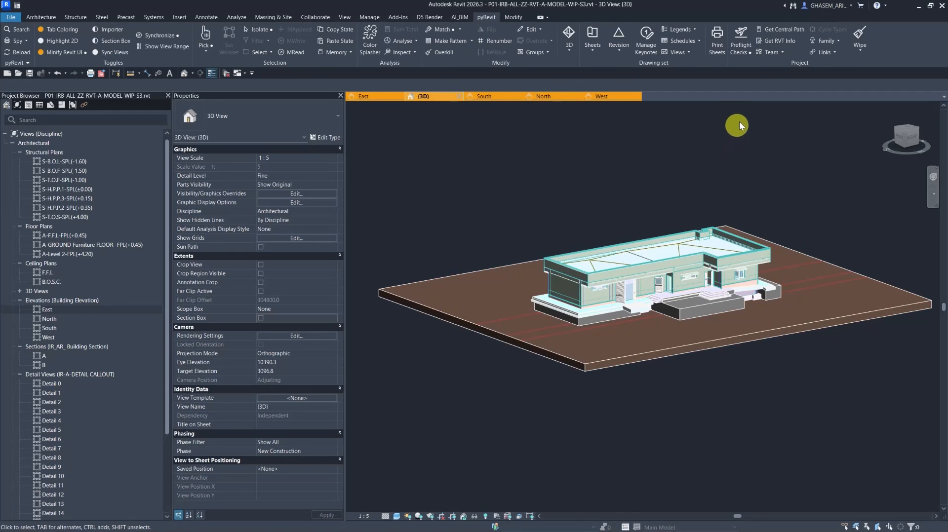
{"action": "mouse_move", "coordinate": [740, 37]}
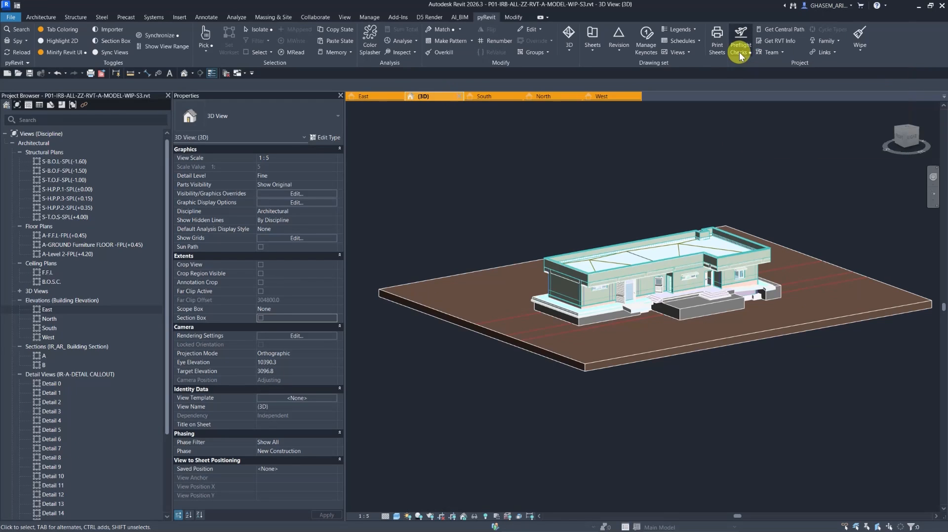
Start a preflight check and load critical_warnings.csv as its warnings list
{"action": "left_click", "coordinate": [739, 45]}
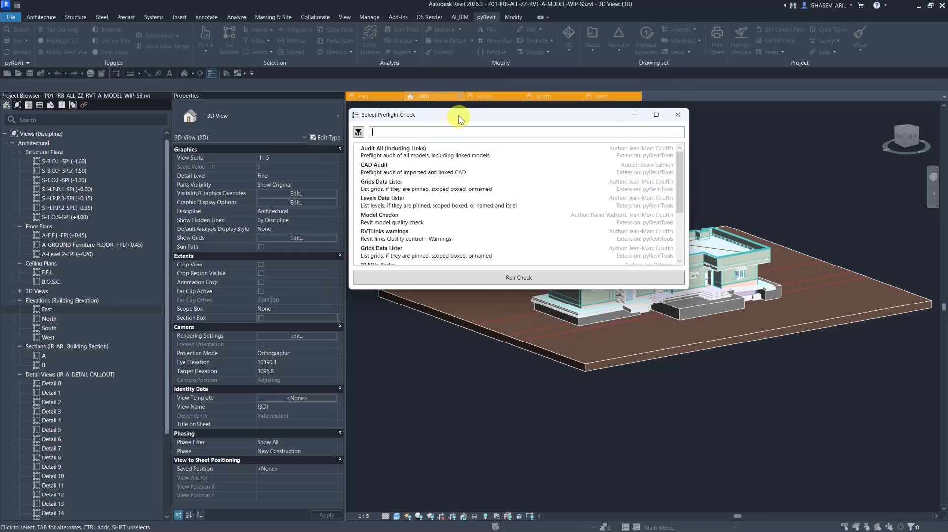
{"action": "left_click", "coordinate": [678, 115]}
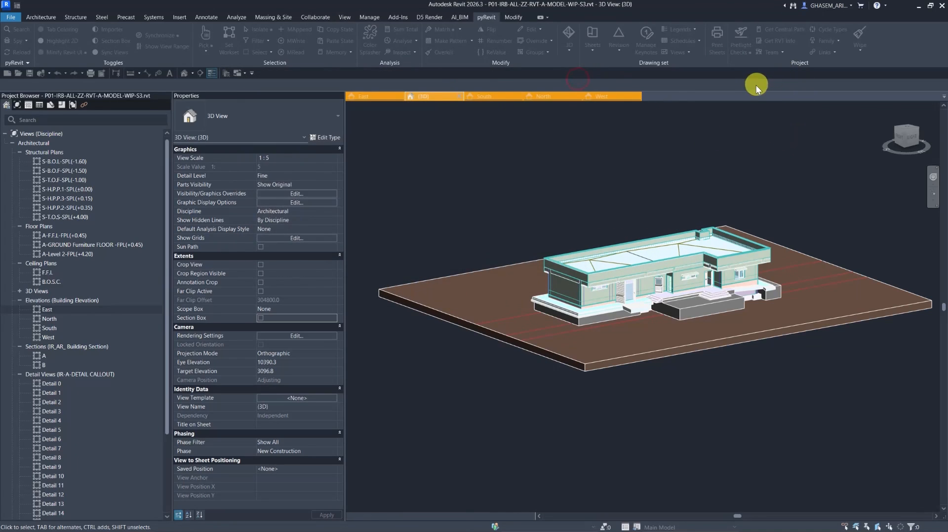
{"action": "left_click", "coordinate": [739, 37]}
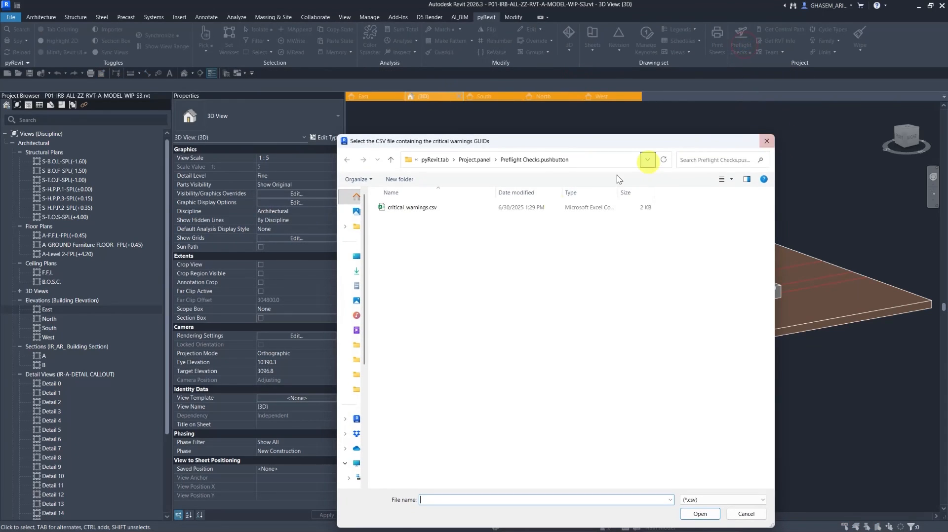
{"action": "left_click", "coordinate": [699, 513]}
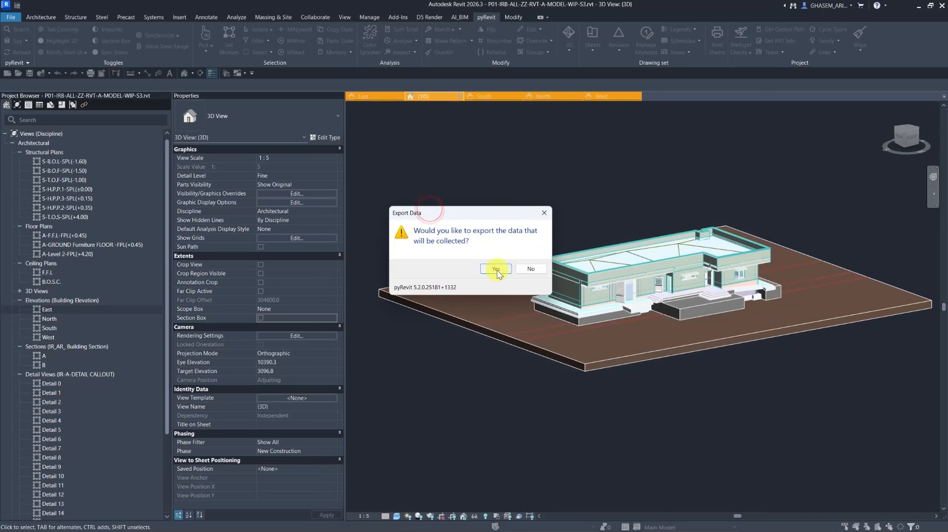
Agree to export the collected data and select Preflight Checks.pushbutton as the results folder
{"action": "left_click", "coordinate": [495, 269]}
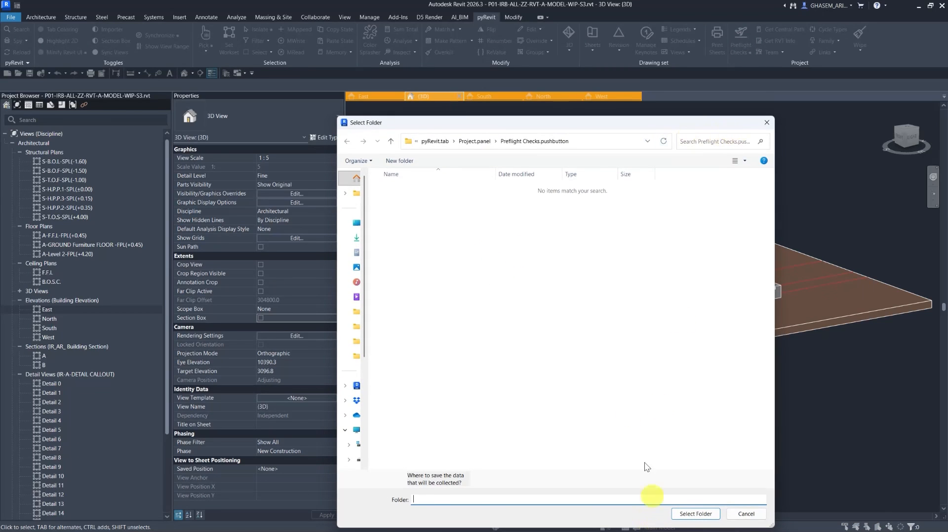
{"action": "type", "text": "Preflight Checks.pushbutton"}
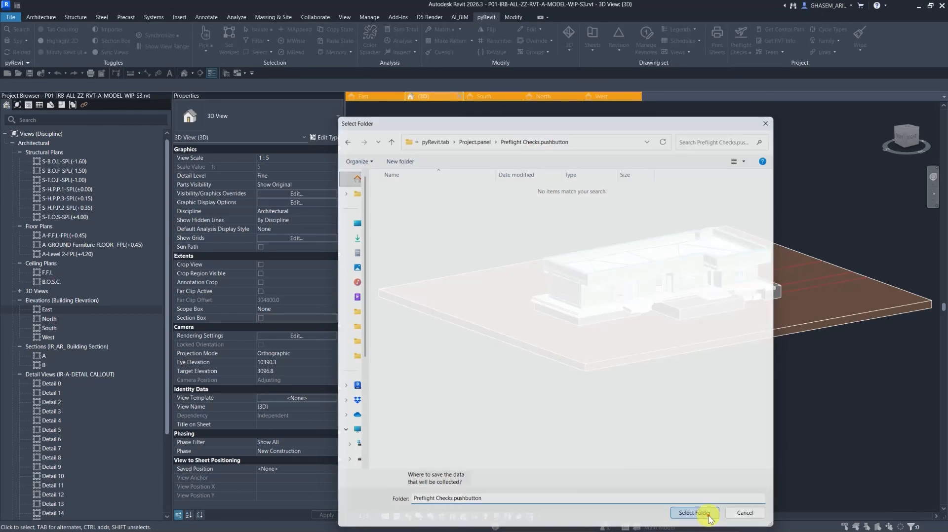
{"action": "left_click", "coordinate": [693, 513]}
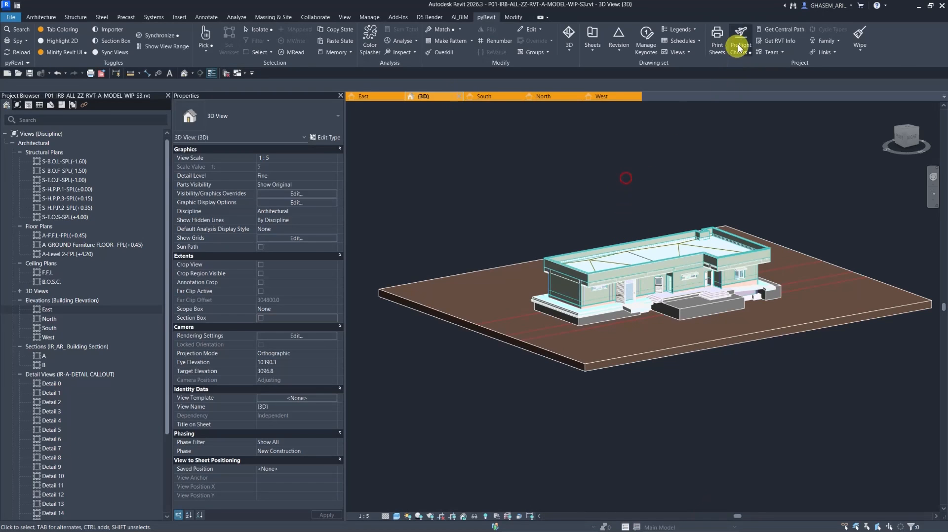
Run the Model Checker preflight check and answer Yes to the script error so its report loads
{"action": "left_click", "coordinate": [739, 35]}
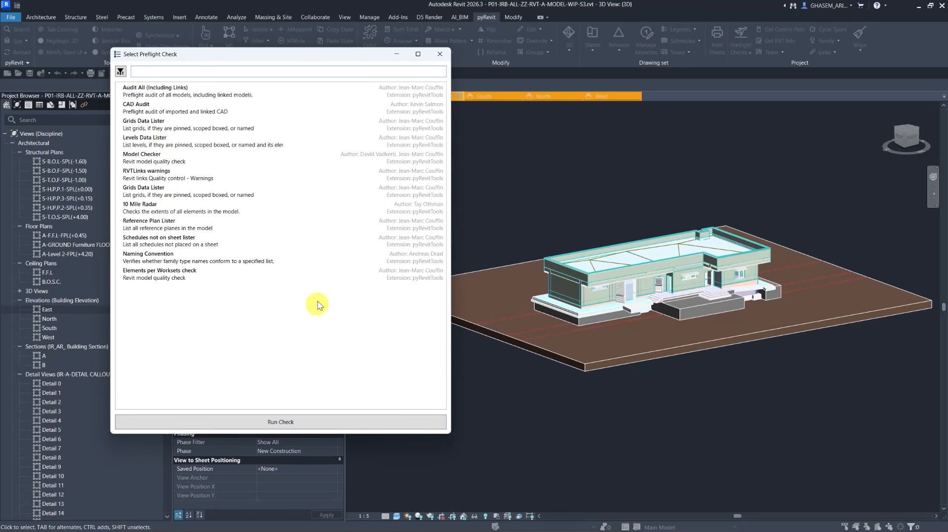
{"action": "left_click", "coordinate": [142, 157]}
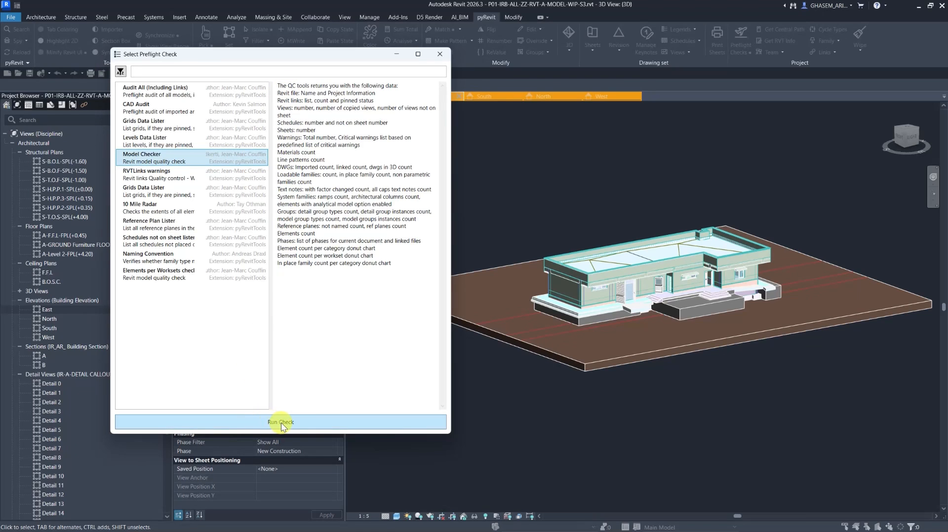
{"action": "left_click", "coordinate": [279, 422]}
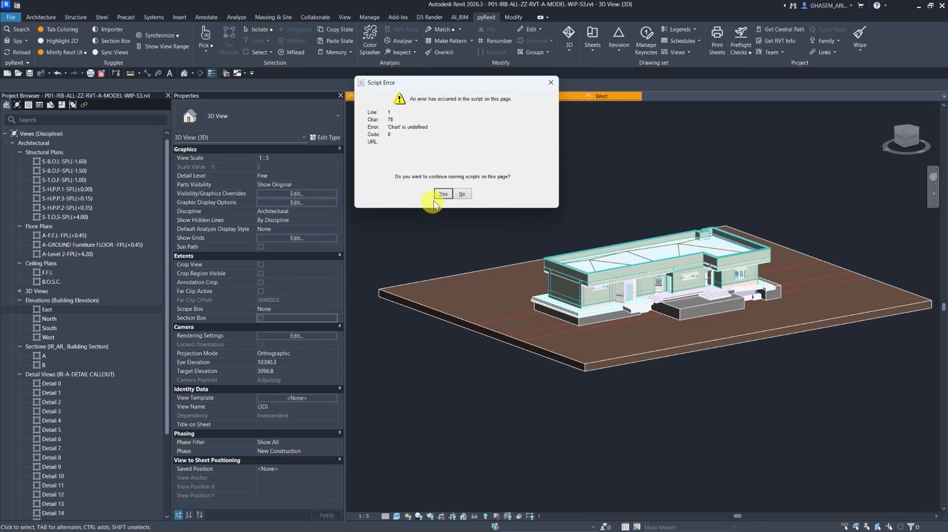
{"action": "left_click", "coordinate": [443, 193]}
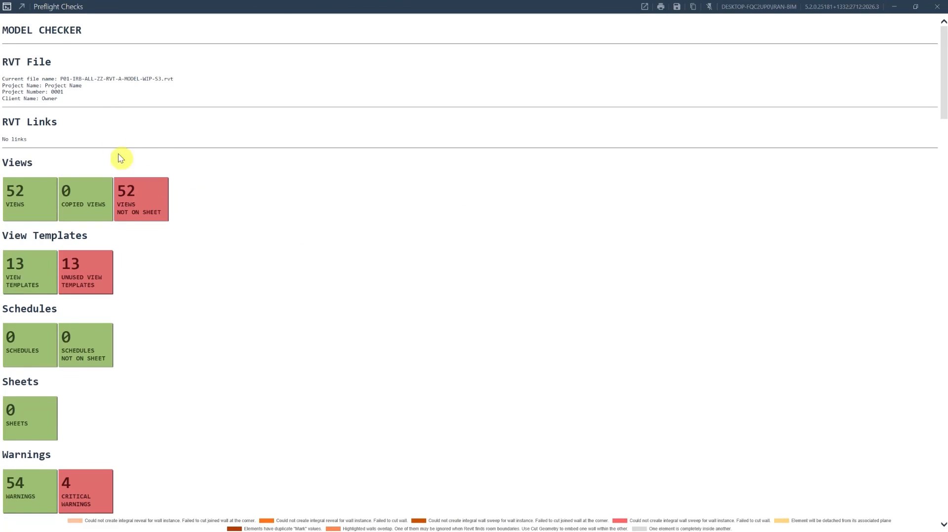
{"action": "mouse_move", "coordinate": [48, 127]}
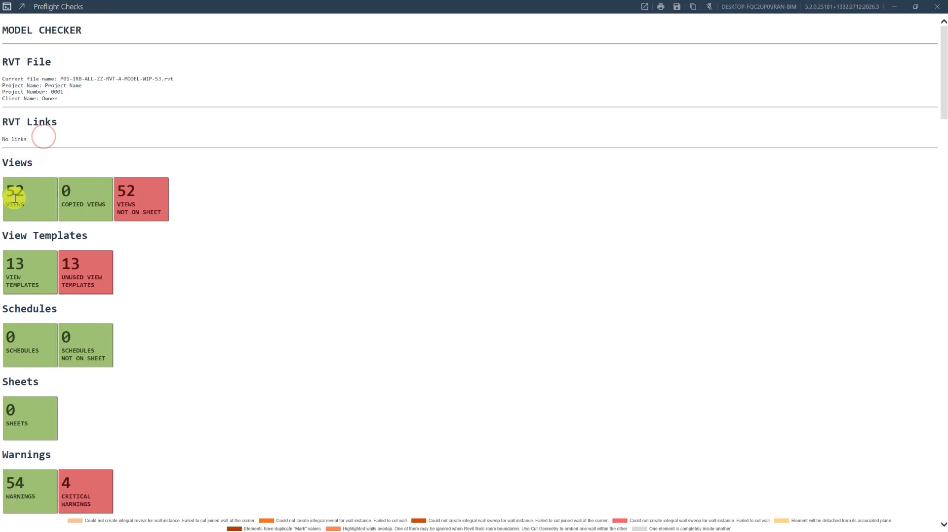
{"action": "mouse_move", "coordinate": [134, 222]}
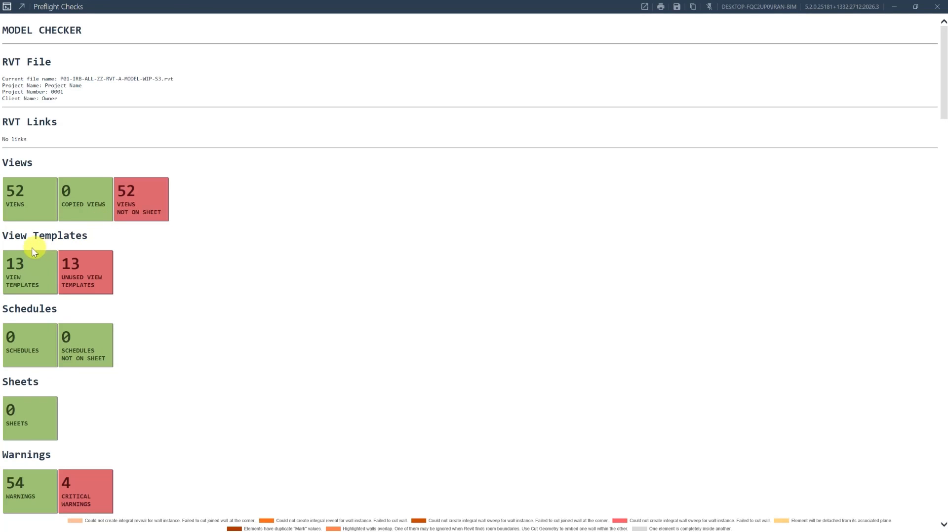
Scroll down through the Model Checker report's element counts and warning charts
{"action": "scroll", "scroll_direction": "down", "scroll_amount": 3}
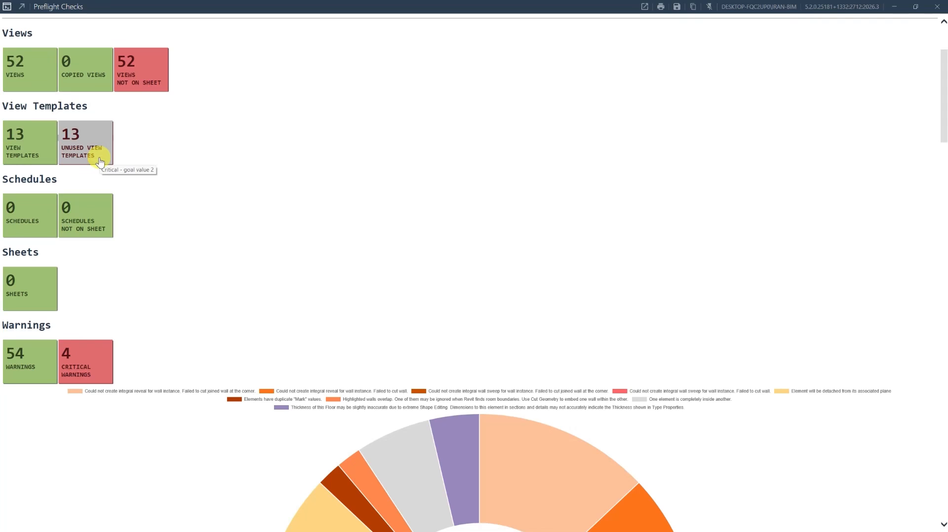
{"action": "scroll", "scroll_direction": "down", "scroll_amount": 3}
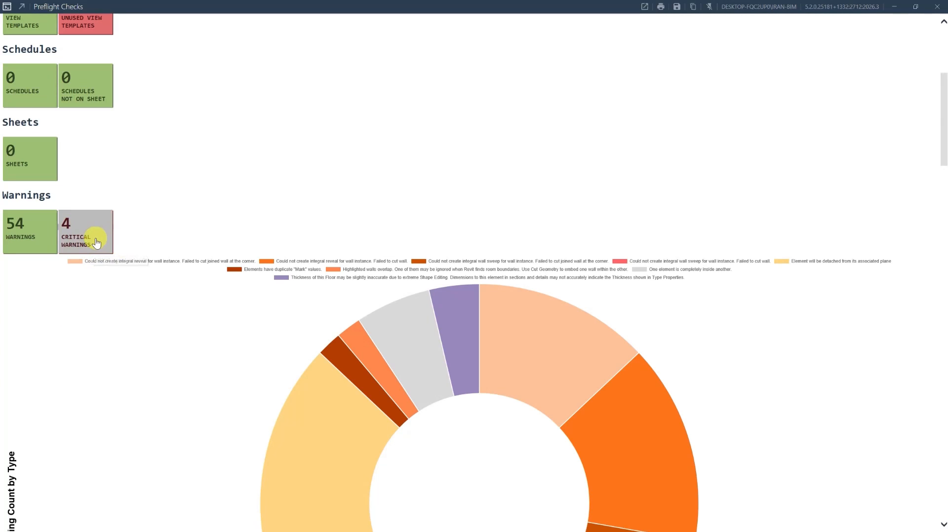
{"action": "scroll", "scroll_direction": "down", "scroll_amount": 3}
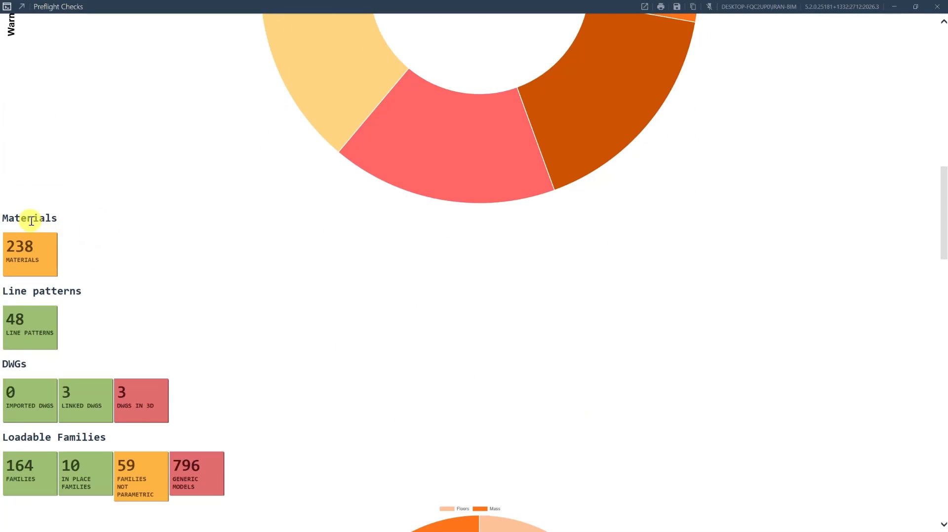
{"action": "scroll", "scroll_direction": "down", "scroll_amount": 3}
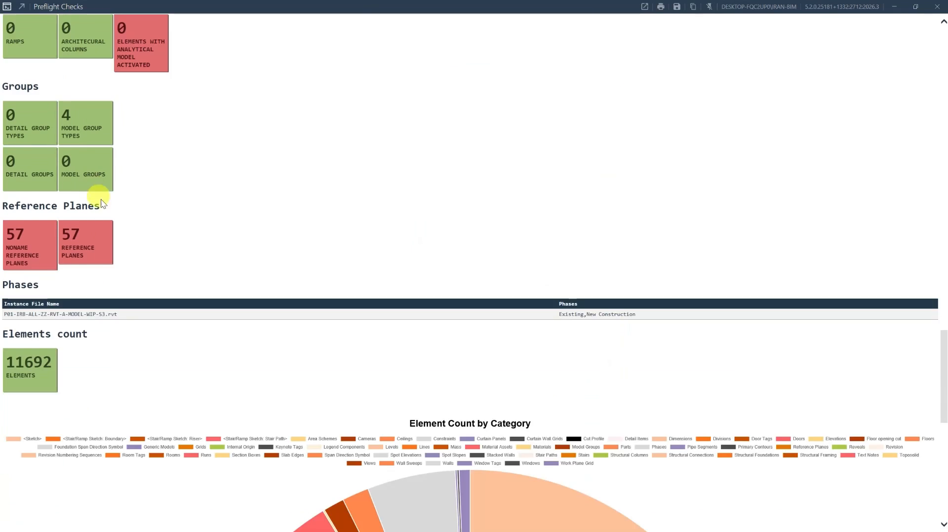
{"action": "scroll", "scroll_direction": "down", "scroll_amount": 3}
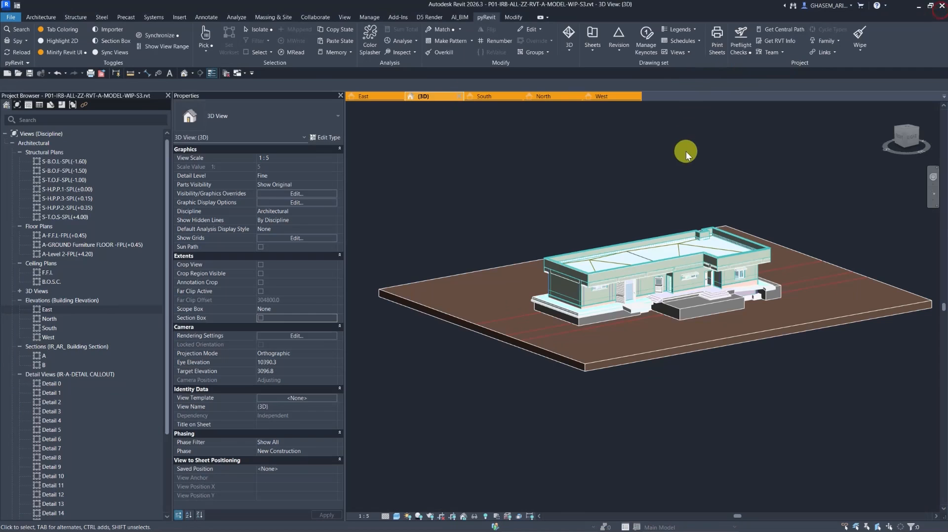
Run the Audit All (Including Links) check to produce the Main File Infos summary report
{"action": "left_click", "coordinate": [740, 37]}
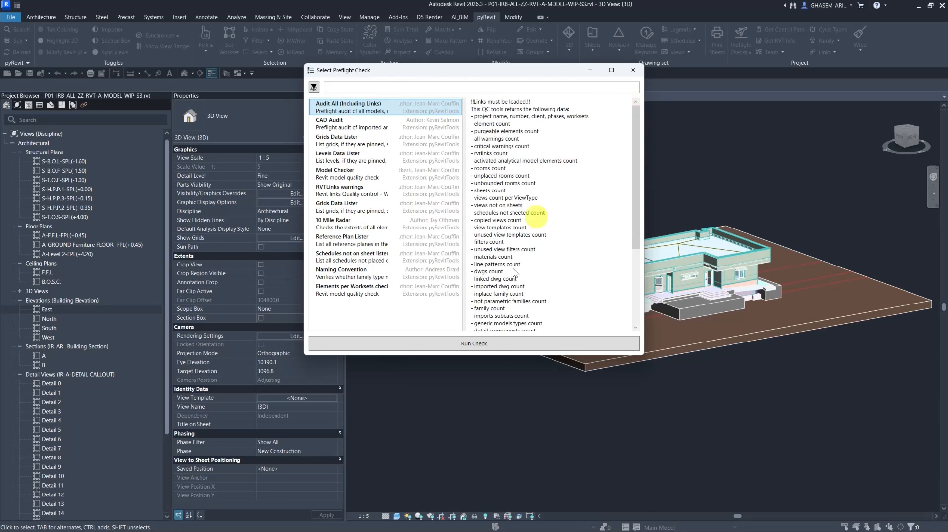
{"action": "left_click", "coordinate": [632, 69]}
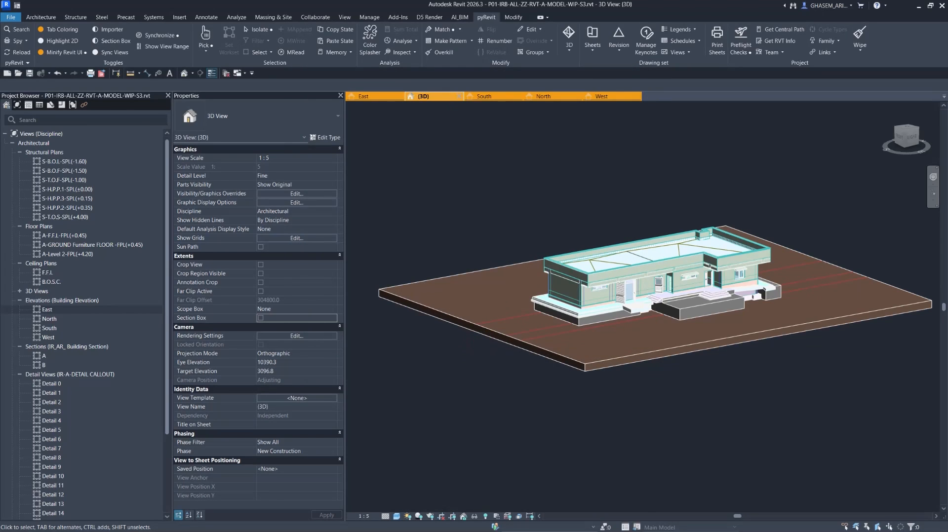
{"action": "left_click", "coordinate": [739, 41]}
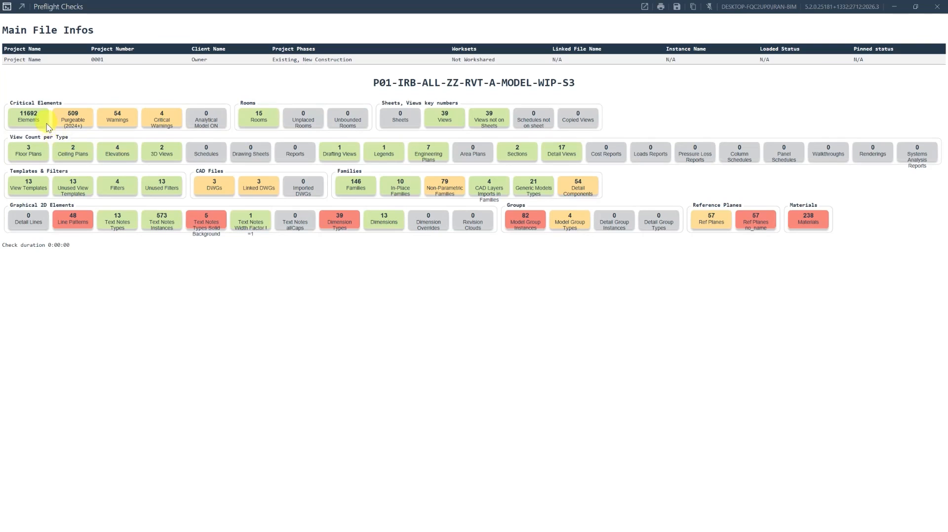
{"action": "mouse_move", "coordinate": [235, 245]}
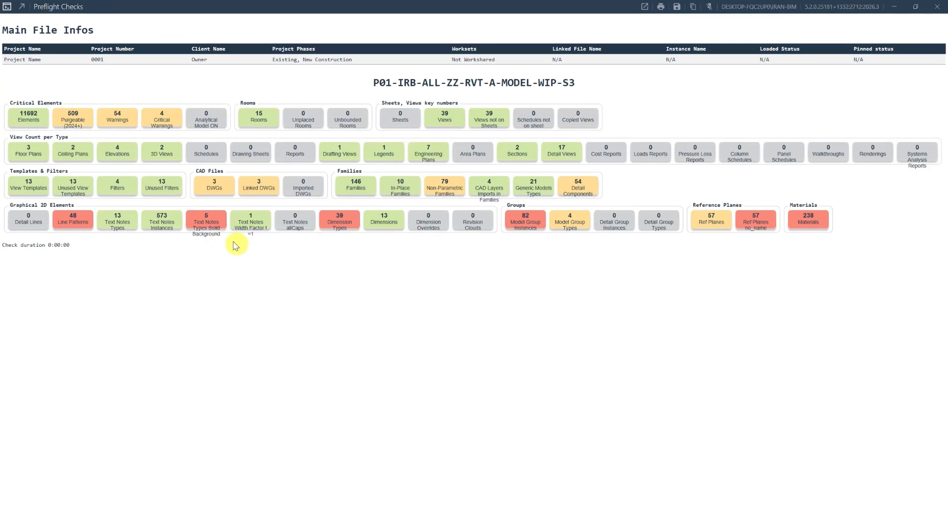
{"action": "mouse_move", "coordinate": [151, 119]}
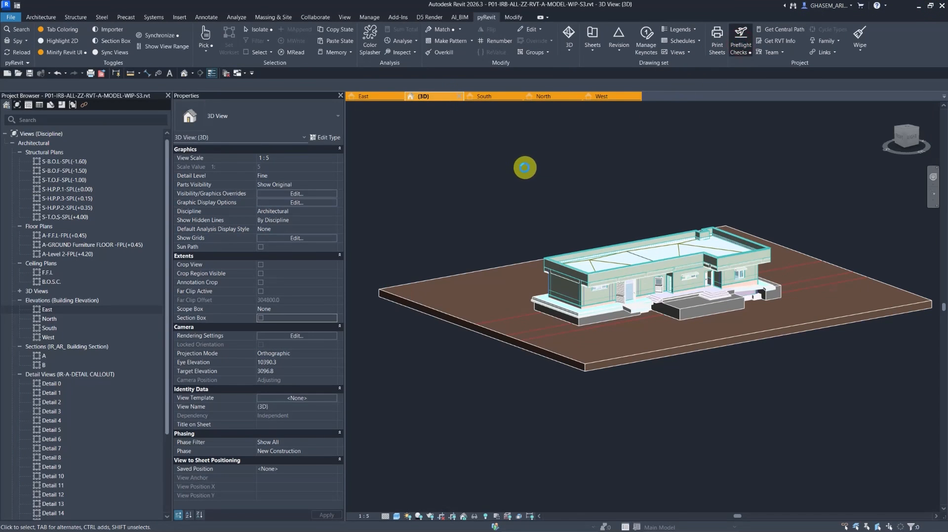
{"action": "left_click", "coordinate": [739, 43]}
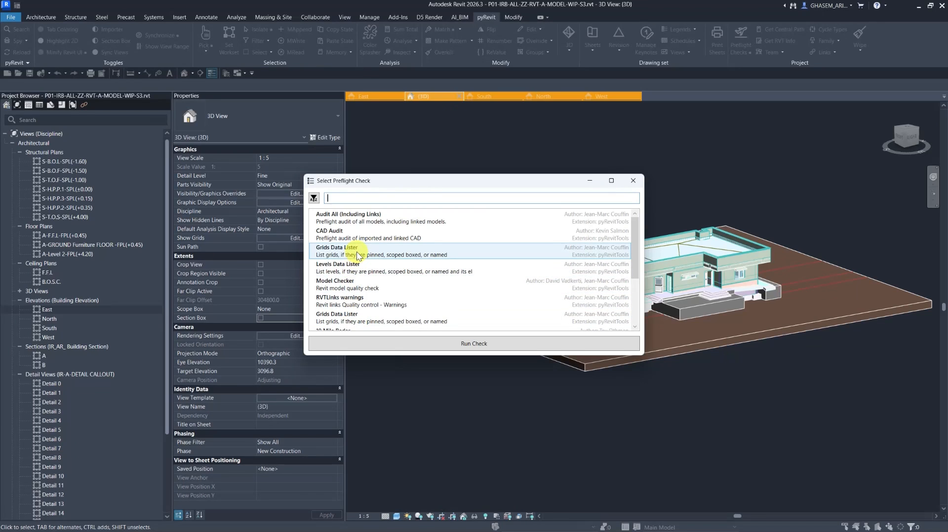
{"action": "scroll", "scroll_direction": "down", "scroll_amount": 3}
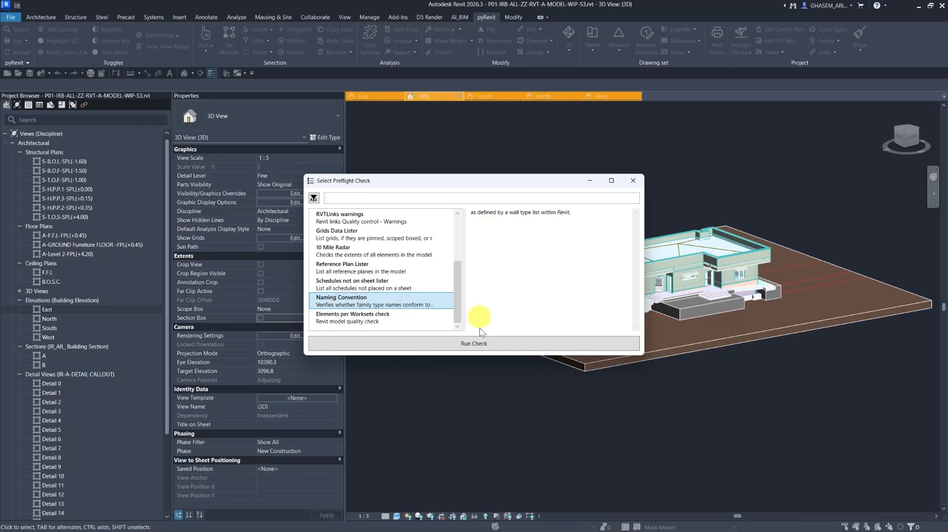
{"action": "left_click", "coordinate": [632, 180]}
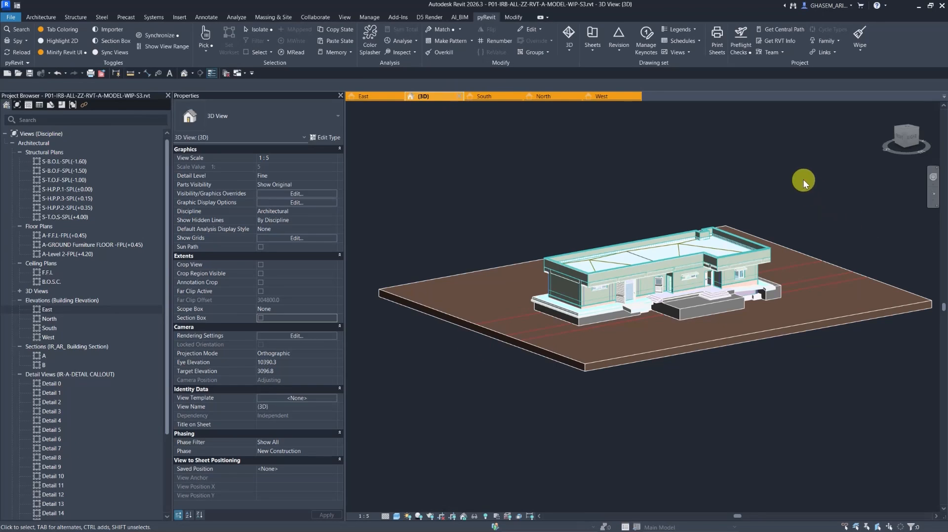
Run the Grids Data Lister check, review its nine unpinned grids, then close the report
{"action": "left_click", "coordinate": [740, 37]}
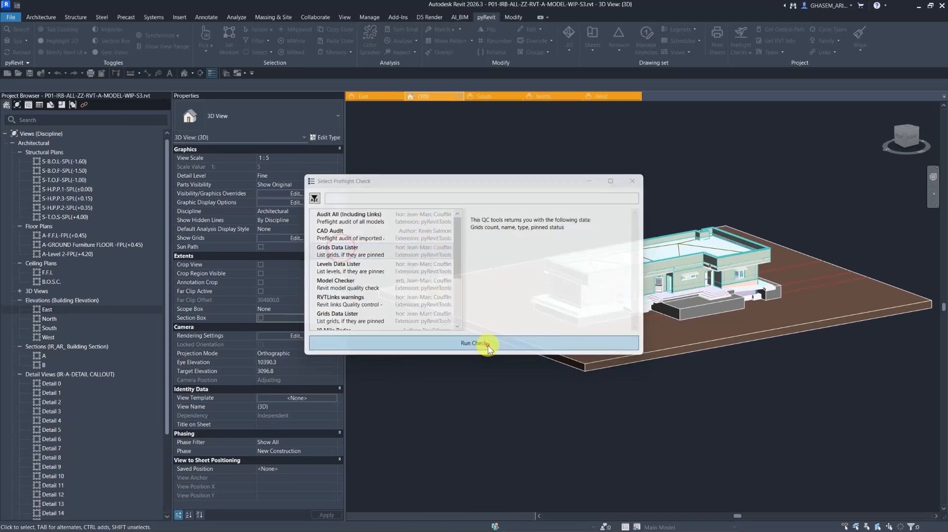
{"action": "left_click", "coordinate": [473, 343]}
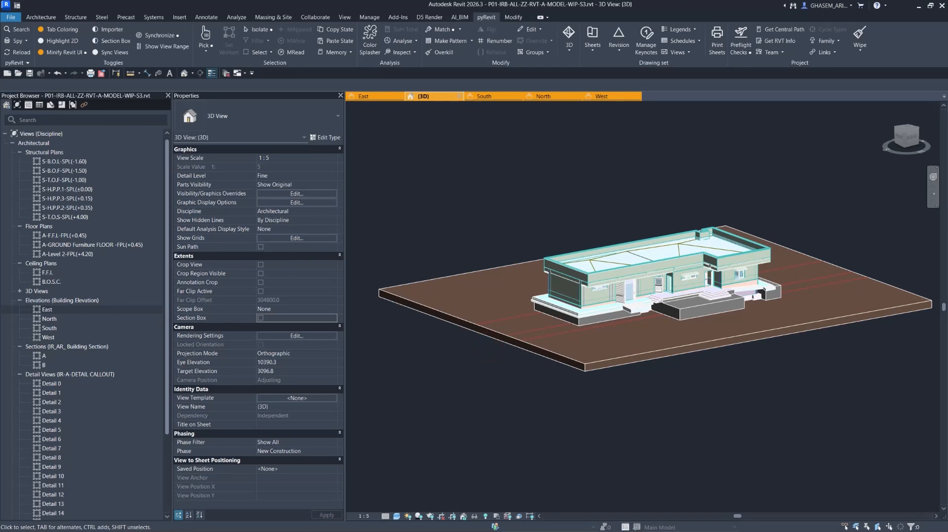
{"action": "left_click", "coordinate": [739, 41]}
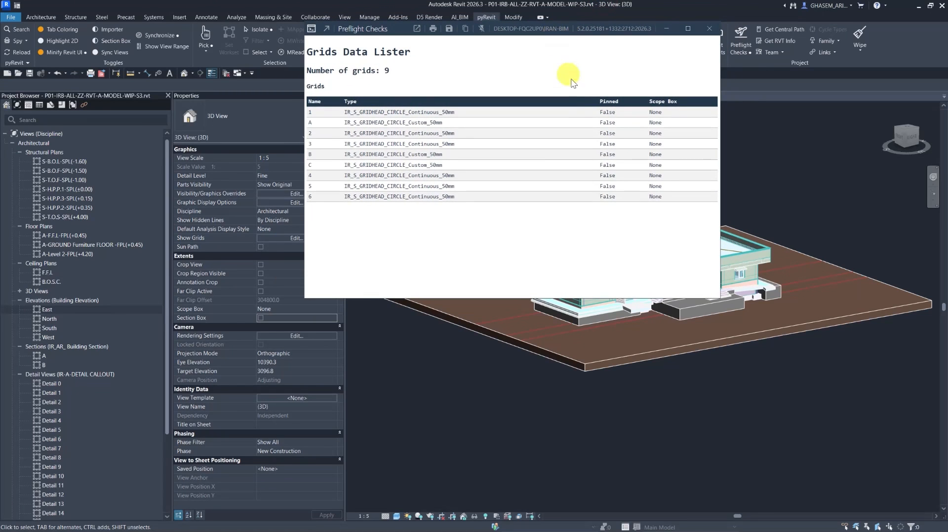
{"action": "mouse_move", "coordinate": [641, 146]}
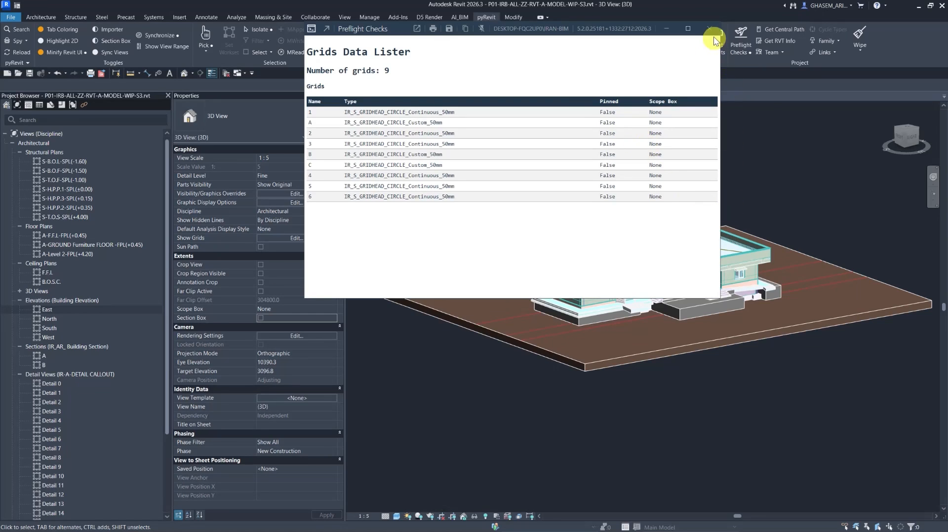
{"action": "left_click", "coordinate": [714, 38]}
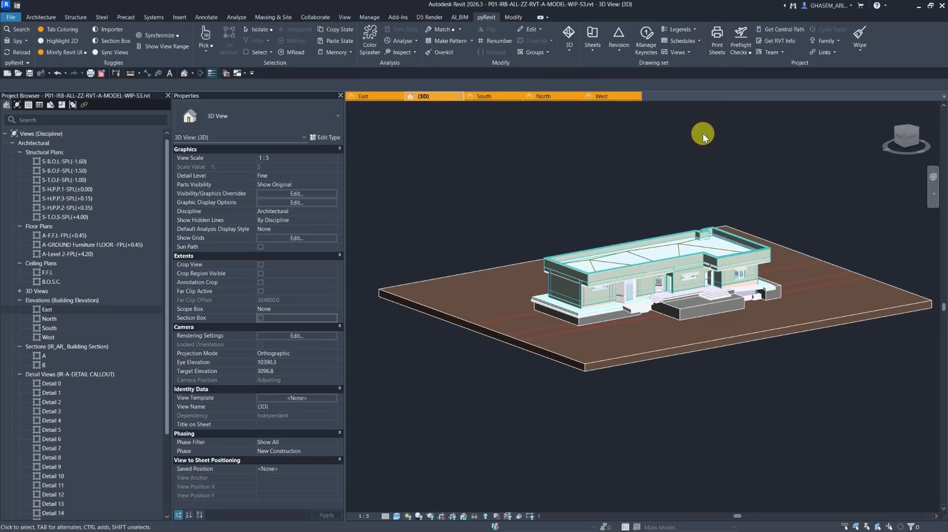